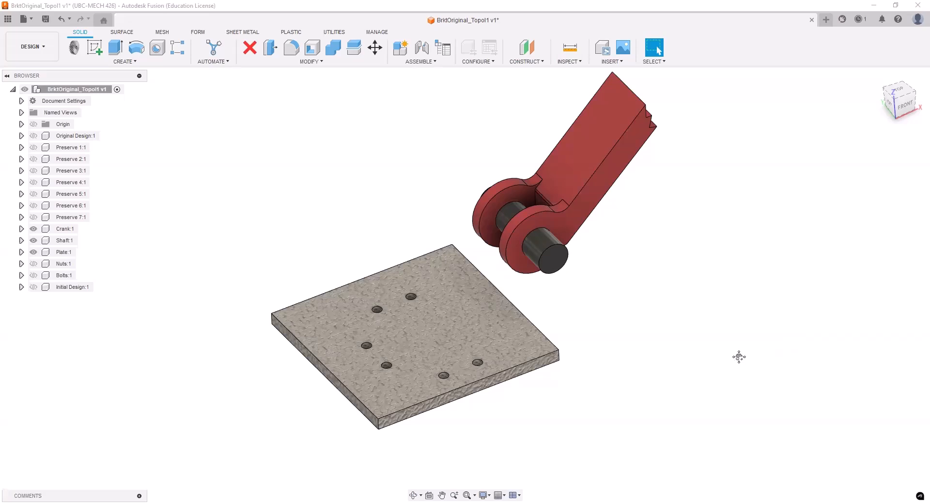
# Show the Initial Design block on the plate along with the bolts
pyautogui.moveTo(739, 357); pyautogui.dragTo(718, 365)
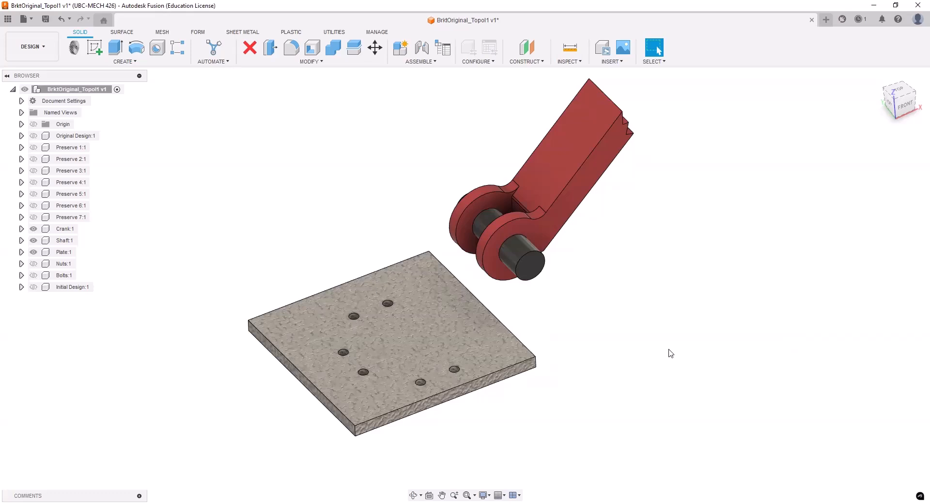
pyautogui.moveTo(648, 345)
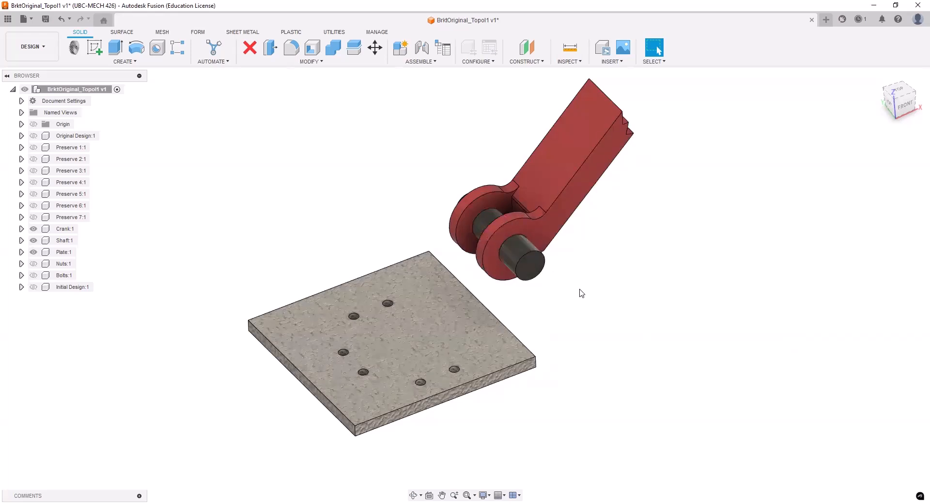
pyautogui.moveTo(634, 310)
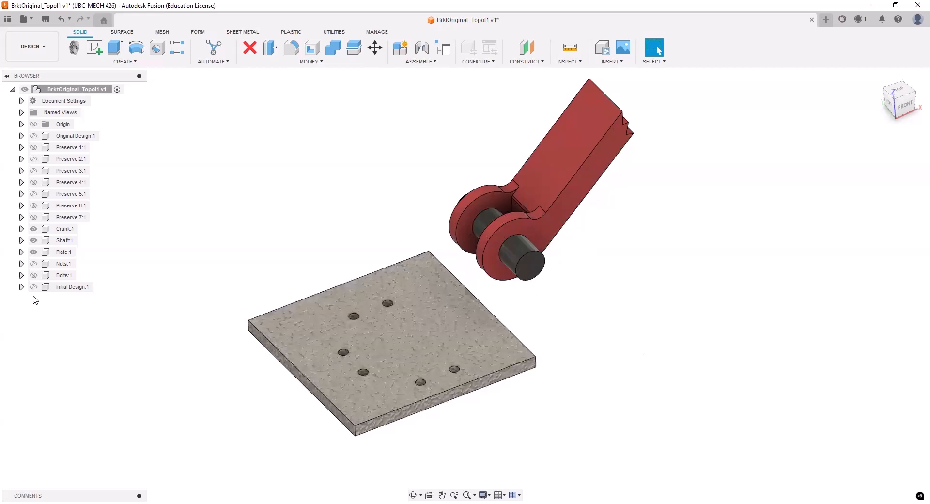
pyautogui.click(71, 286)
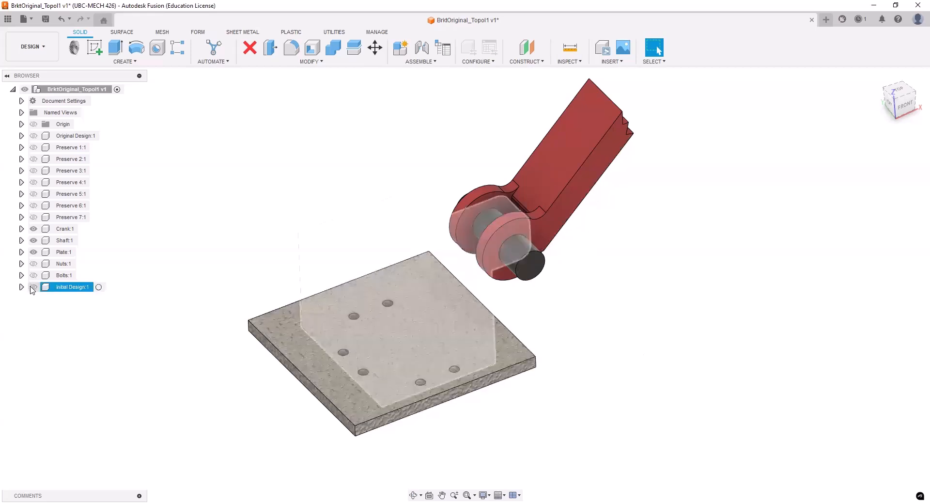
pyautogui.click(33, 287)
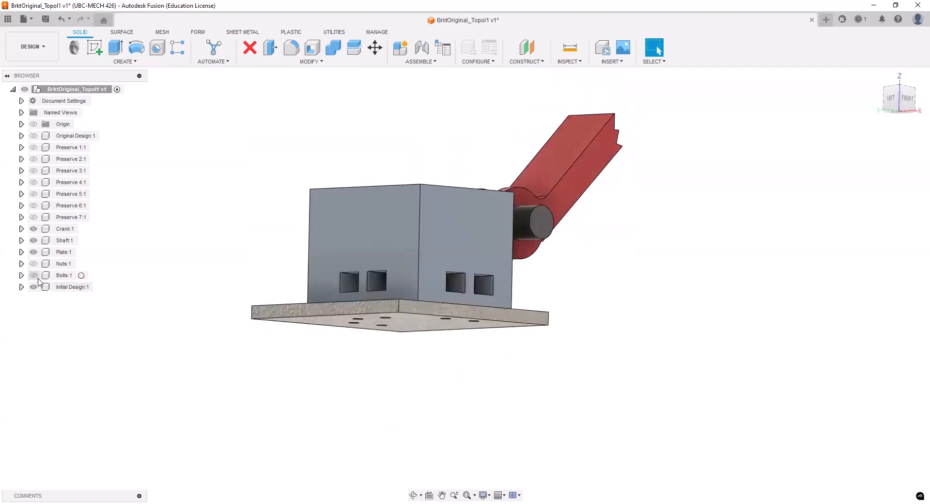
pyautogui.click(34, 276)
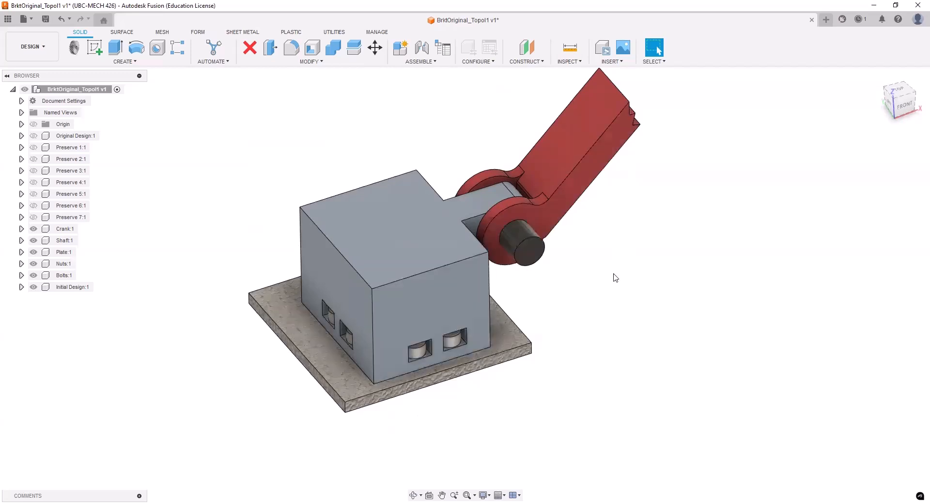
pyautogui.moveTo(615, 273)
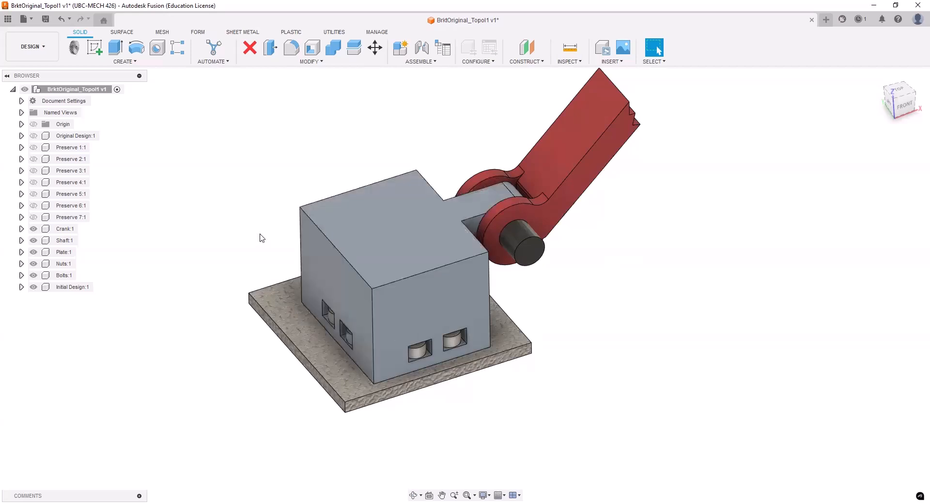
pyautogui.moveTo(220, 234)
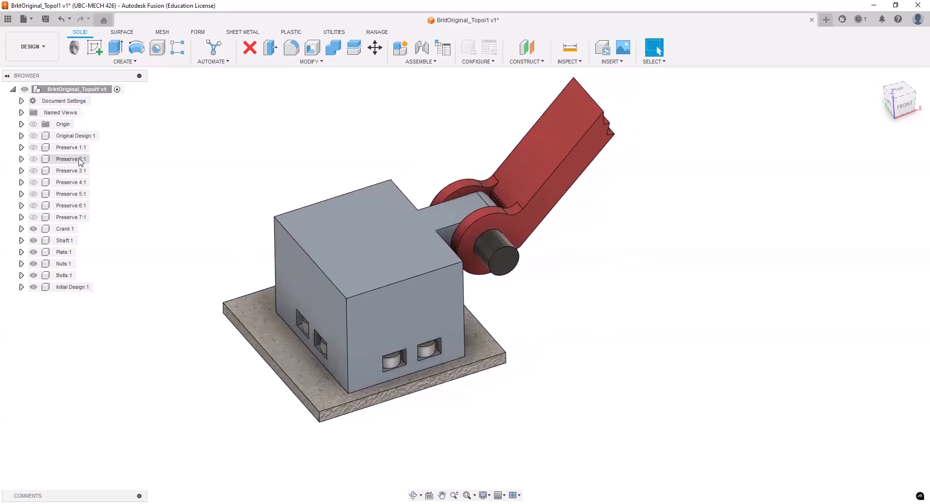
# Show the Original Design bracket and hide the Initial Design block
pyautogui.click(76, 136)
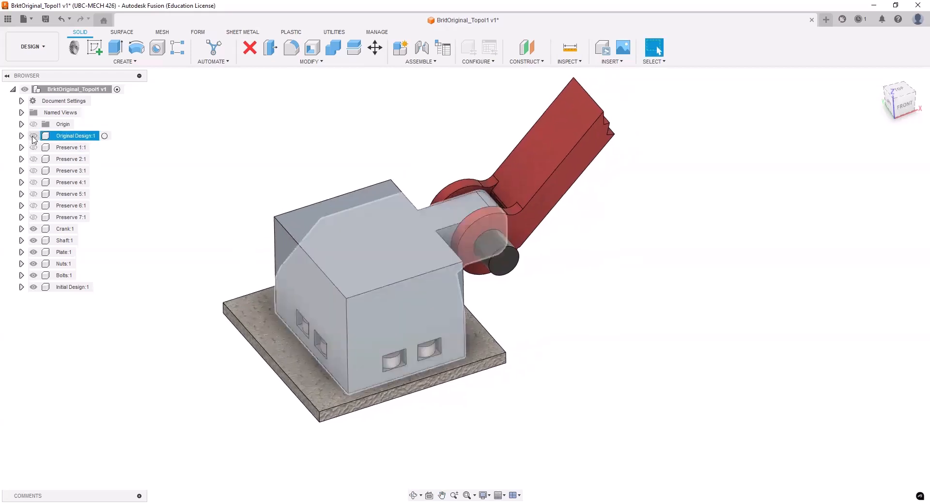
pyautogui.click(33, 287)
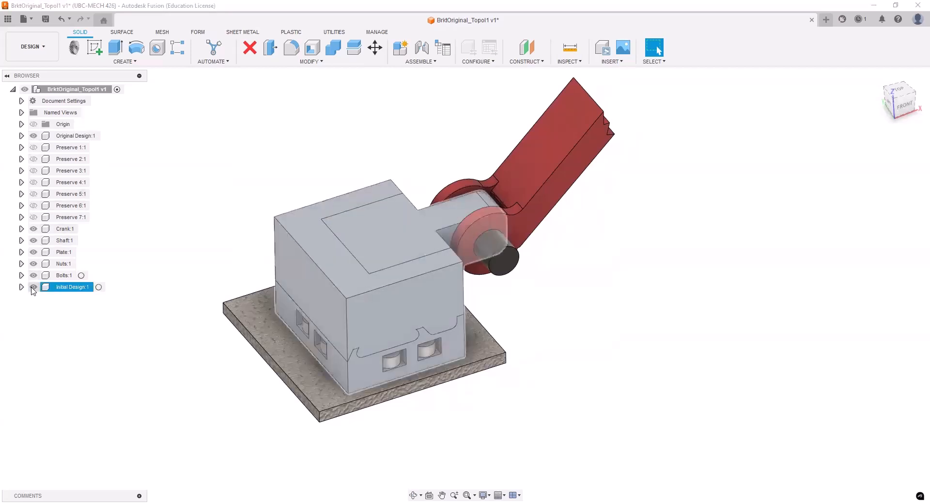
pyautogui.click(33, 287)
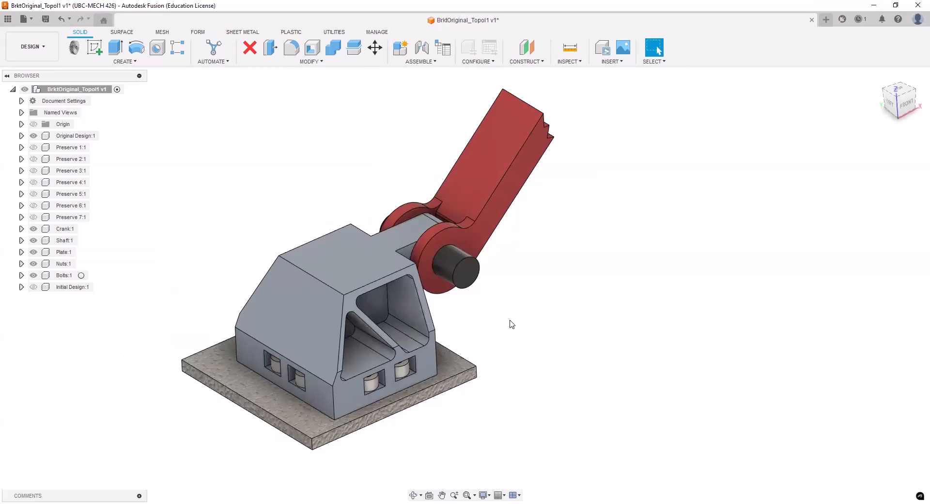
pyautogui.moveTo(503, 325)
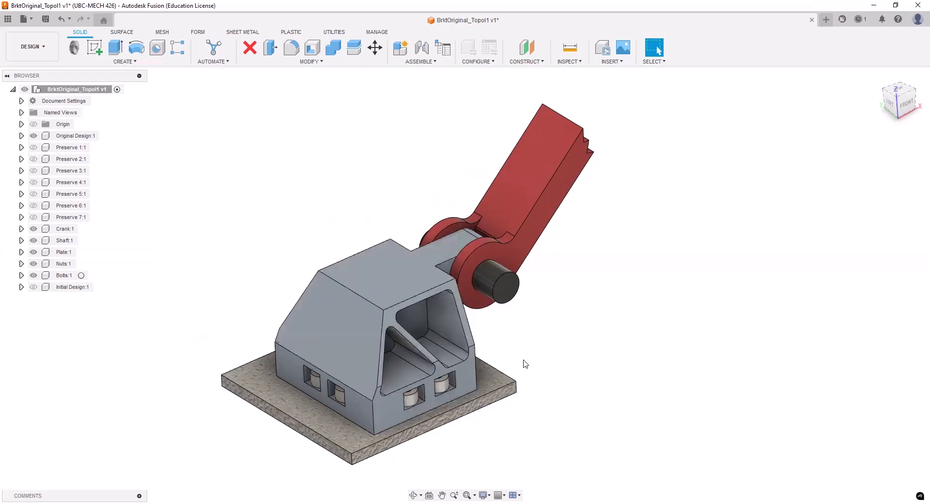
pyautogui.moveTo(559, 356)
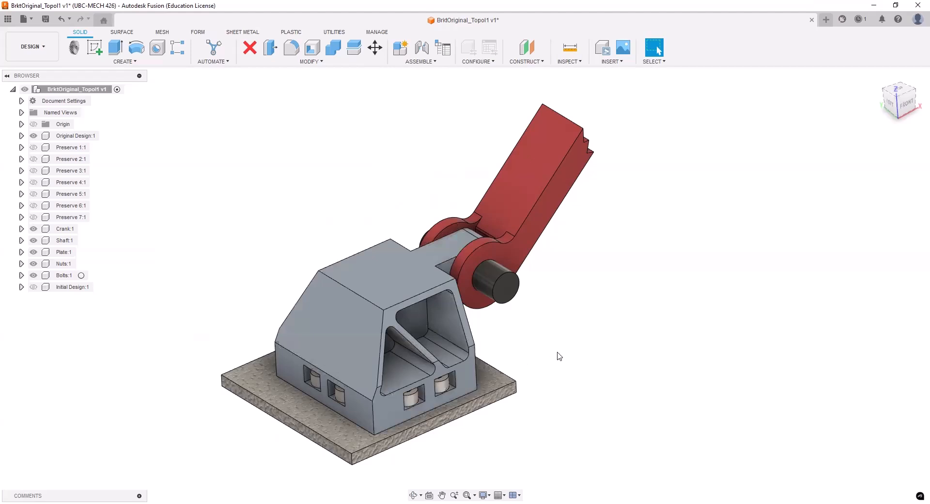
pyautogui.moveTo(583, 338)
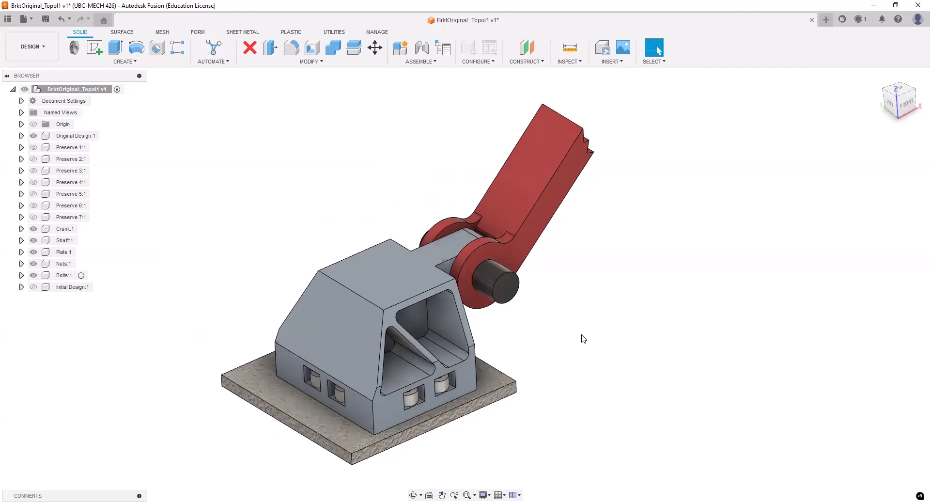
pyautogui.moveTo(575, 335)
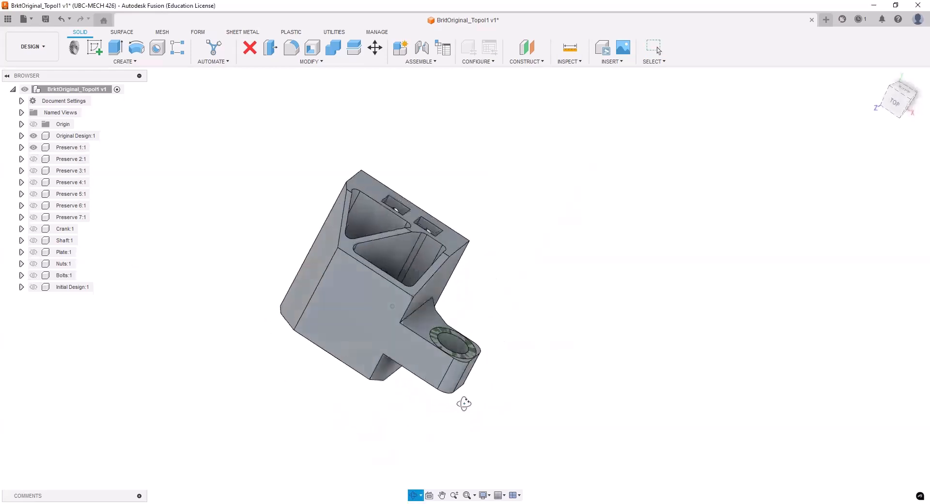
# View the bracket's underside and show all seven preserve regions at the bore and bolt holes
pyautogui.moveTo(392, 305); pyautogui.dragTo(506, 313)
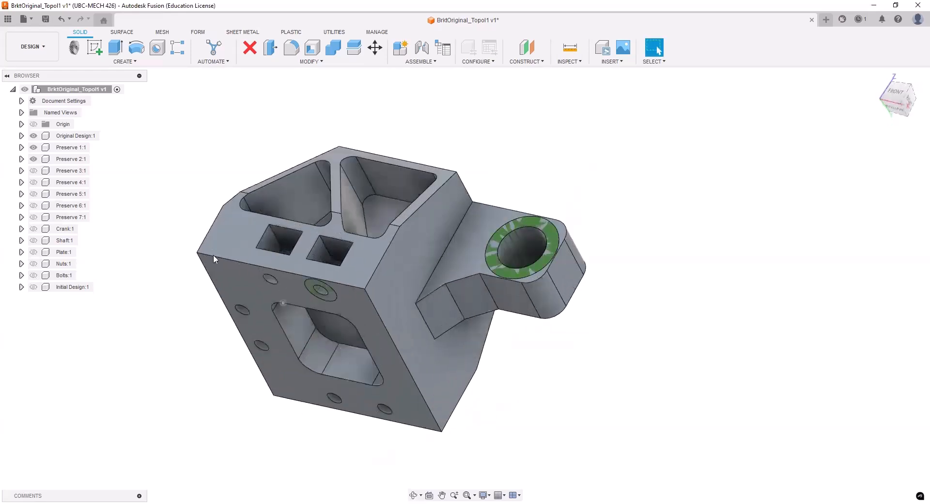
pyautogui.click(70, 171)
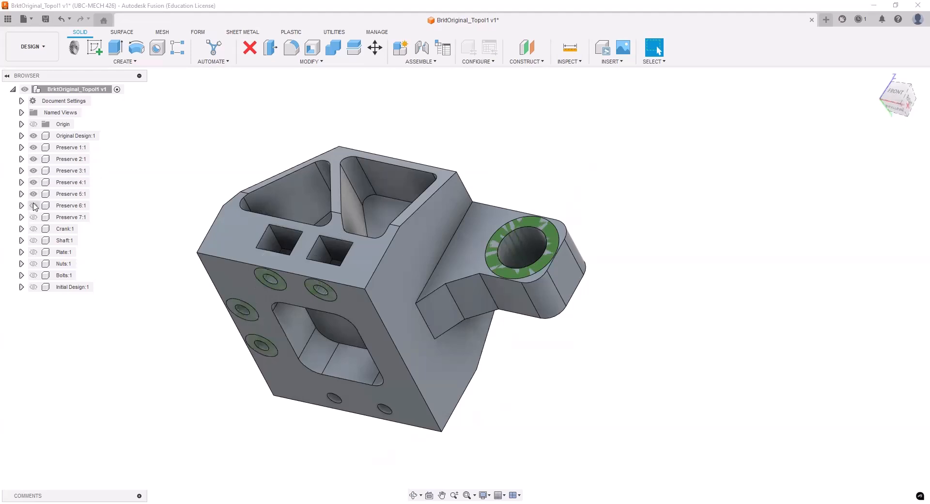
pyautogui.click(70, 217)
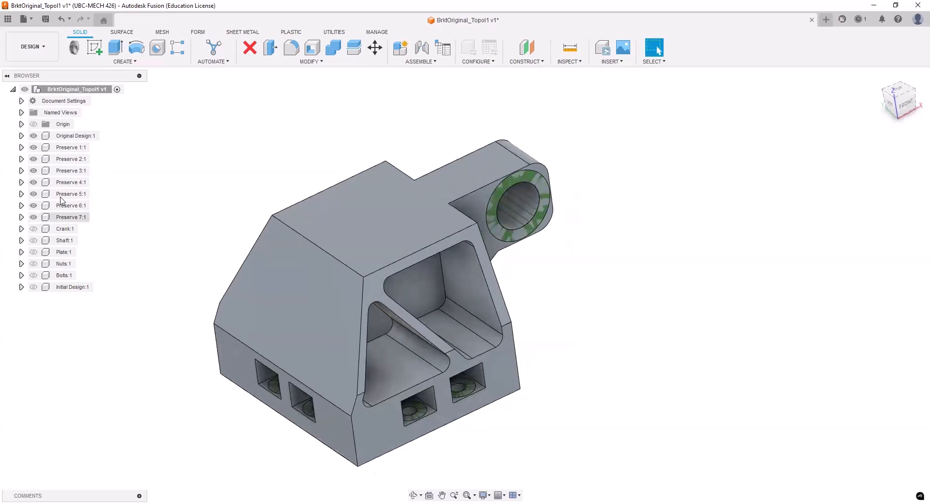
pyautogui.click(33, 136)
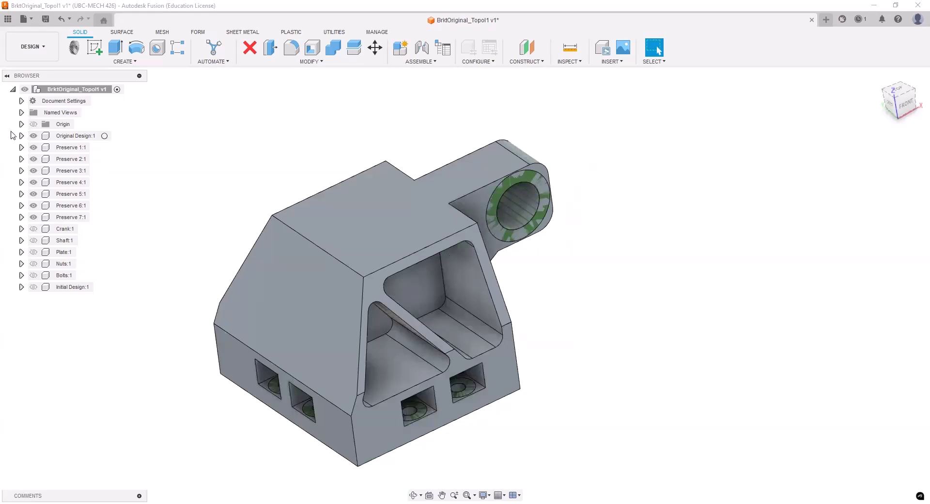
# Show the crank, shaft and nuts again around the bracket
pyautogui.click(33, 228)
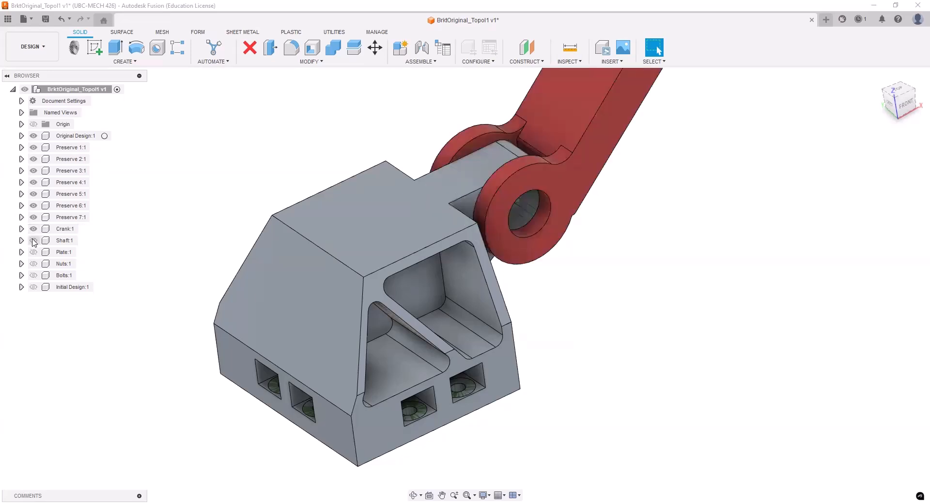
pyautogui.click(33, 265)
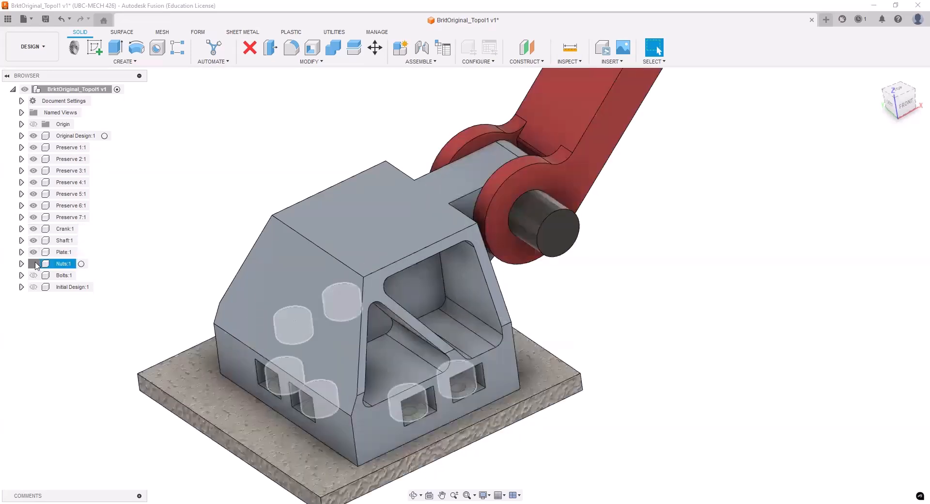
pyautogui.click(33, 263)
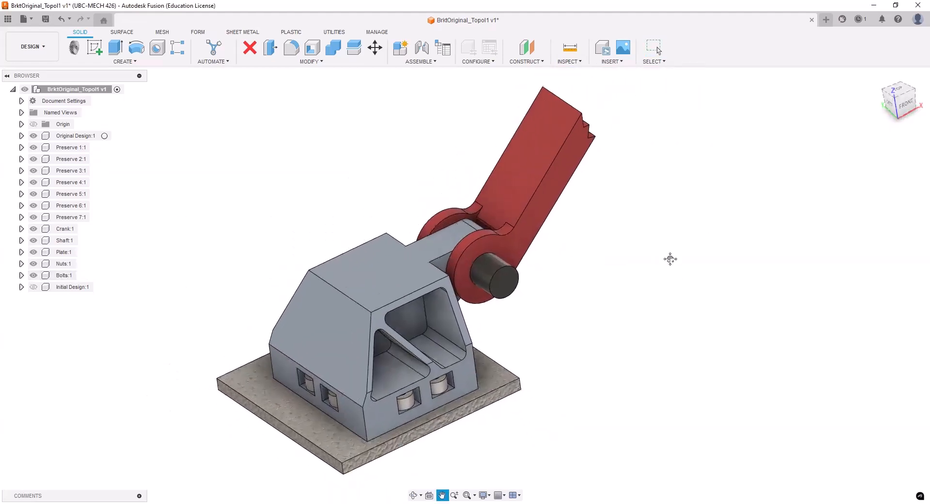
pyautogui.click(31, 46)
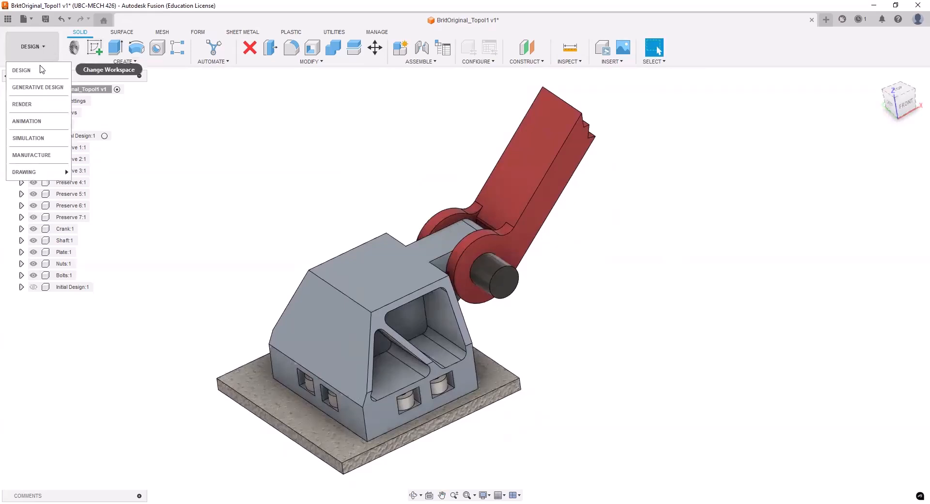
pyautogui.moveTo(23, 103)
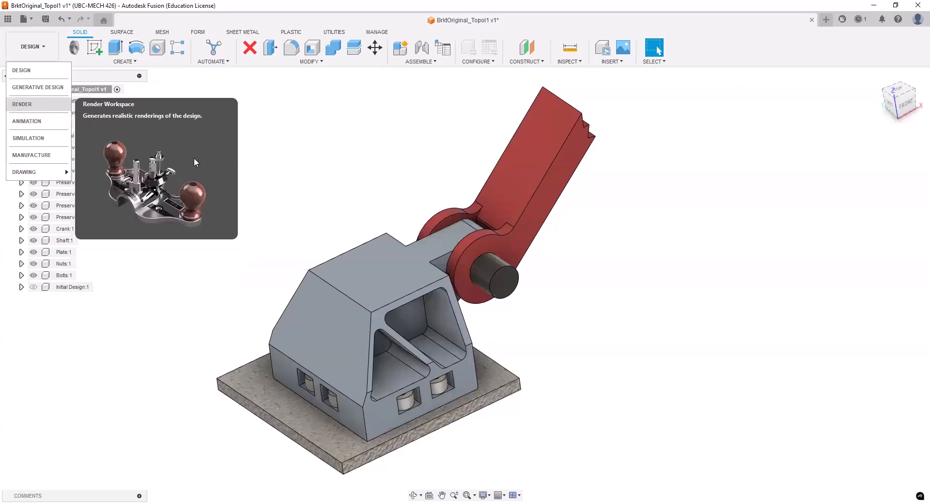
# Switch to Generative Design, dismiss the new study prompt, and expand Load Case1
pyautogui.click(37, 87)
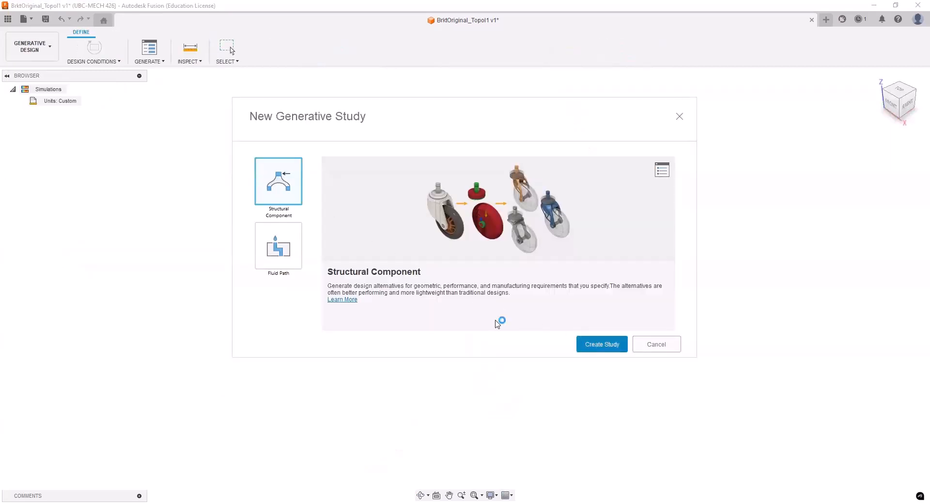
pyautogui.click(601, 344)
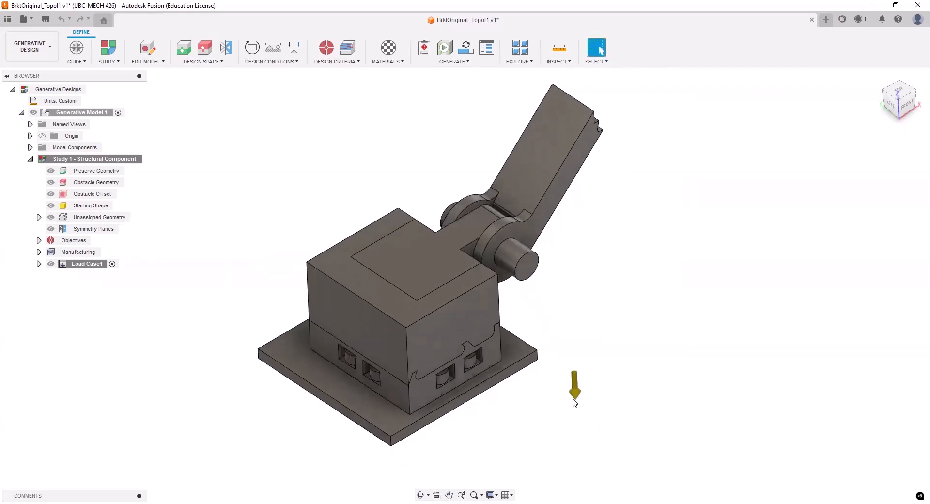
pyautogui.moveTo(588, 391)
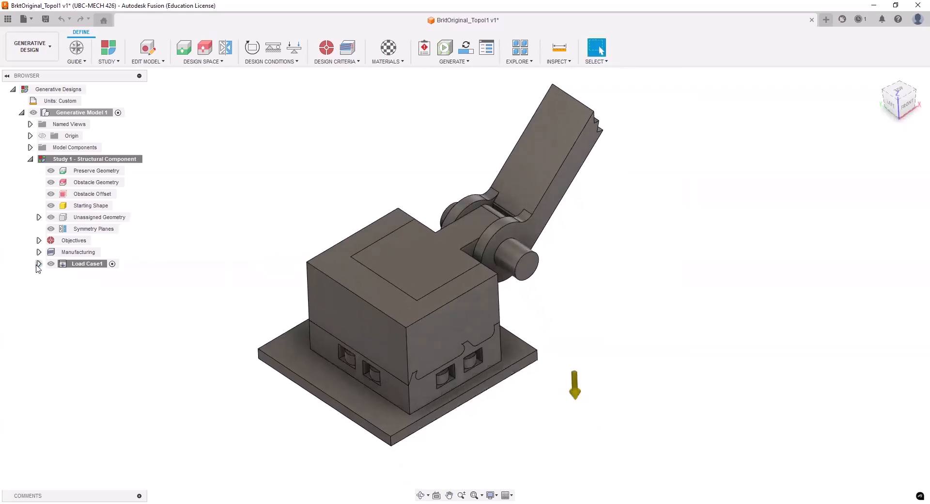
pyautogui.click(38, 263)
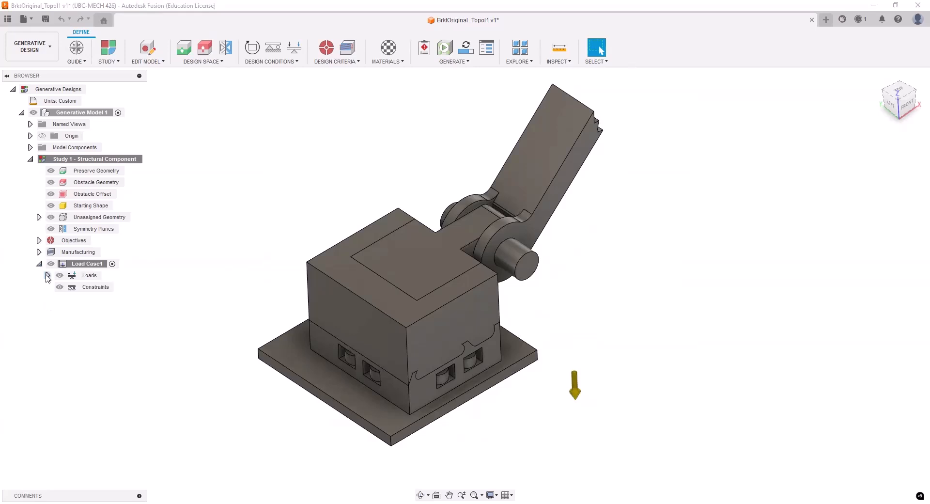
pyautogui.click(47, 275)
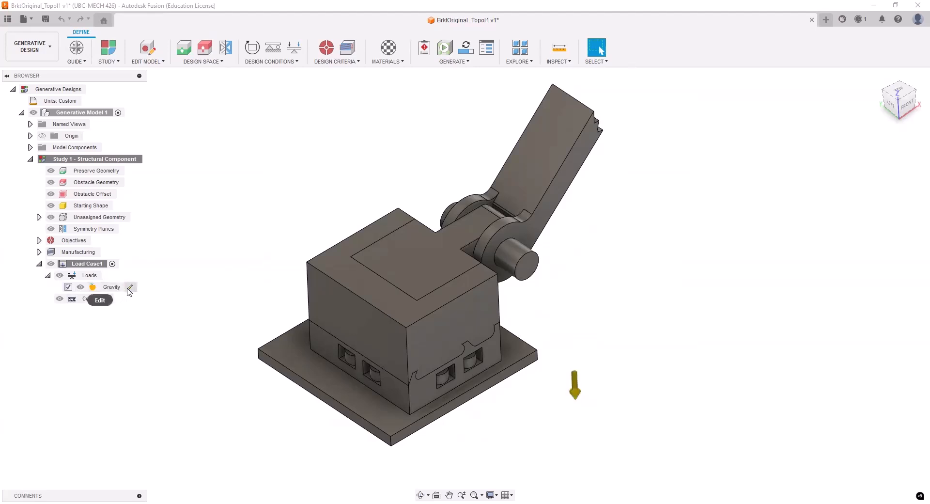
pyautogui.click(100, 300)
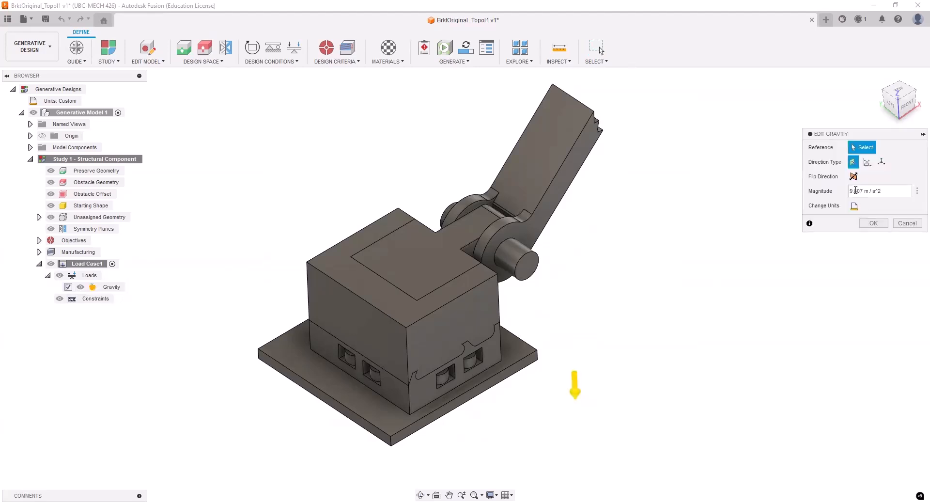
pyautogui.click(867, 147)
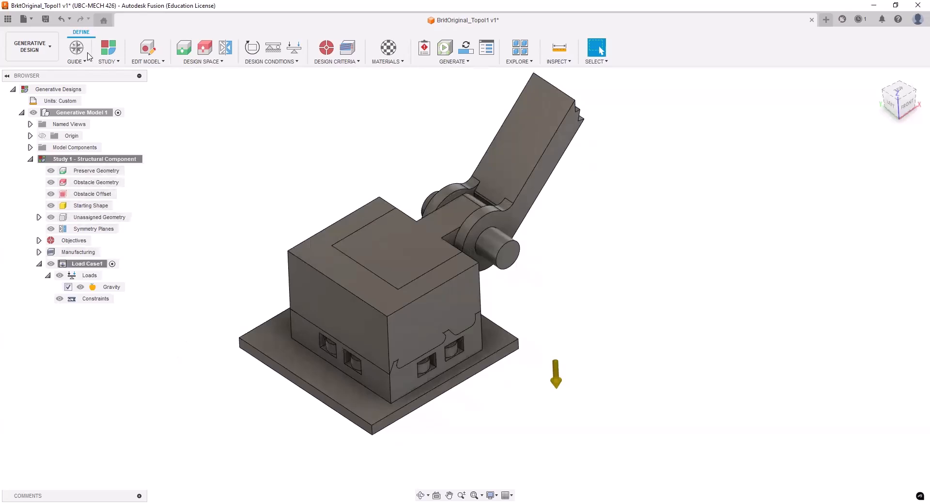
pyautogui.moveTo(126, 102)
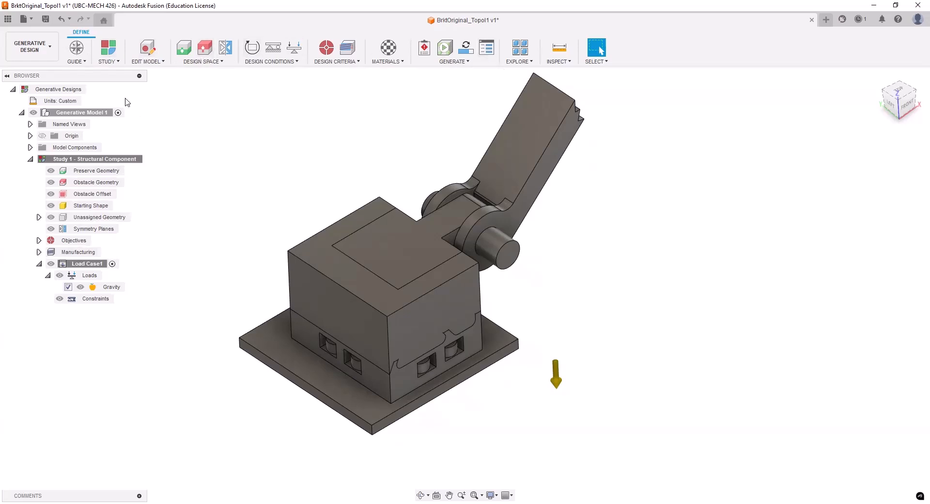
# Lower Study 1's outcome resolution toward Low in Study Settings and confirm
pyautogui.click(108, 52)
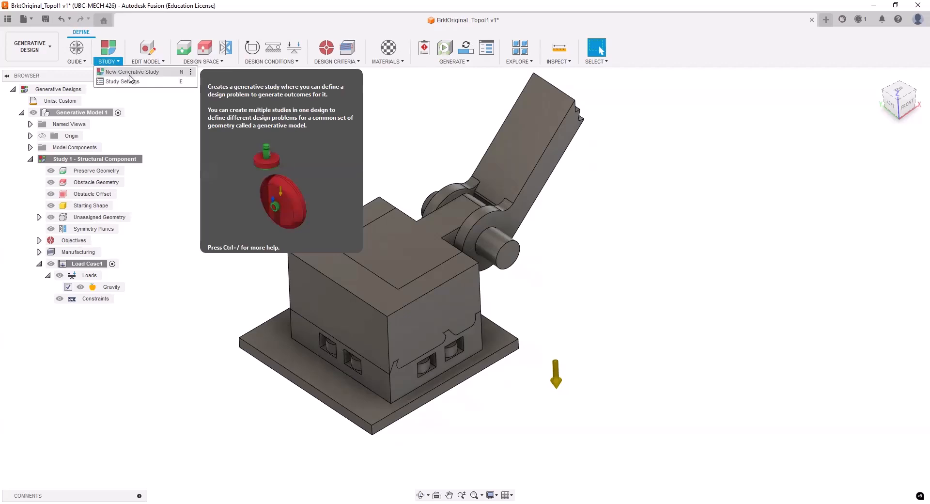
pyautogui.moveTo(122, 82)
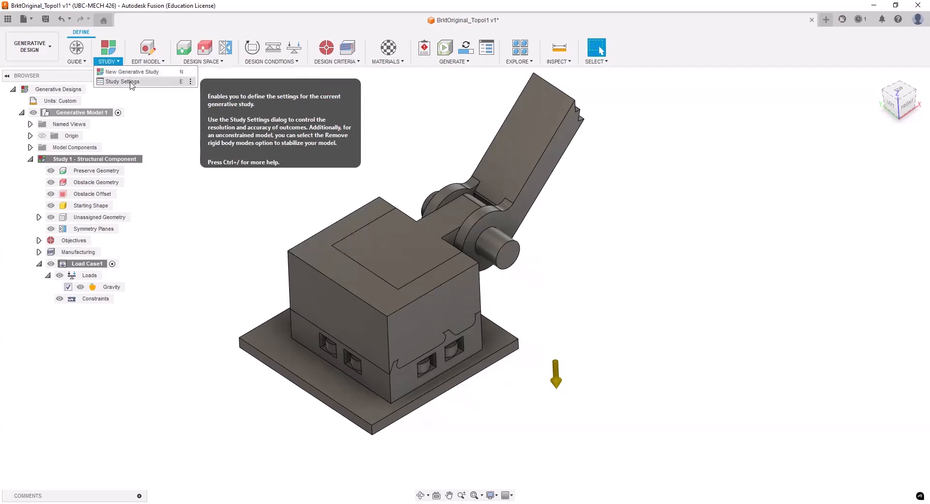
pyautogui.click(121, 81)
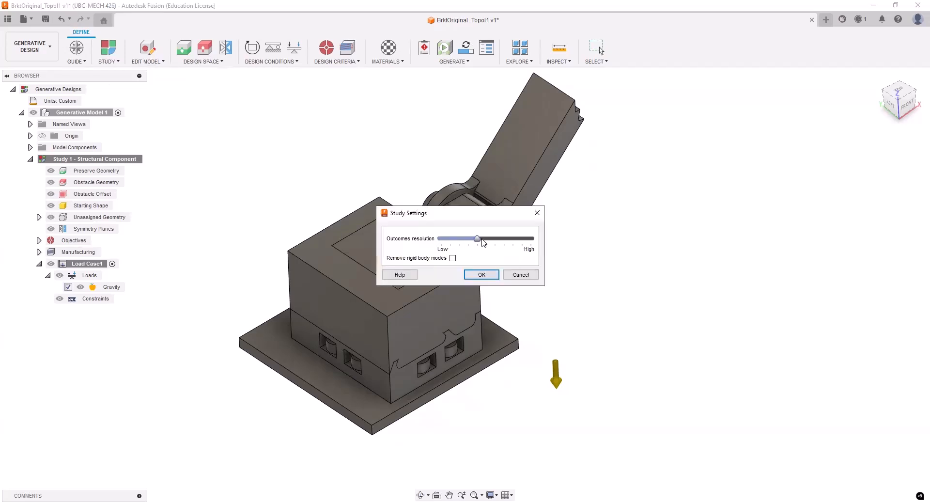
pyautogui.moveTo(478, 239); pyautogui.dragTo(458, 238)
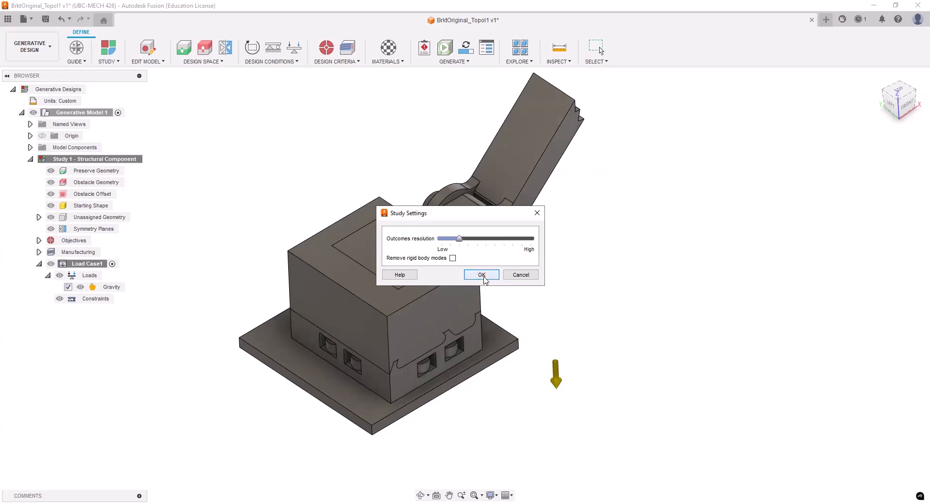
pyautogui.click(482, 275)
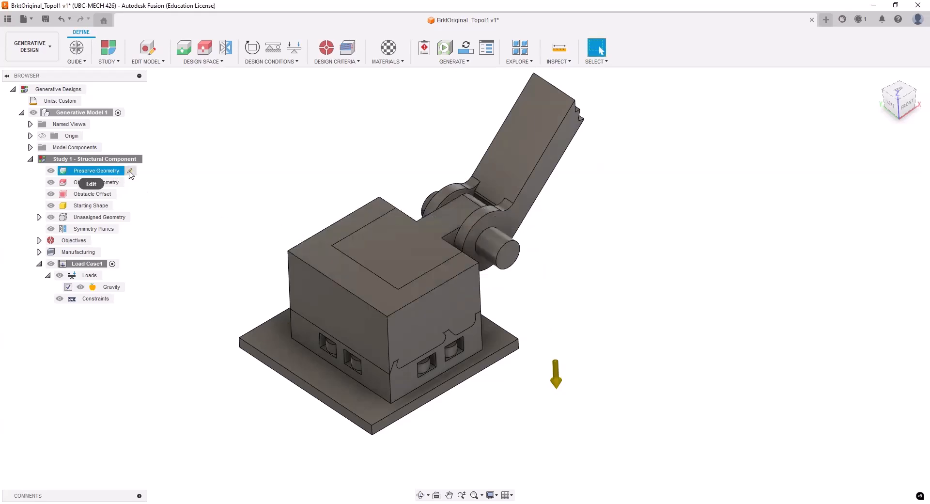
# Edit Preserve Geometry and hide all model components except the bore and bolt preserve rings
pyautogui.click(91, 183)
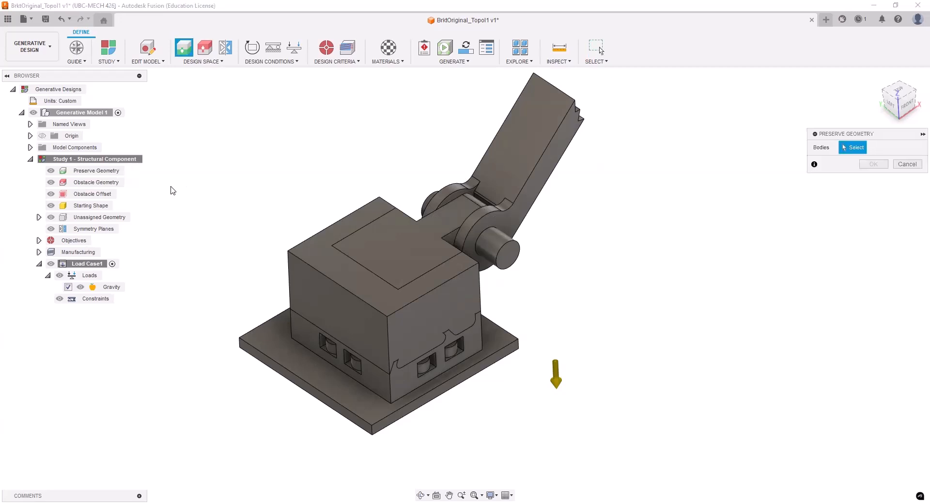
pyautogui.moveTo(149, 218)
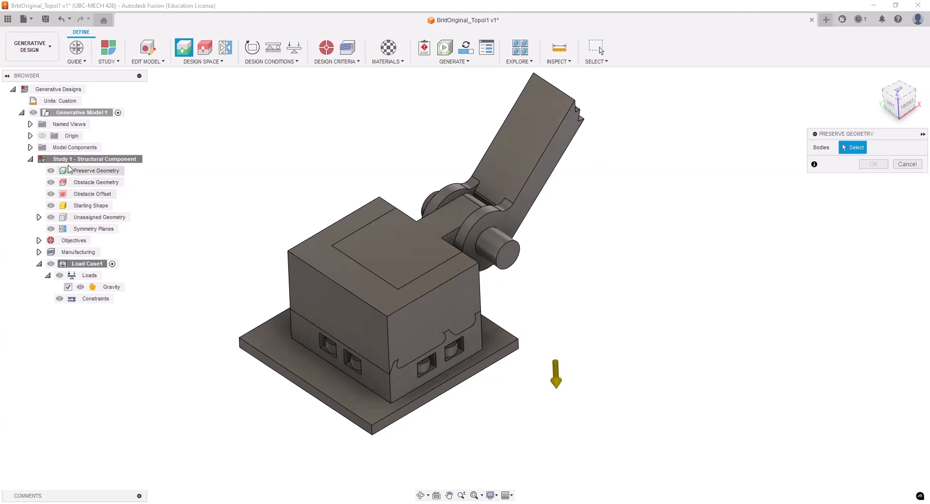
pyautogui.click(30, 147)
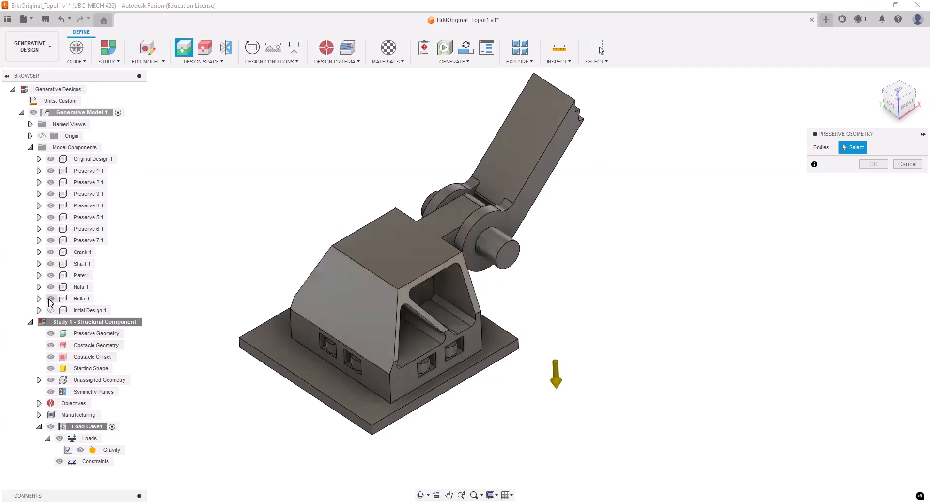
pyautogui.click(51, 159)
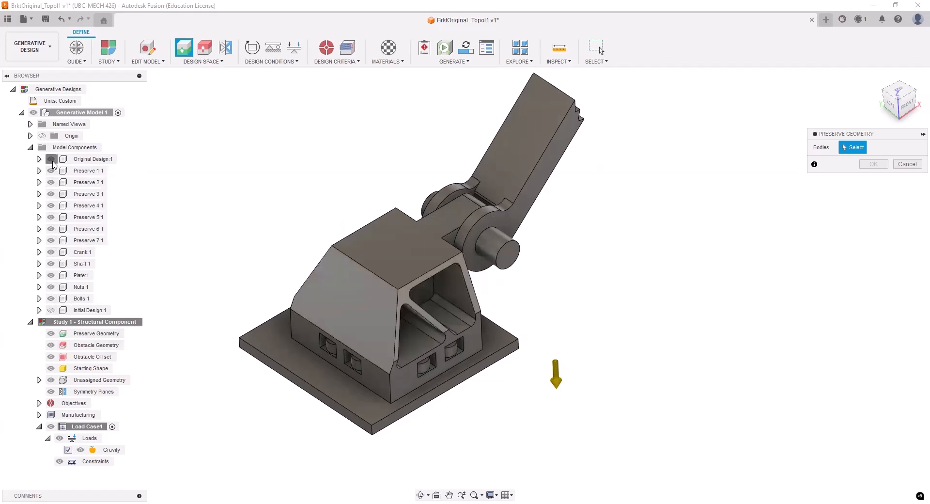
pyautogui.click(51, 159)
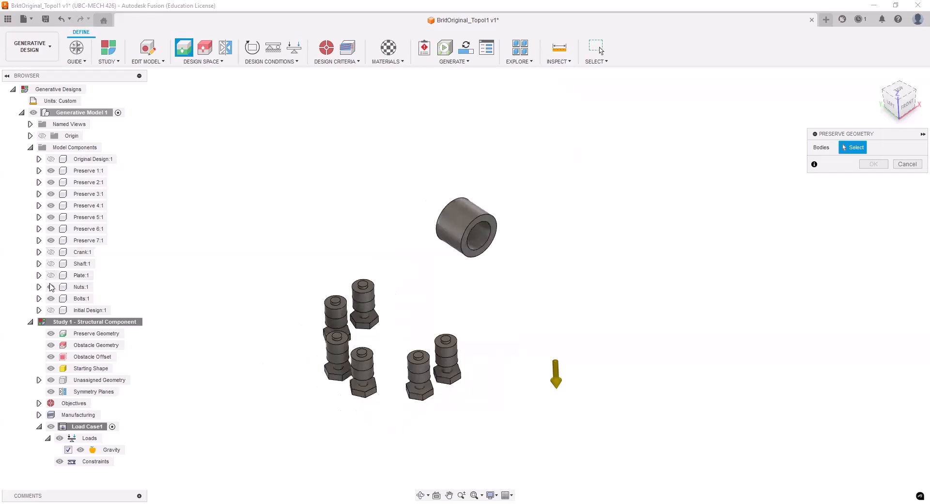
pyautogui.click(50, 286)
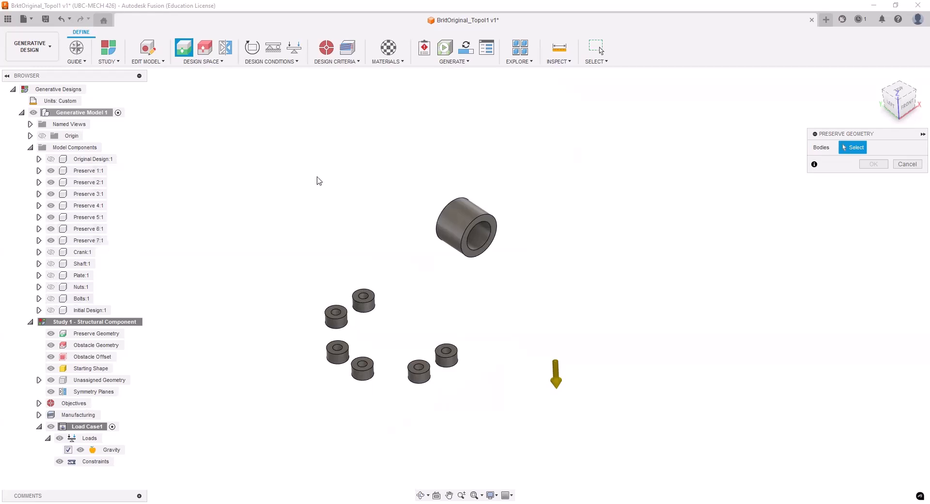
pyautogui.moveTo(520, 186)
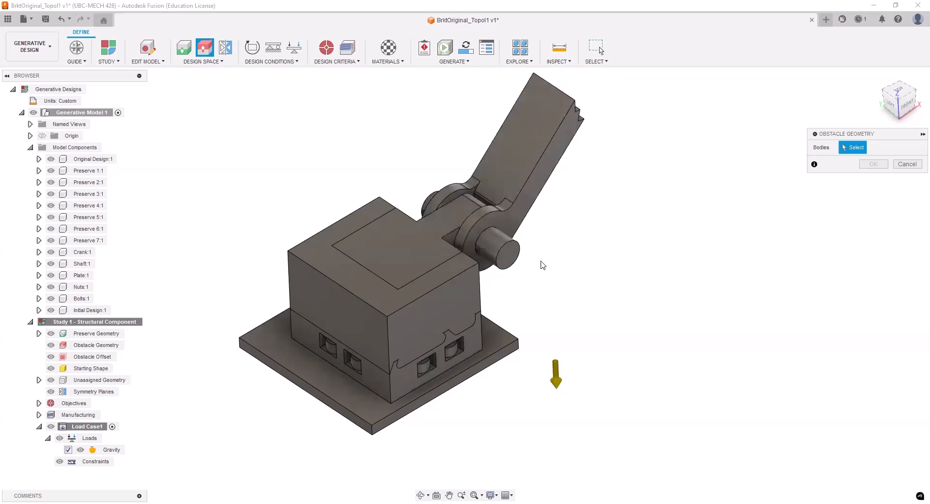
pyautogui.moveTo(501, 402)
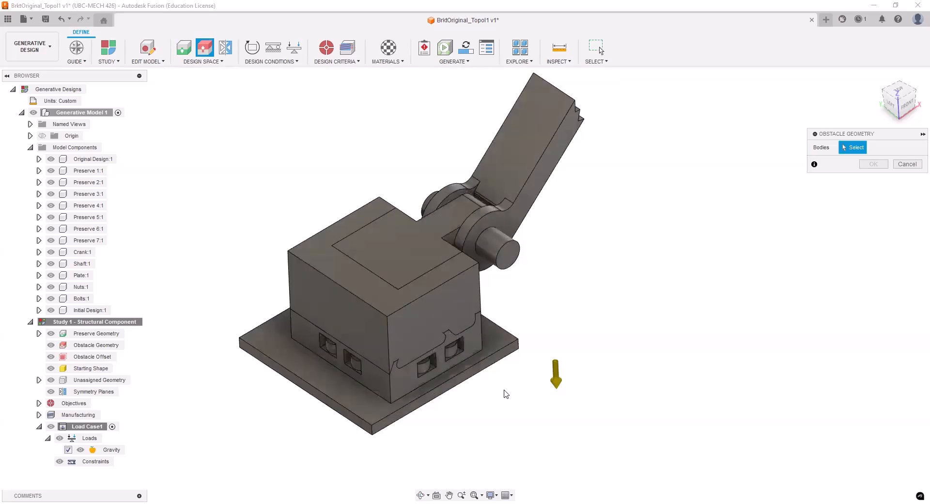
pyautogui.moveTo(505, 394)
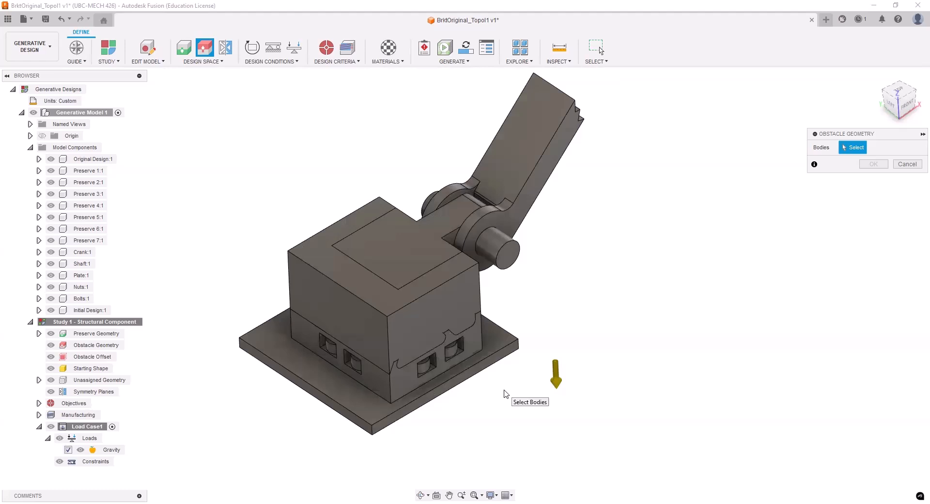
pyautogui.moveTo(210, 417)
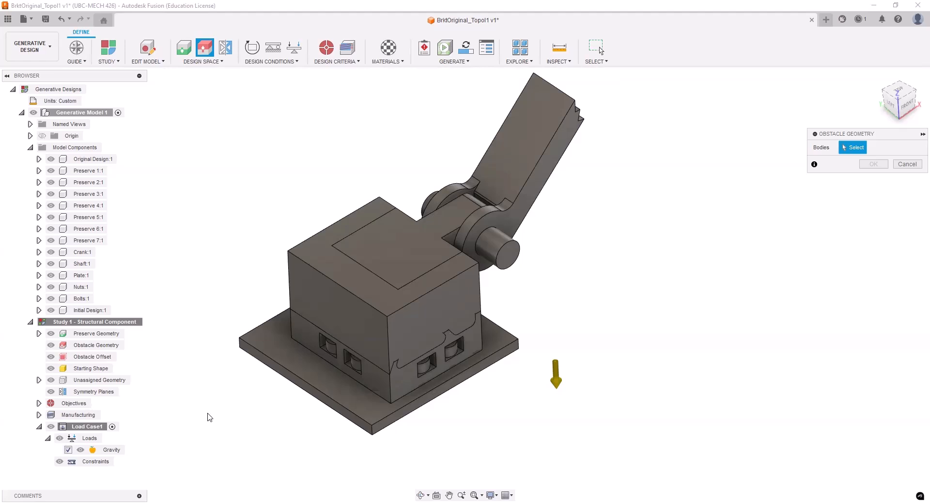
pyautogui.moveTo(538, 206)
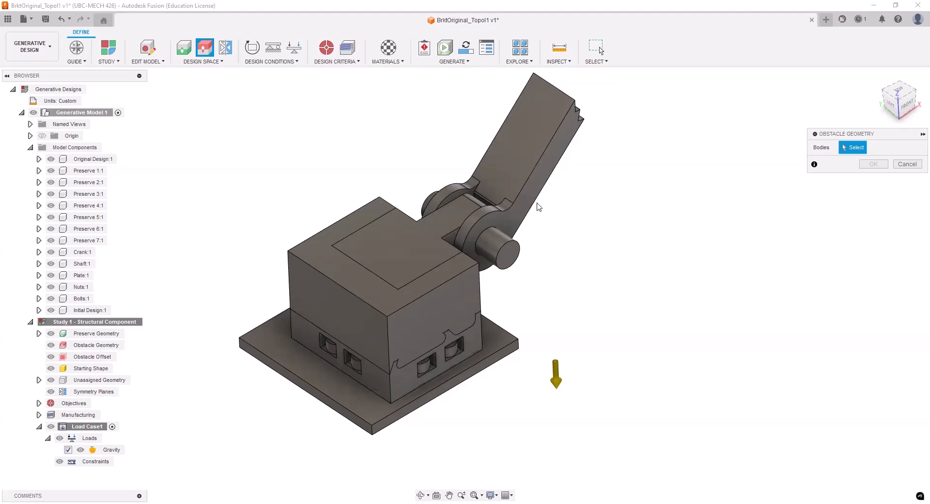
pyautogui.moveTo(537, 206)
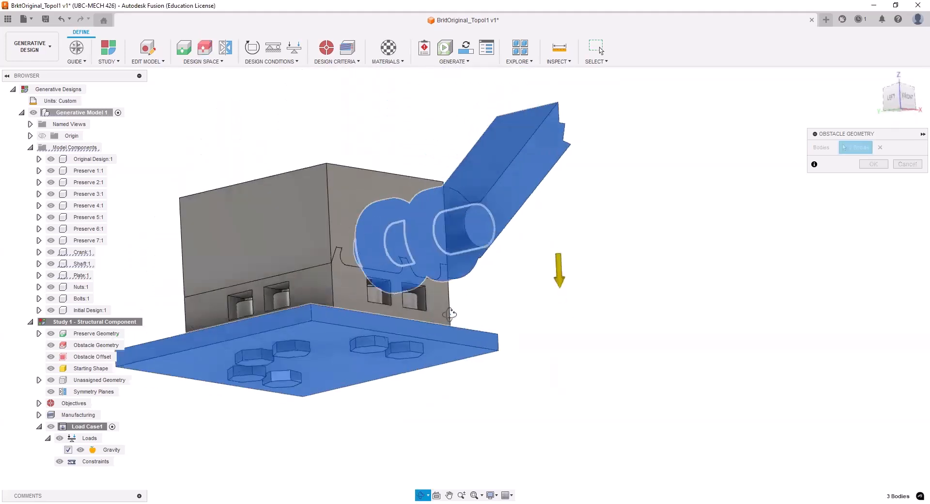
# Add three fasteners to the obstacle geometry bodies
pyautogui.click(397, 332)
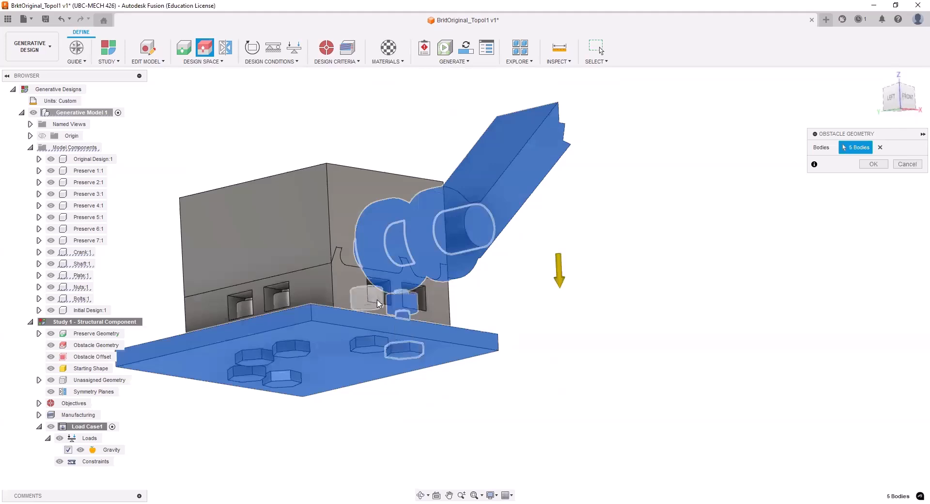
pyautogui.click(378, 299)
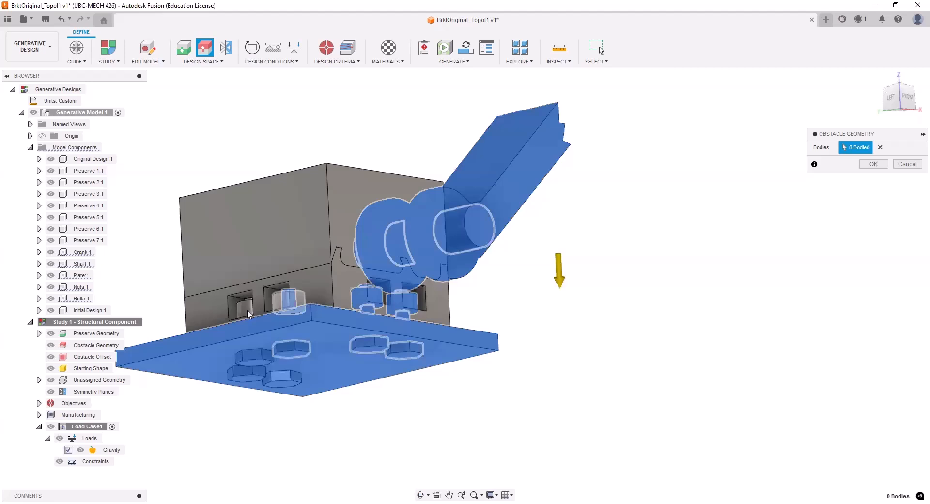
pyautogui.click(255, 375)
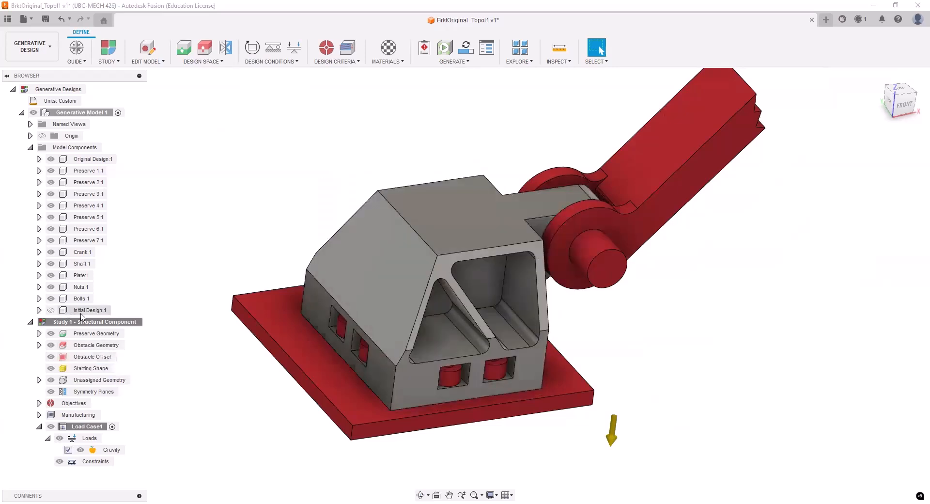
# Assign the Initial Design body as the starting shape with Add/Remove Material
pyautogui.click(91, 369)
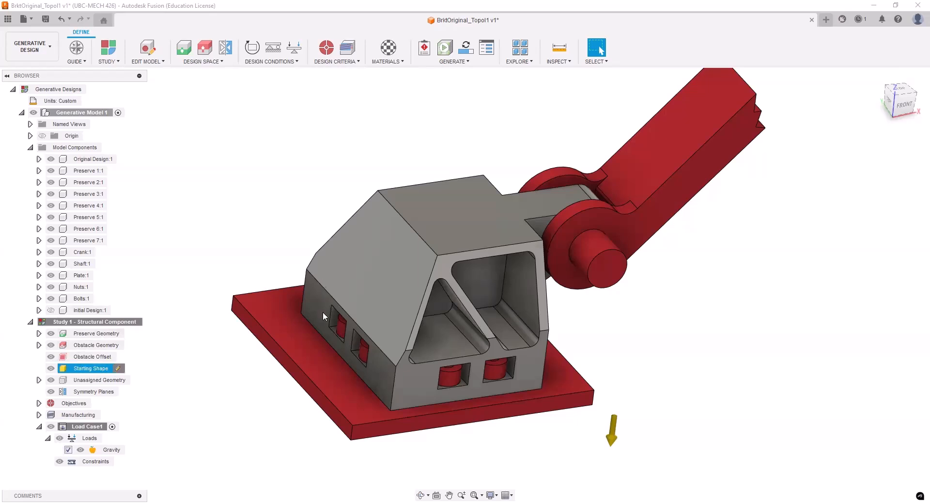
pyautogui.doubleClick(90, 368)
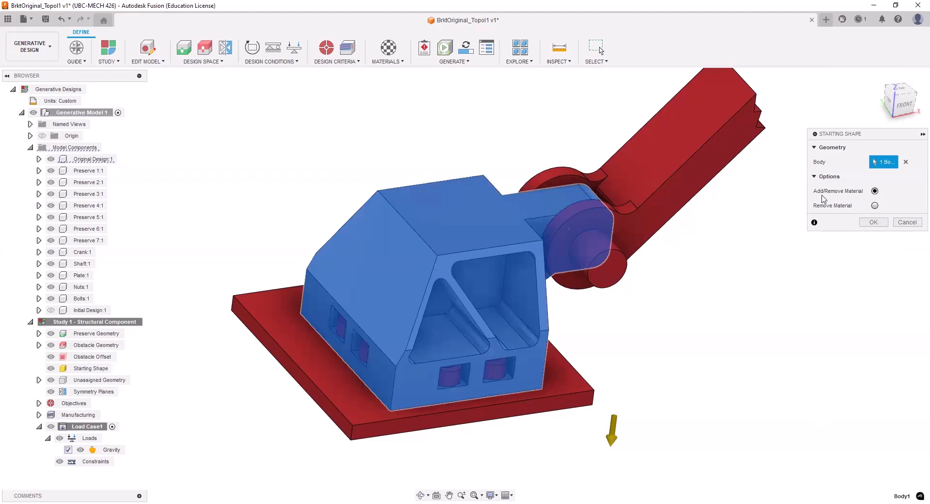
pyautogui.moveTo(862, 198)
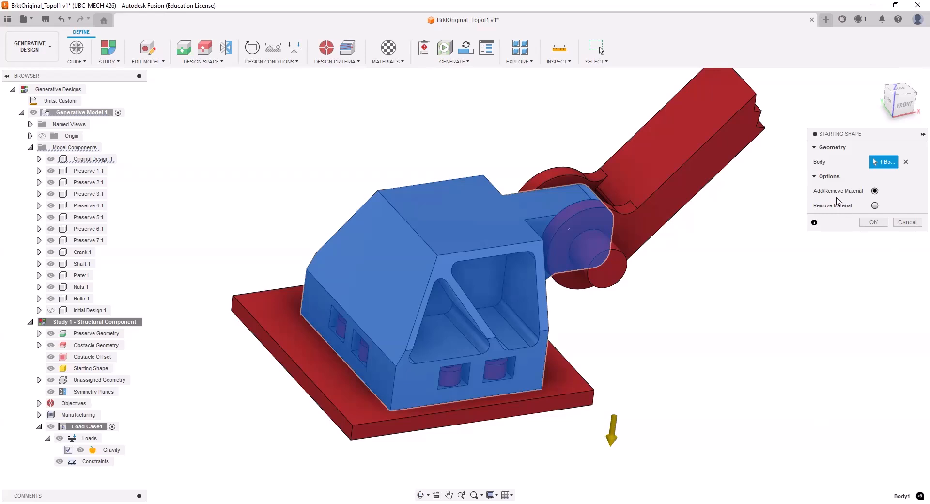
pyautogui.moveTo(859, 198)
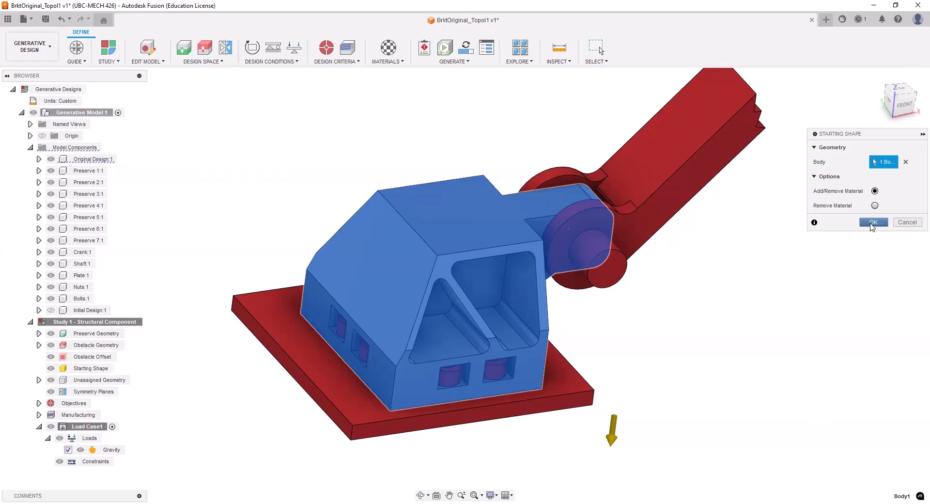
pyautogui.click(873, 222)
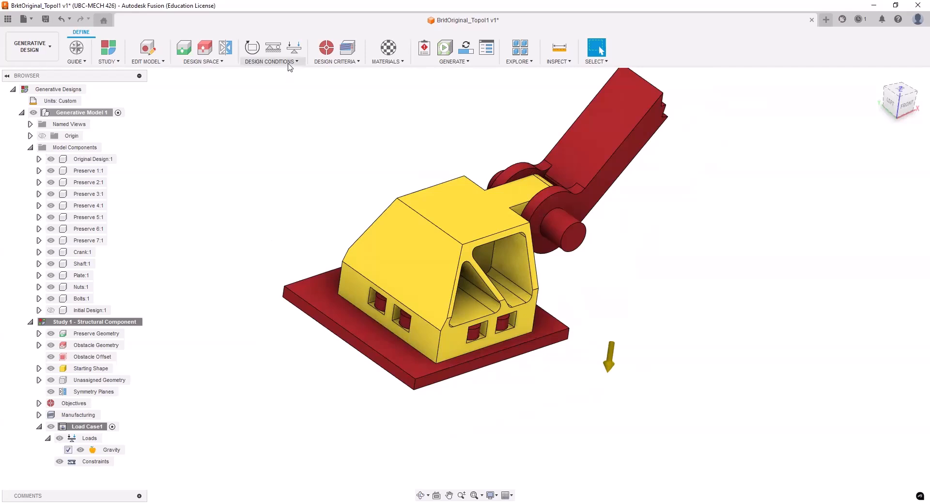
# Apply a Fixed structural constraint to the bracket's bolt-hole faces
pyautogui.click(271, 62)
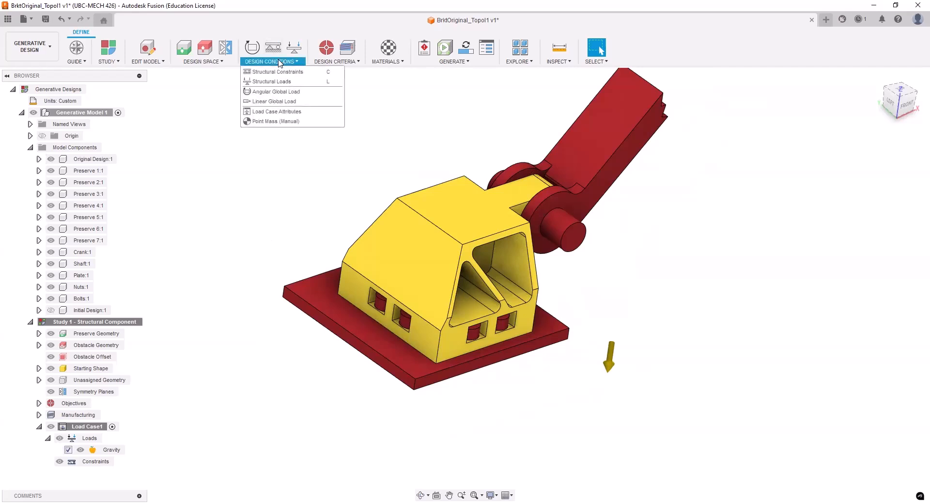
pyautogui.moveTo(276, 71)
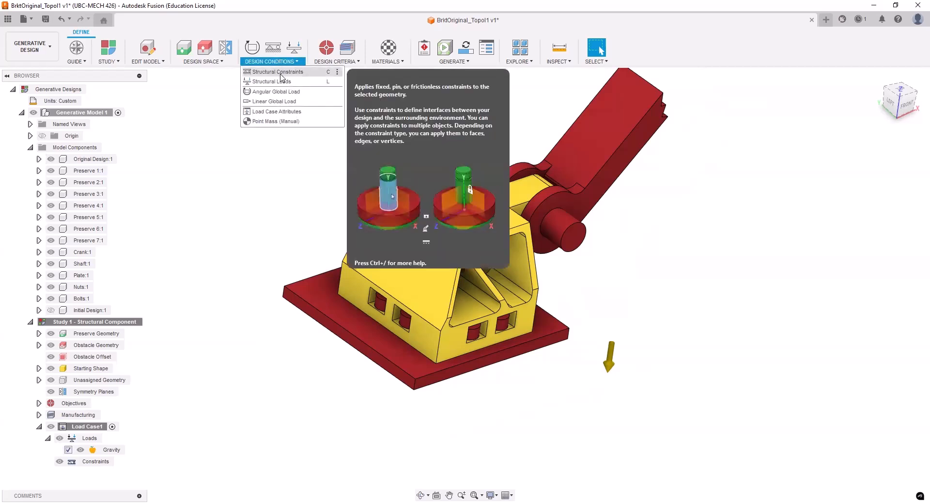
pyautogui.click(276, 70)
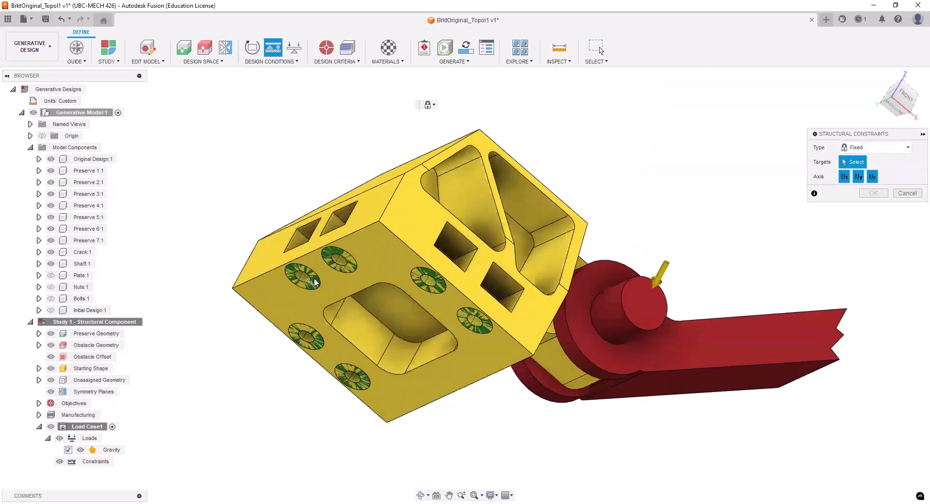
pyautogui.click(303, 276)
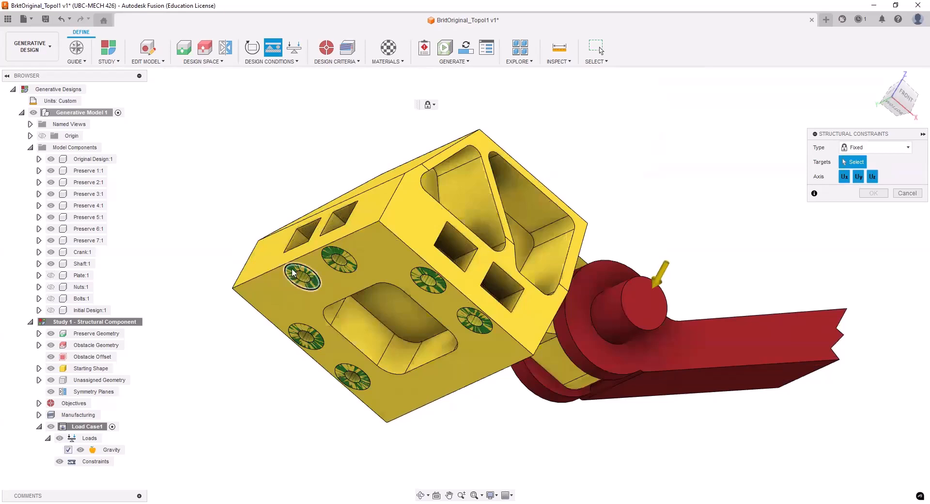
pyautogui.moveTo(330, 256)
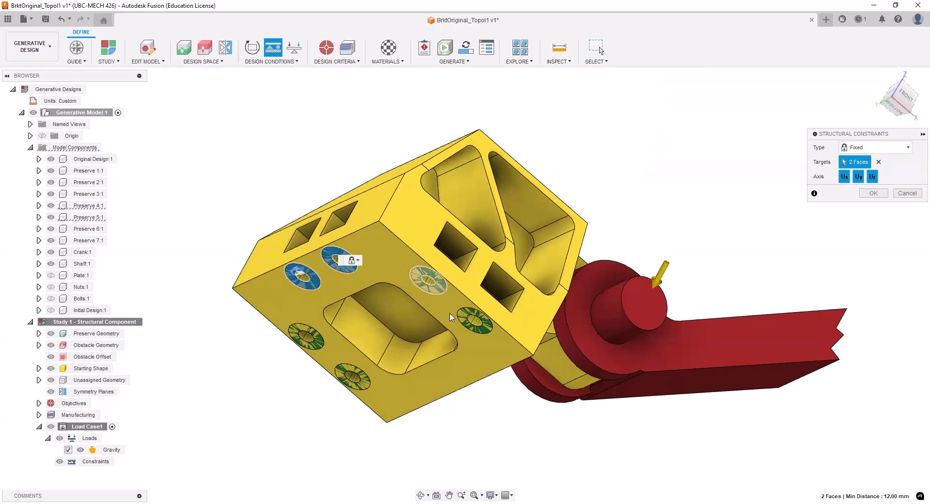
pyautogui.click(430, 279)
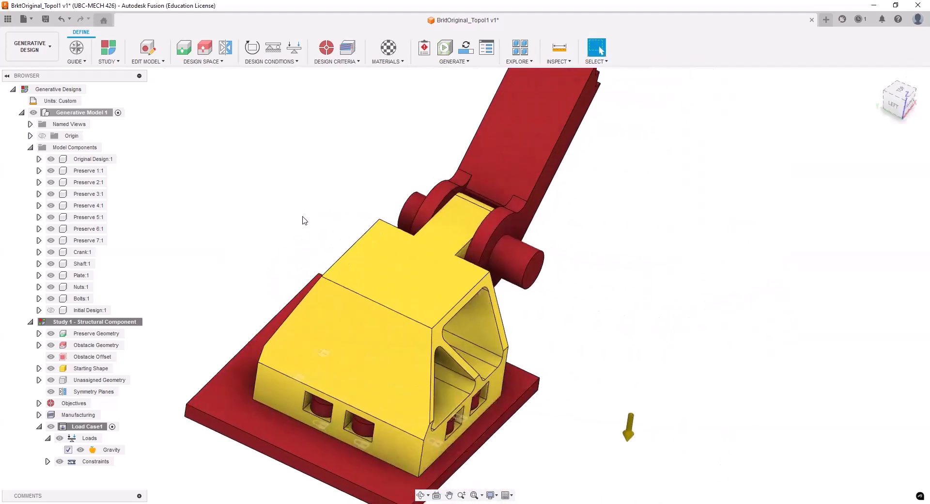
pyautogui.moveTo(261, 223)
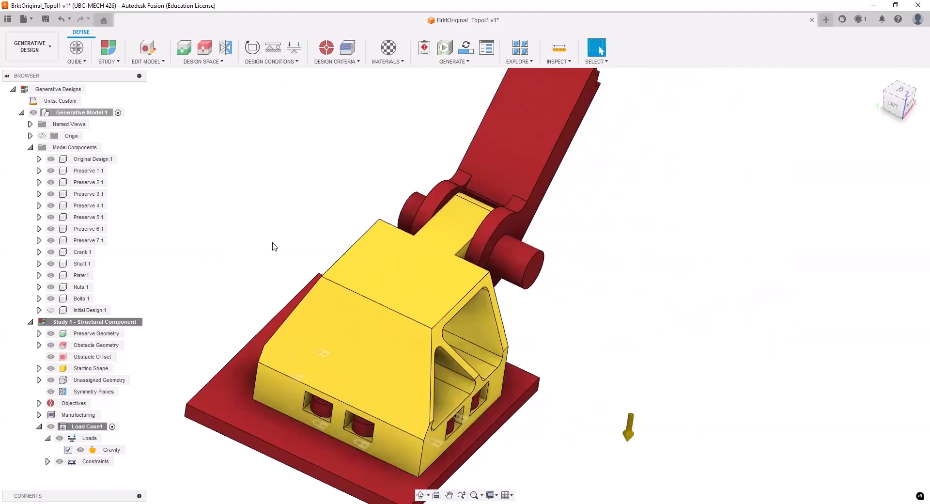
pyautogui.moveTo(275, 246); pyautogui.dragTo(485, 240)
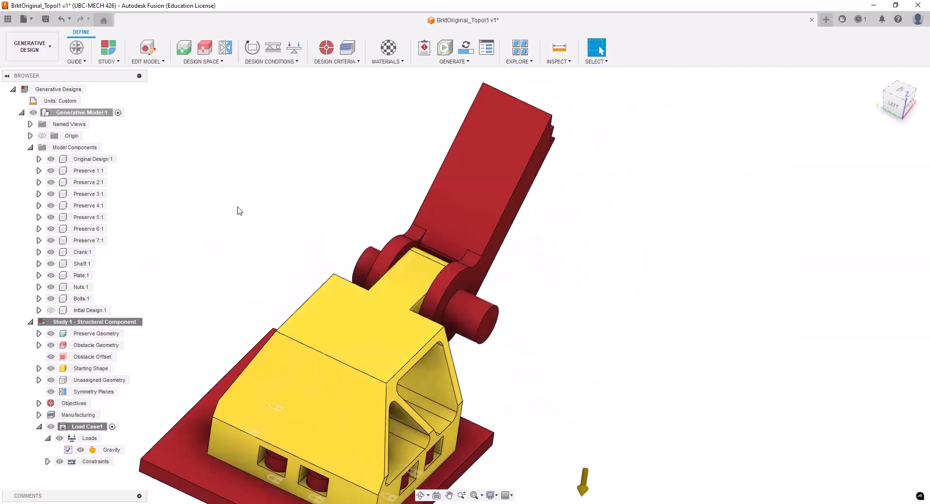
# Add Force1 on the crank pin-hole face by vectors: Fy -2000 N, Fz -4 N
pyautogui.click(271, 61)
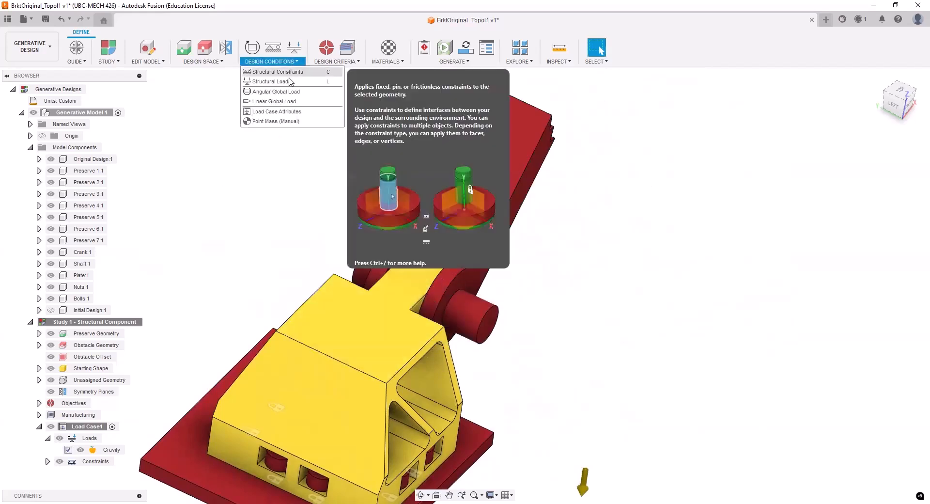
pyautogui.click(272, 82)
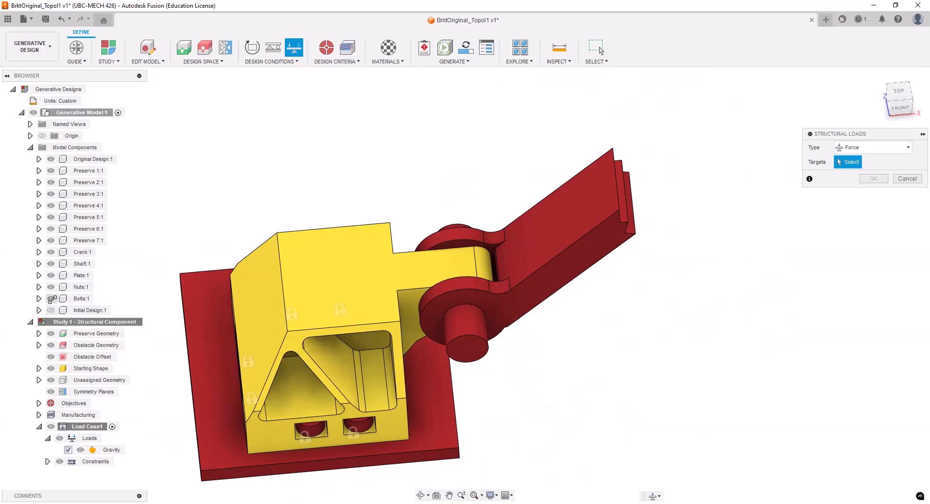
pyautogui.moveTo(51, 252)
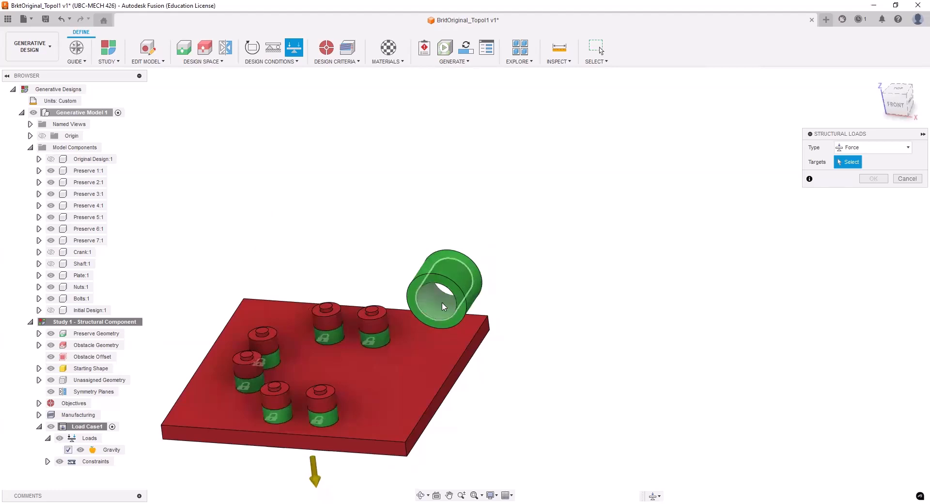
pyautogui.moveTo(529, 331)
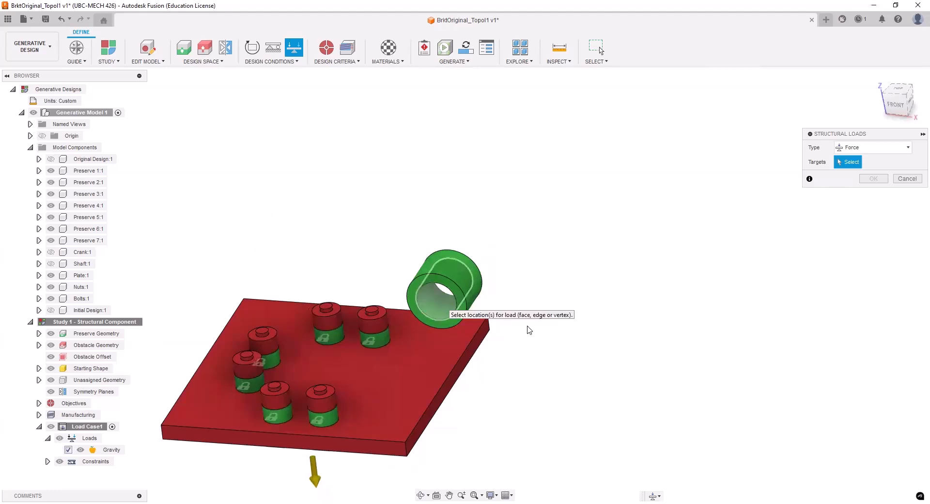
pyautogui.click(442, 291)
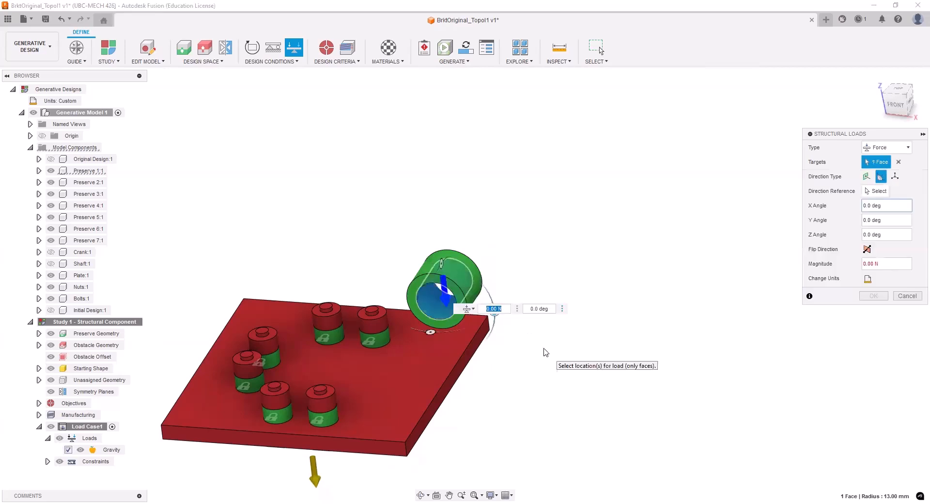
pyautogui.write('4')
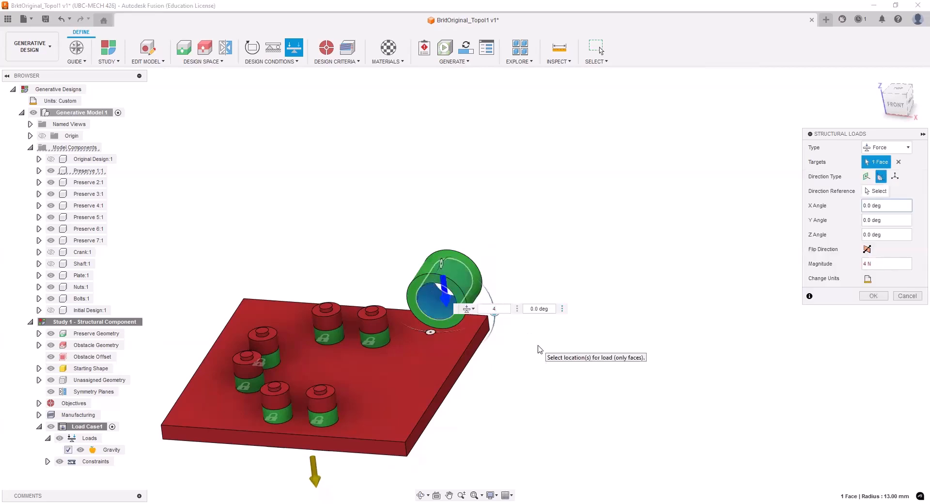
pyautogui.moveTo(895, 177)
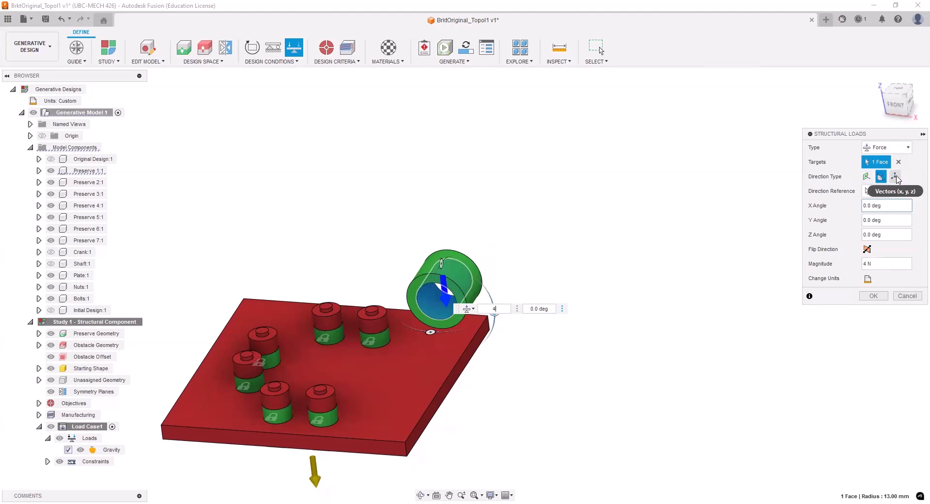
pyautogui.click(895, 176)
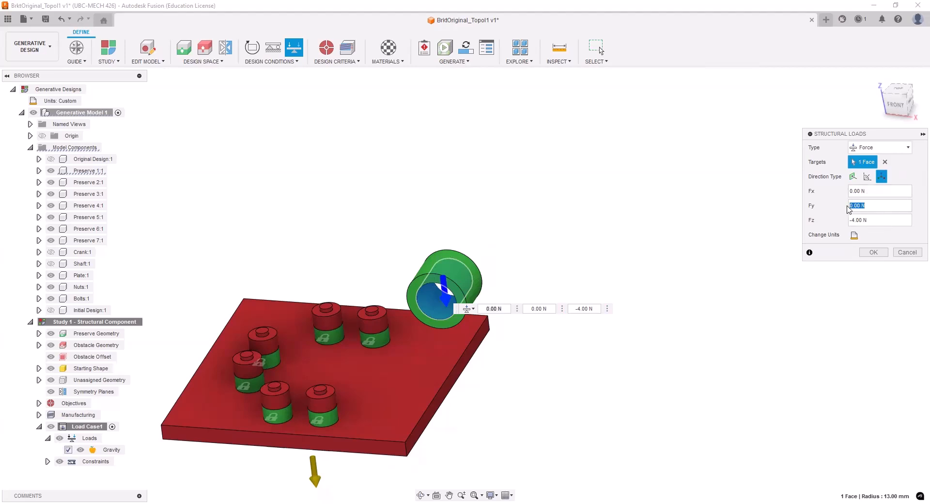
pyautogui.write('-2000')
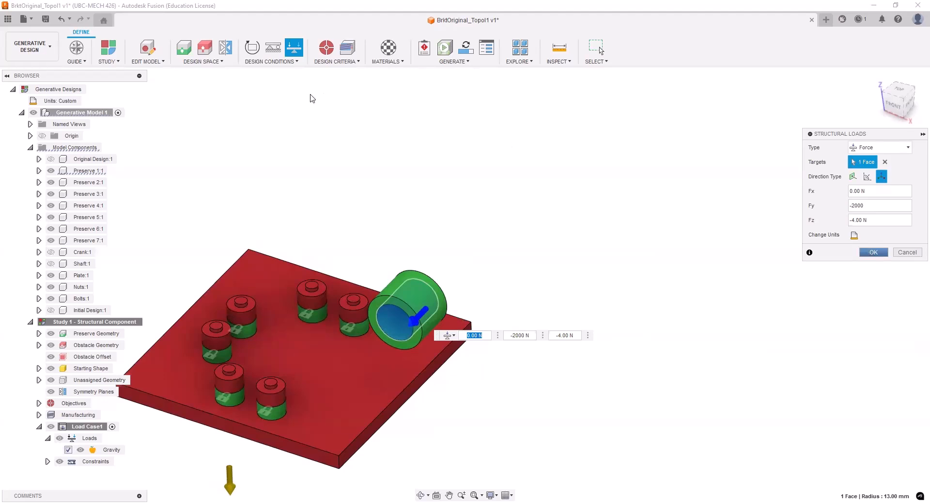
pyautogui.click(271, 62)
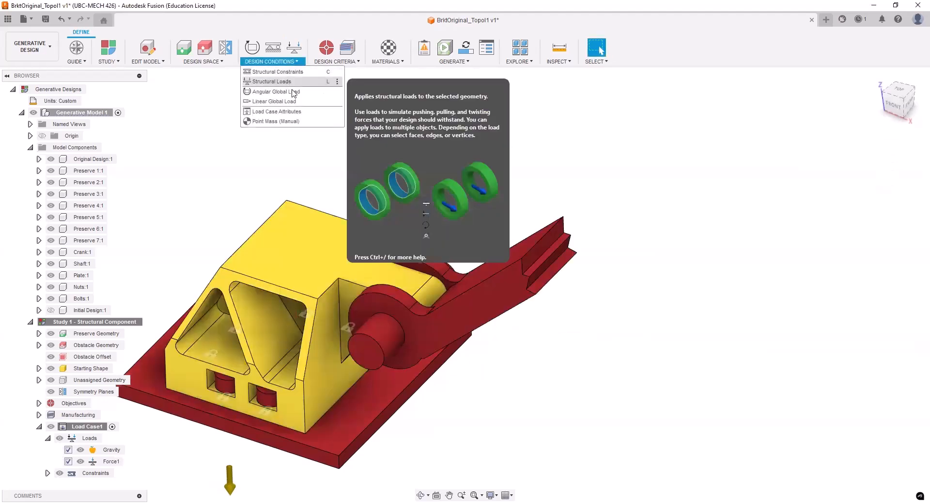
# Add a second vector force of Fz 4000 N on the bracket's pin-hole face
pyautogui.click(270, 81)
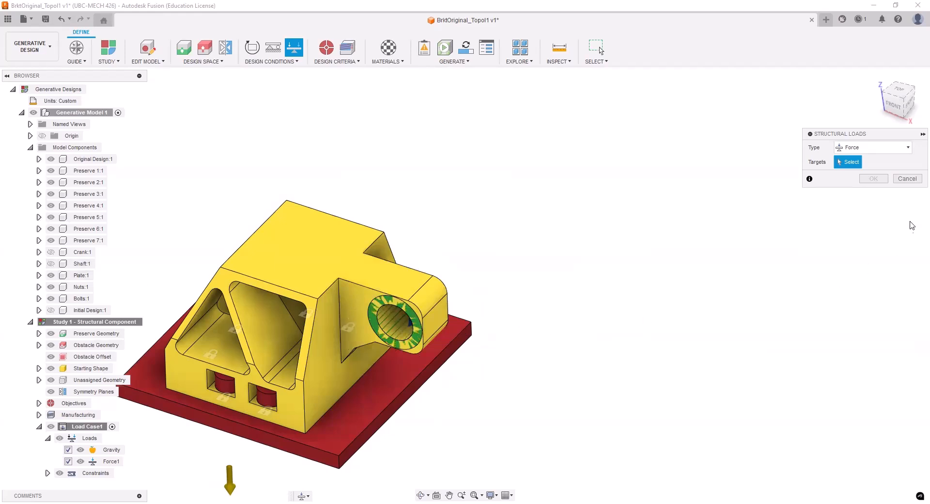
pyautogui.moveTo(395, 327)
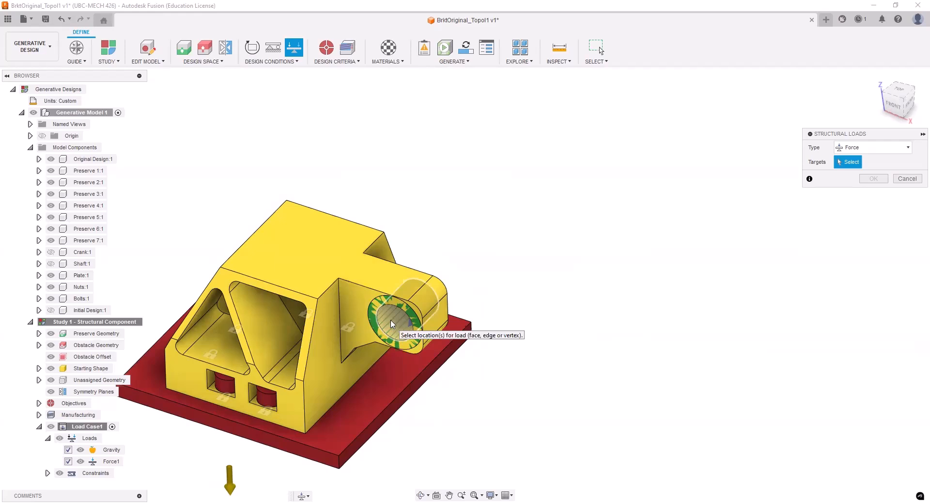
pyautogui.click(394, 320)
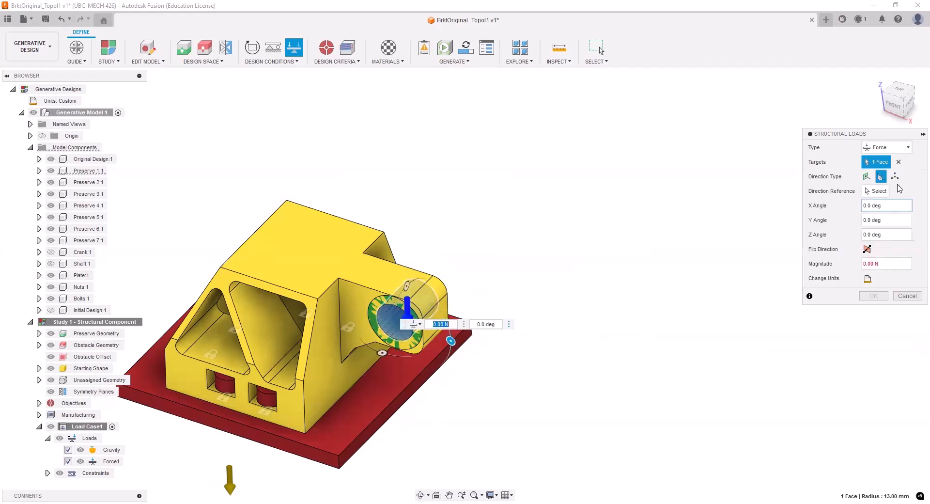
pyautogui.click(895, 177)
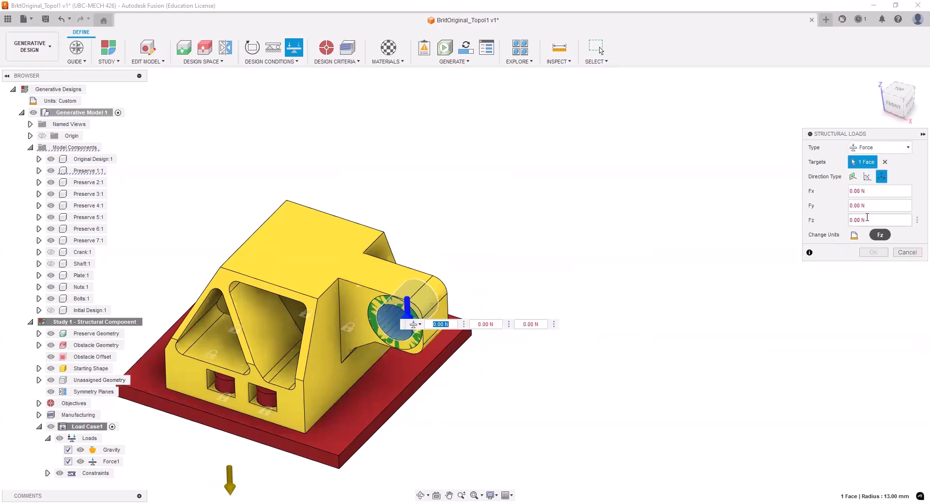
pyautogui.click(880, 220)
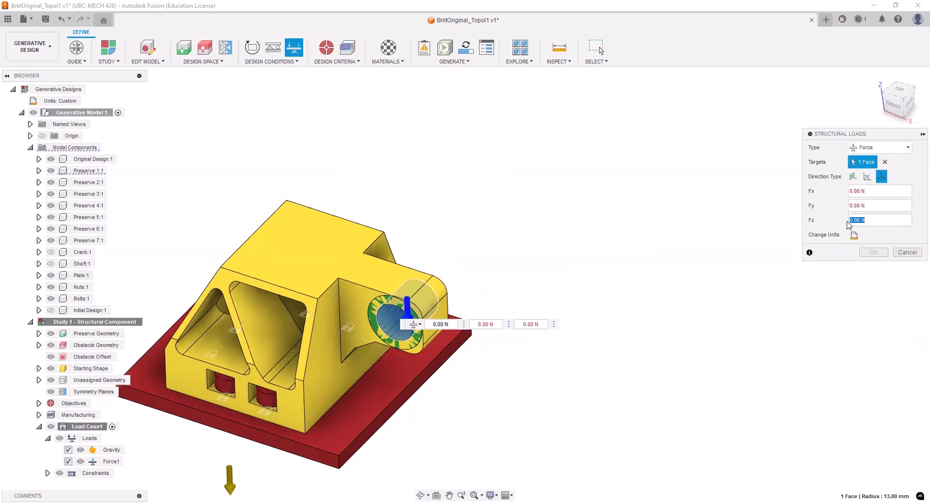
pyautogui.write('4000')
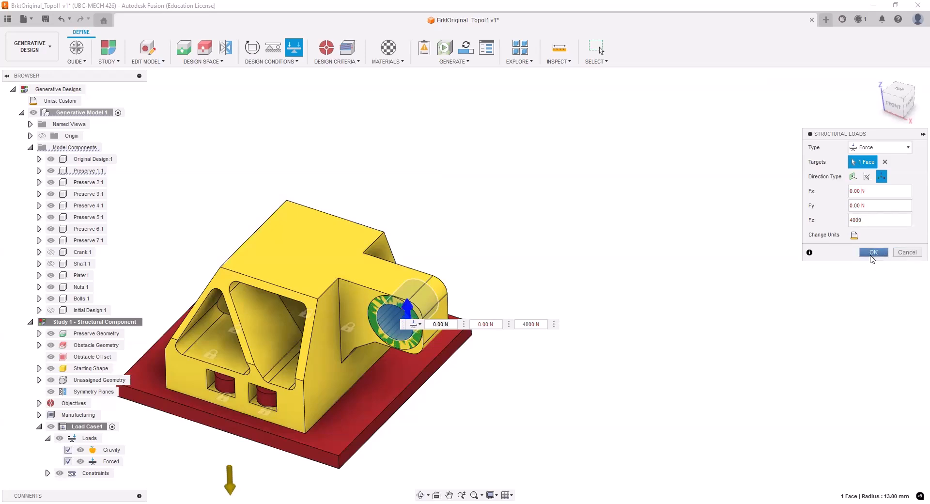
pyautogui.click(873, 252)
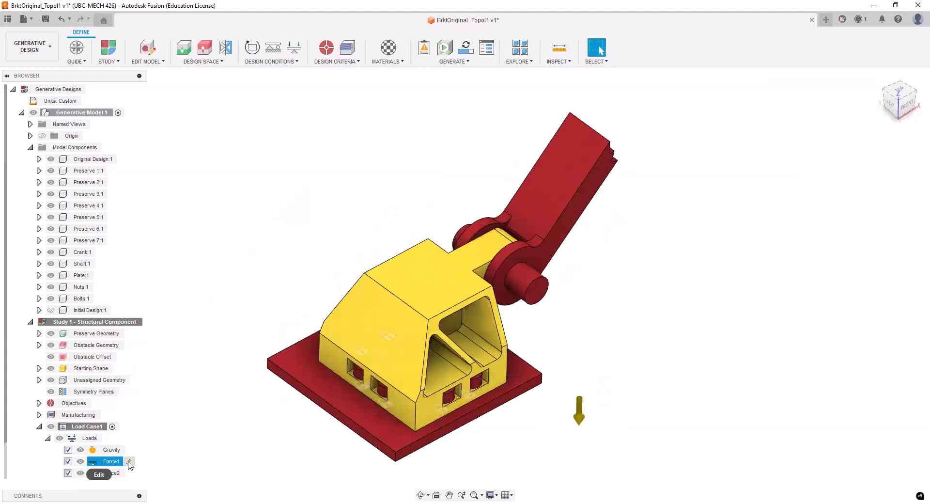
pyautogui.click(99, 474)
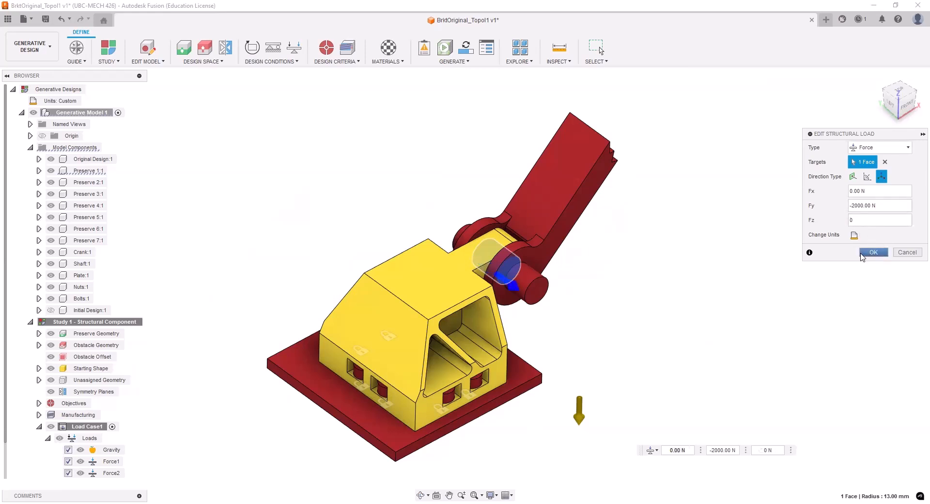
pyautogui.click(873, 251)
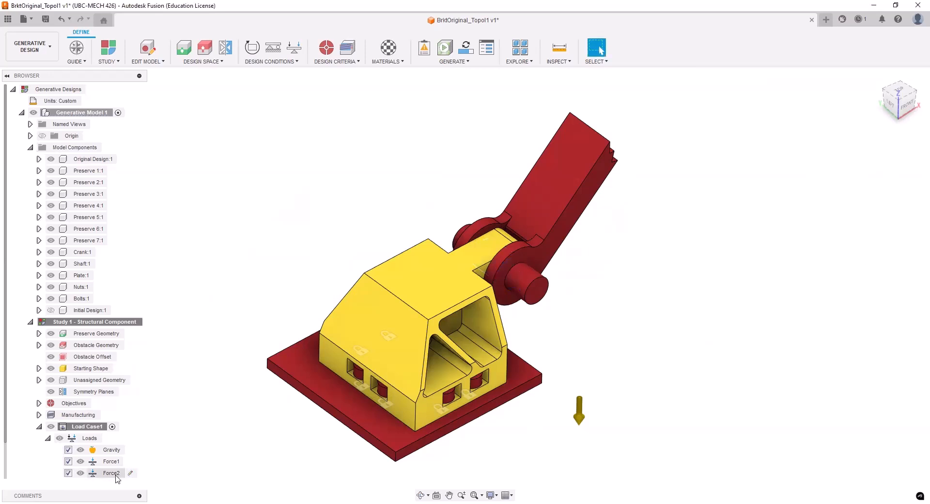
pyautogui.doubleClick(111, 473)
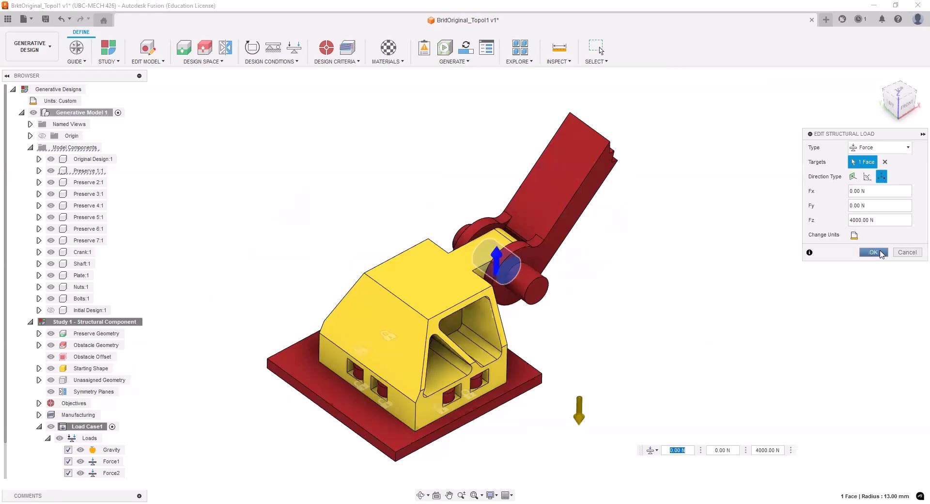
pyautogui.click(873, 252)
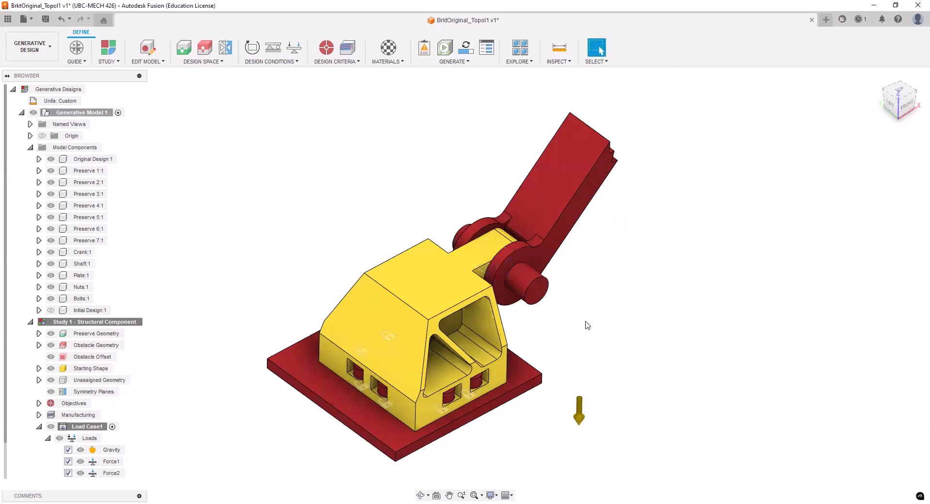
pyautogui.moveTo(587, 363)
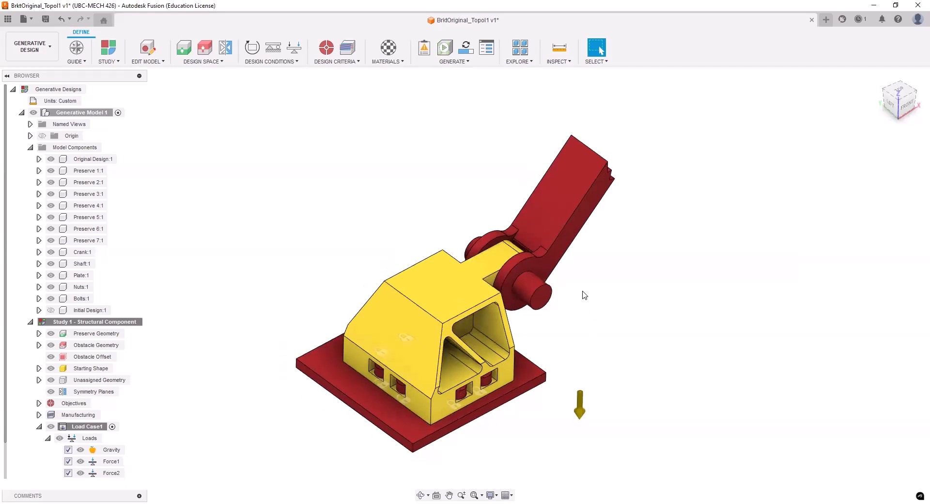
pyautogui.moveTo(326, 51)
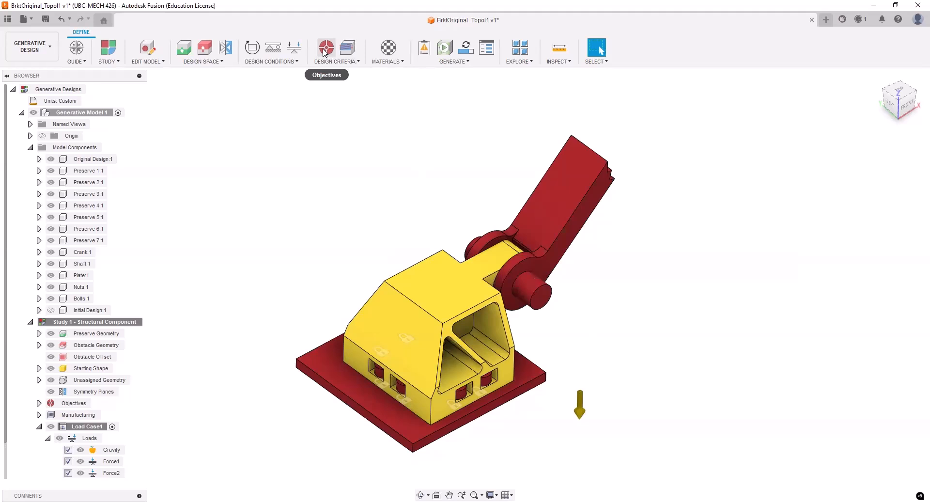
# Set the study objective to Minimize Mass with a 2.00 safety factor limit
pyautogui.click(326, 48)
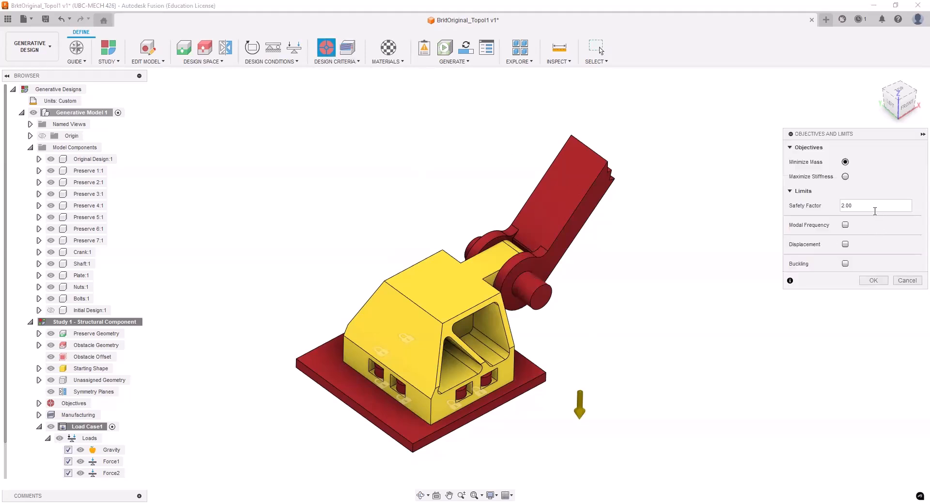
pyautogui.moveTo(872, 206)
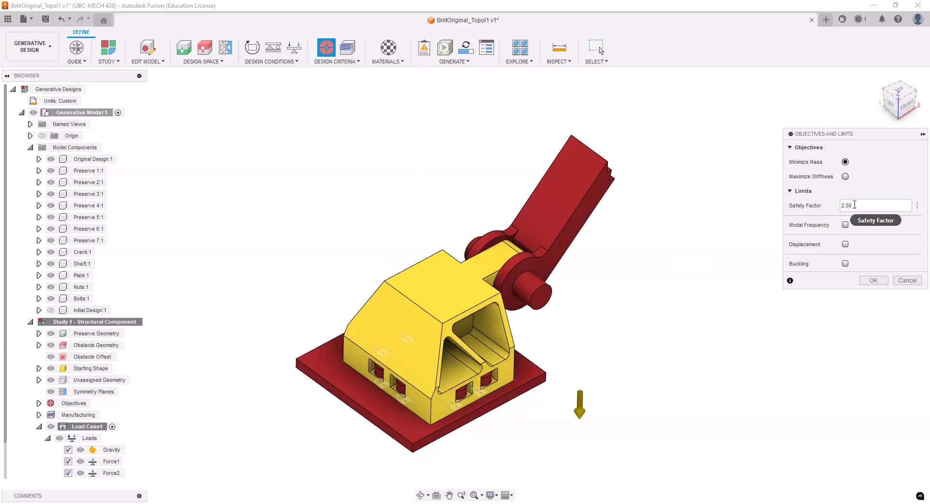
pyautogui.moveTo(856, 162)
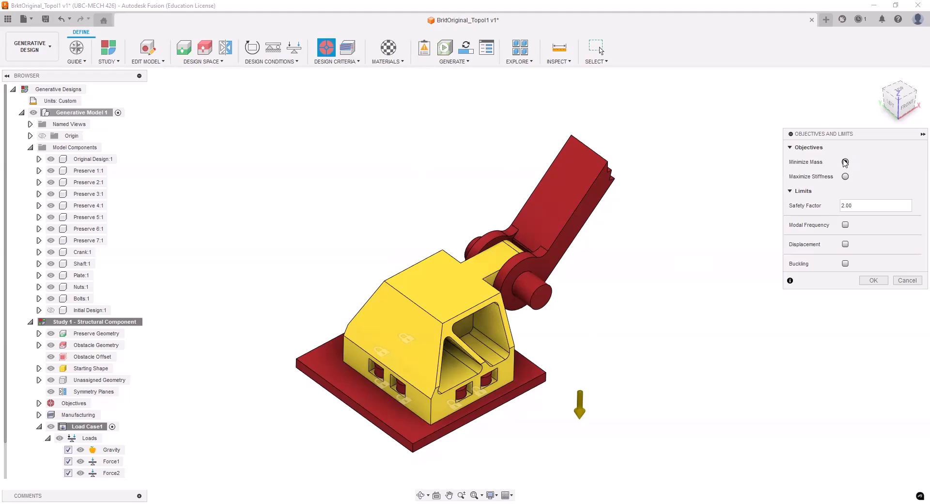
pyautogui.click(845, 162)
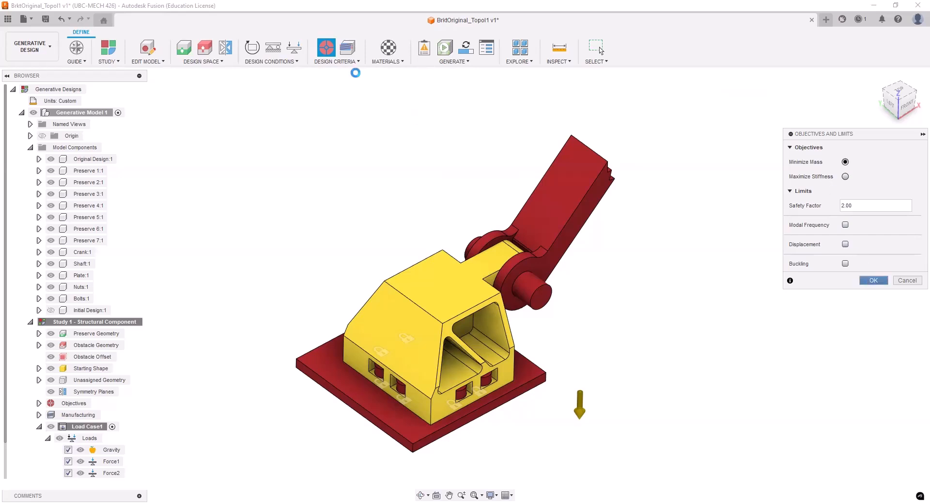
pyautogui.click(334, 50)
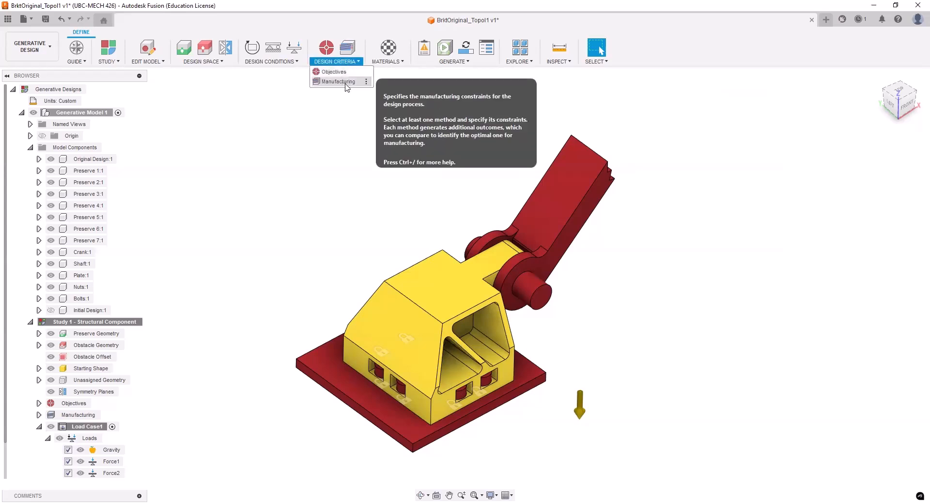
# Set manufacturing to additive in all directions and casting, with milling turned off
pyautogui.click(338, 81)
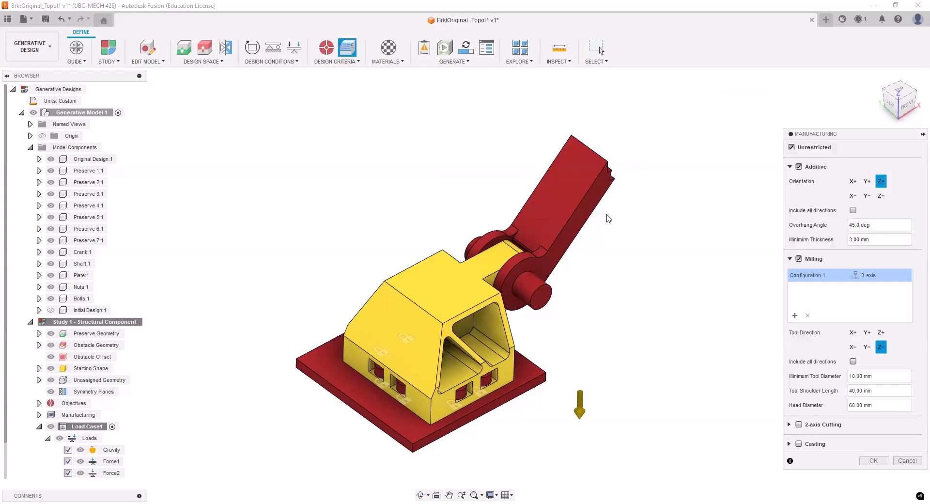
pyautogui.moveTo(807, 154)
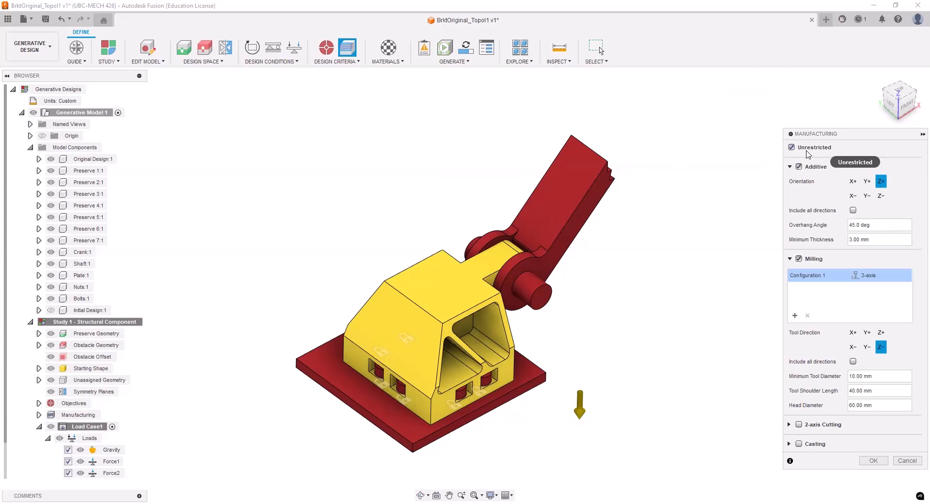
pyautogui.moveTo(808, 155)
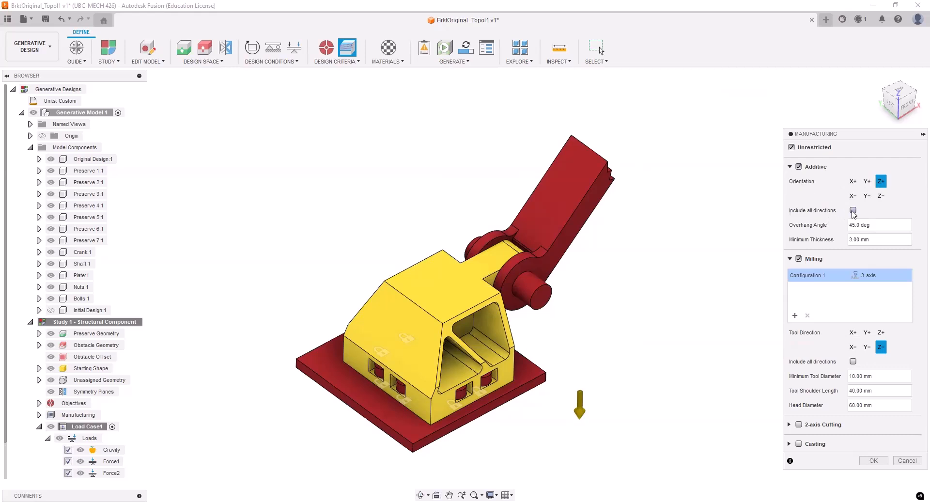
pyautogui.click(853, 210)
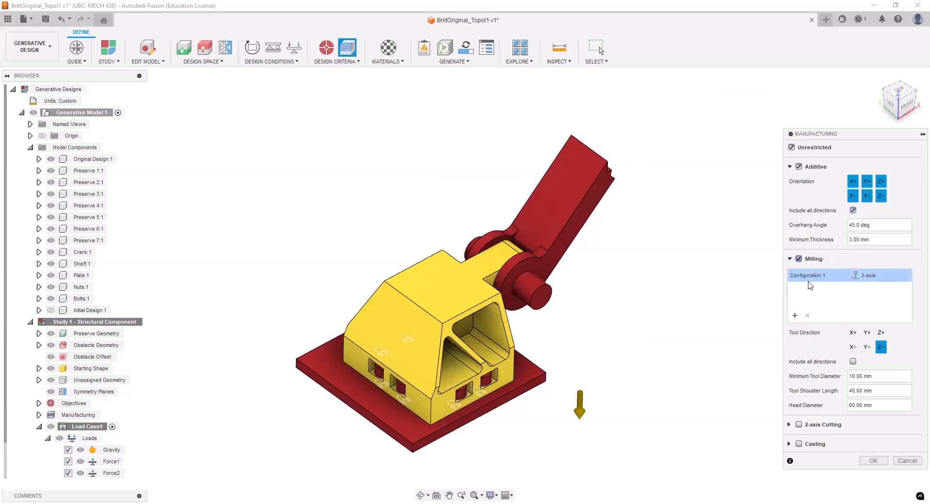
pyautogui.click(799, 257)
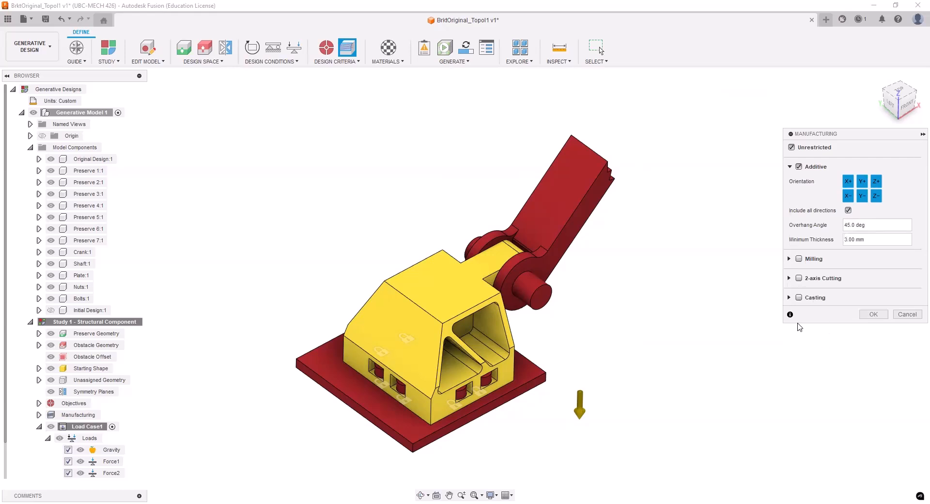
pyautogui.moveTo(799, 298)
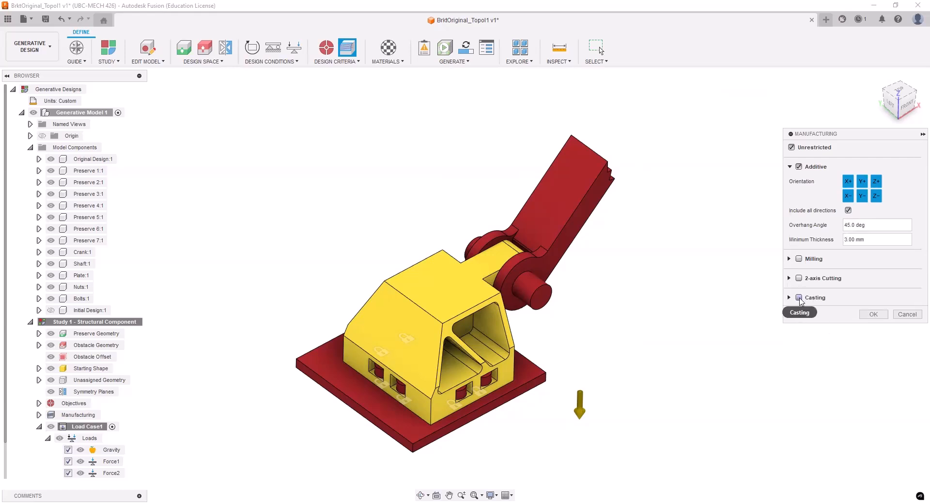
pyautogui.moveTo(814, 297)
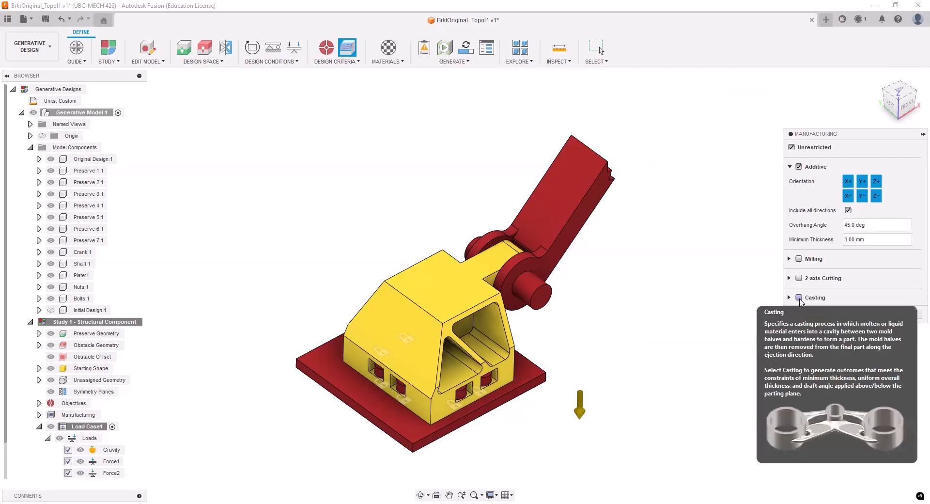
pyautogui.click(800, 298)
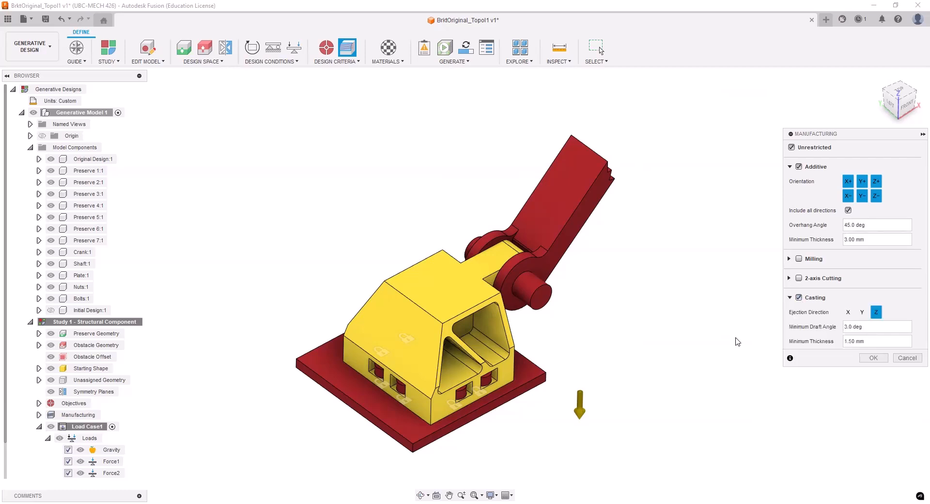
pyautogui.moveTo(761, 375)
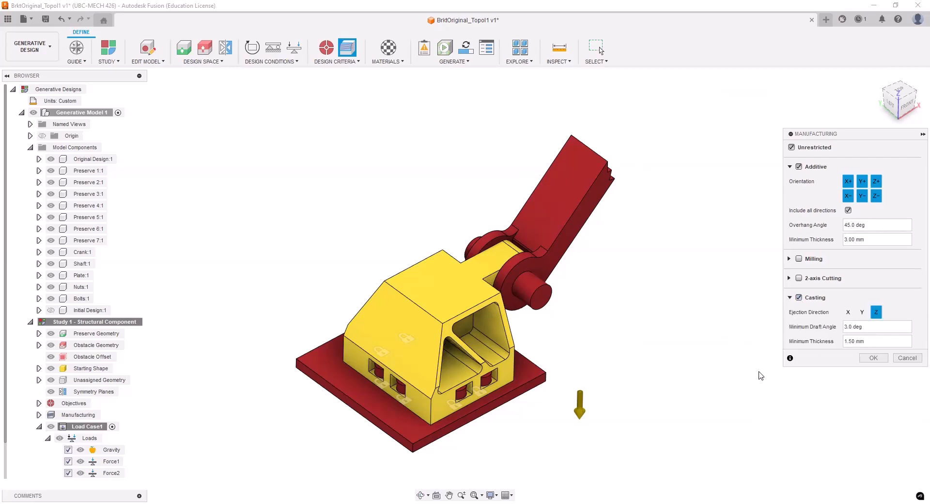
pyautogui.moveTo(695, 352)
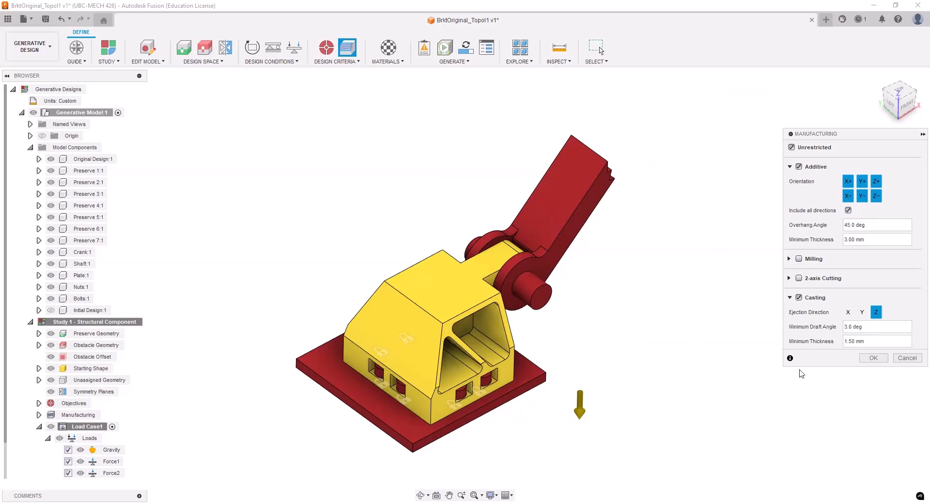
pyautogui.click(873, 357)
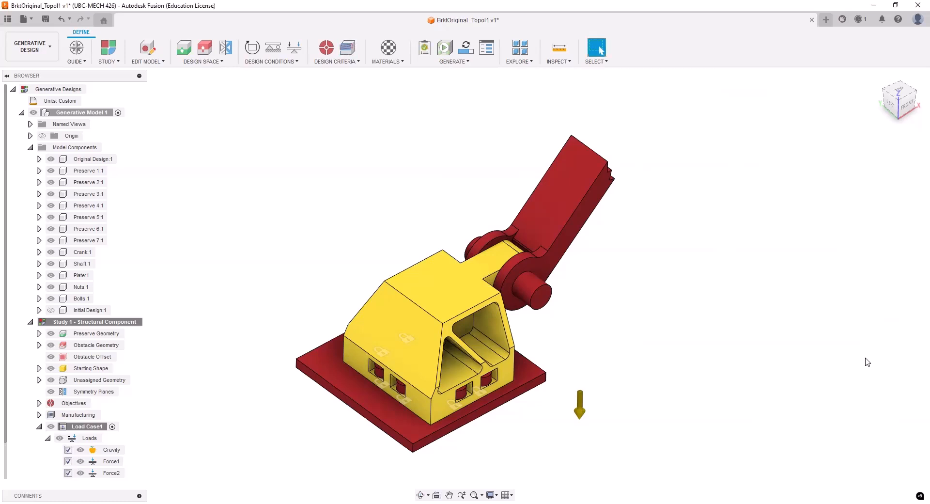
pyautogui.moveTo(735, 410)
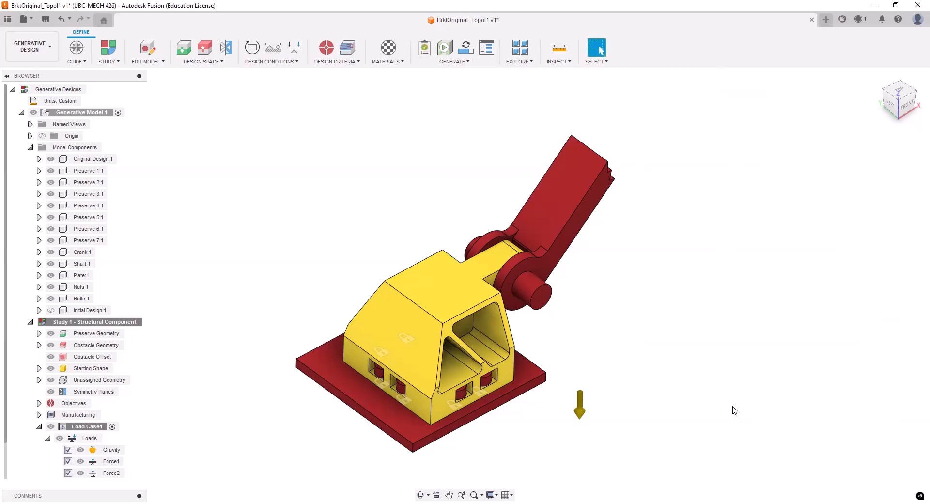
pyautogui.moveTo(303, 321)
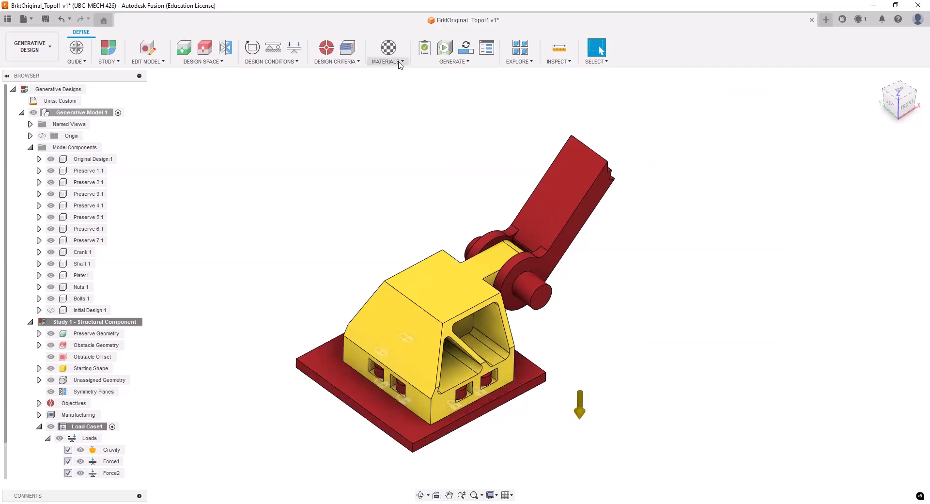
# Add Aluminum AlSi10Mg from the Metal library as the study material and close the dialog
pyautogui.click(387, 53)
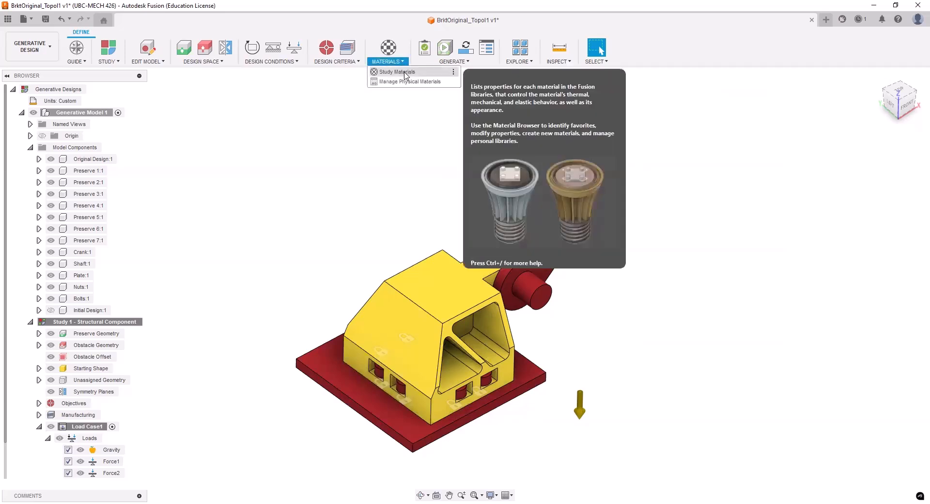
pyautogui.moveTo(750, 173)
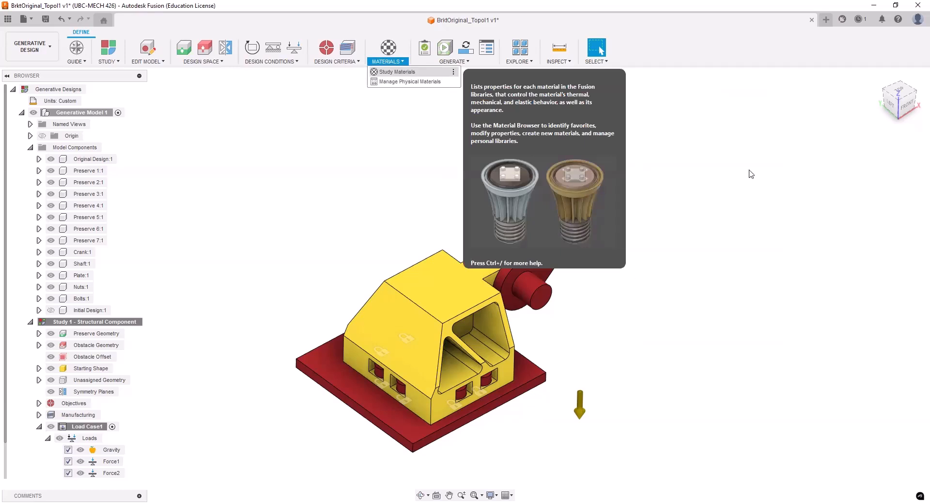
pyautogui.click(397, 71)
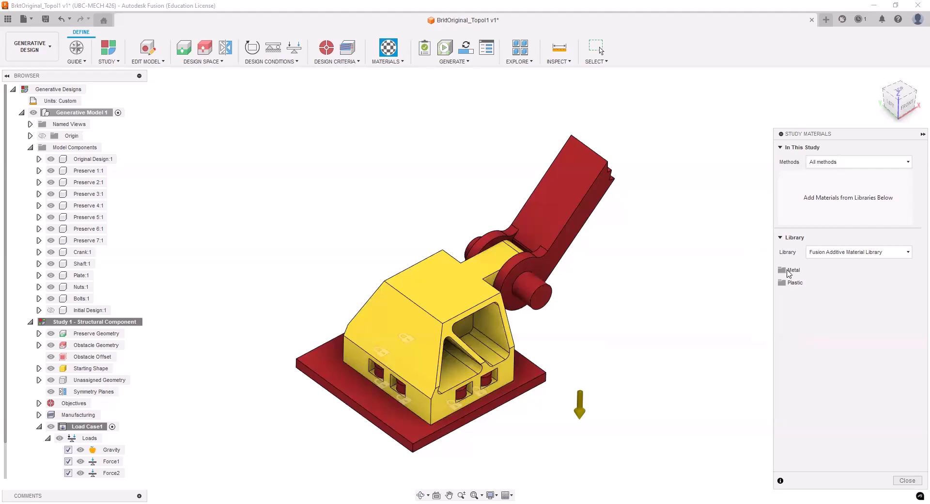
pyautogui.click(793, 270)
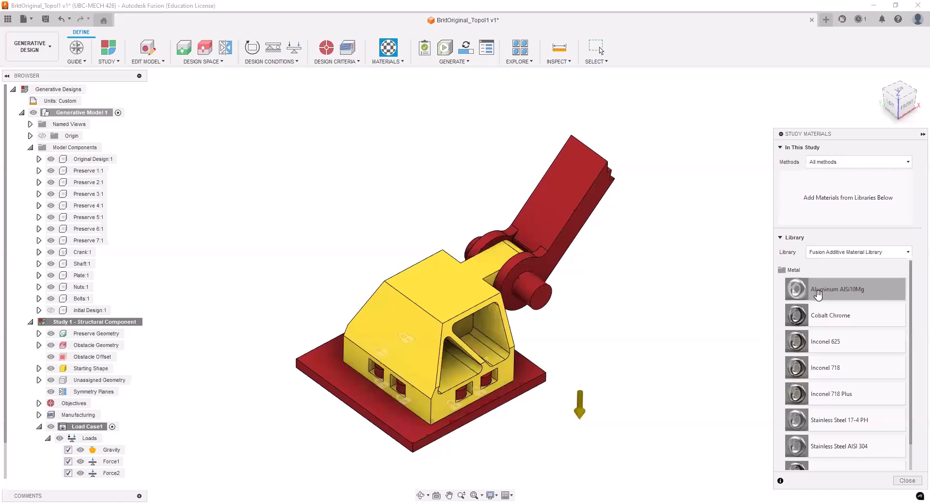
pyautogui.moveTo(819, 195)
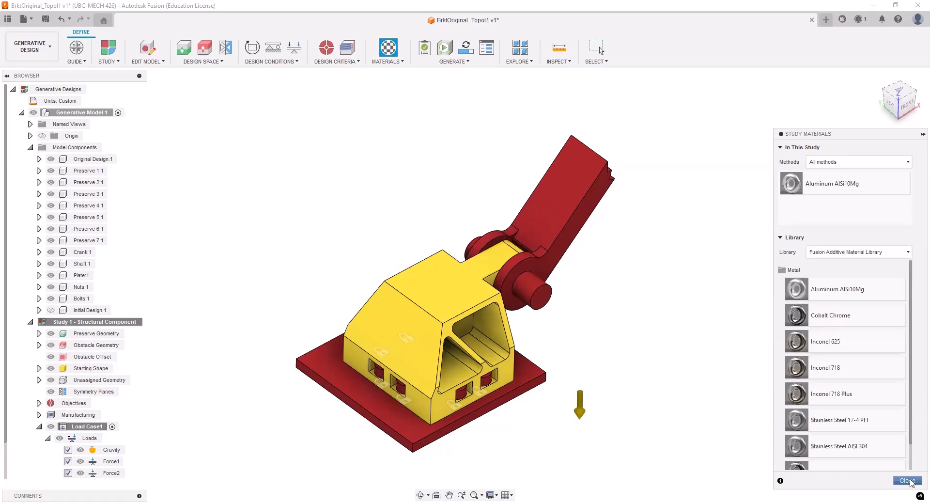
pyautogui.click(907, 480)
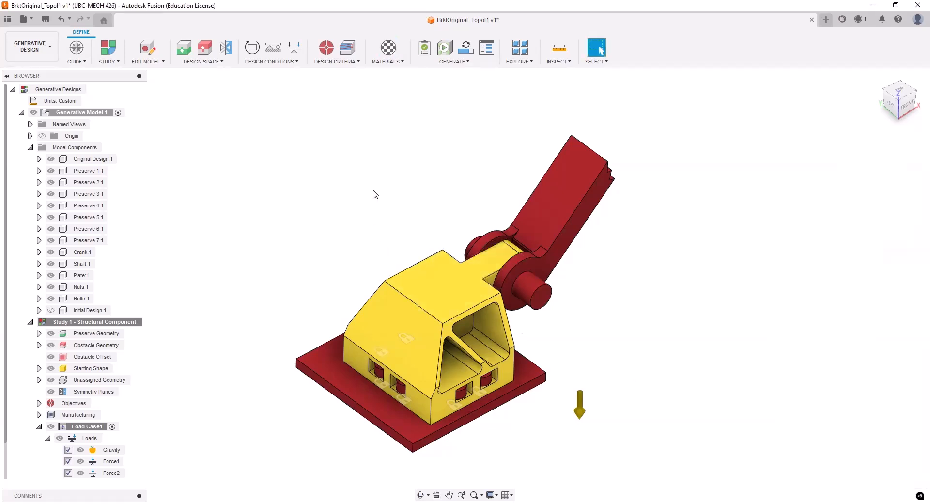
pyautogui.moveTo(383, 181)
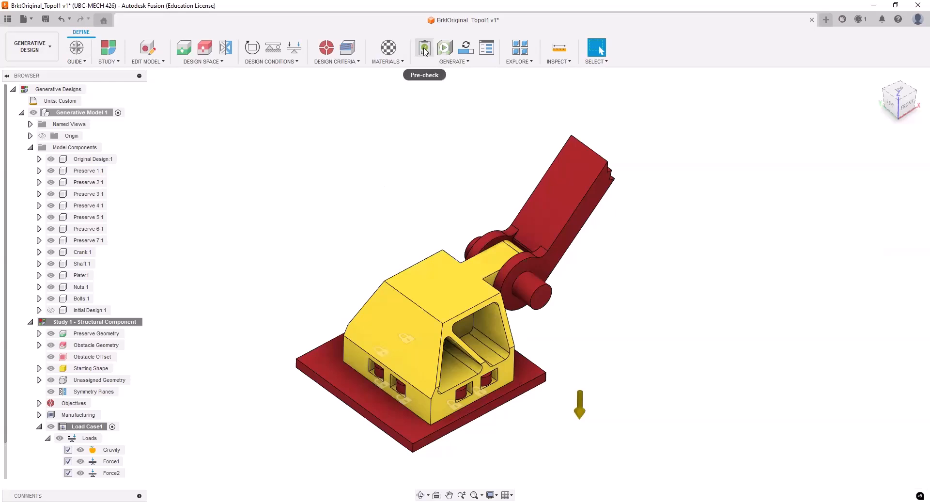
# Run Pre-check and dismiss the Ready to Generate message
pyautogui.click(424, 48)
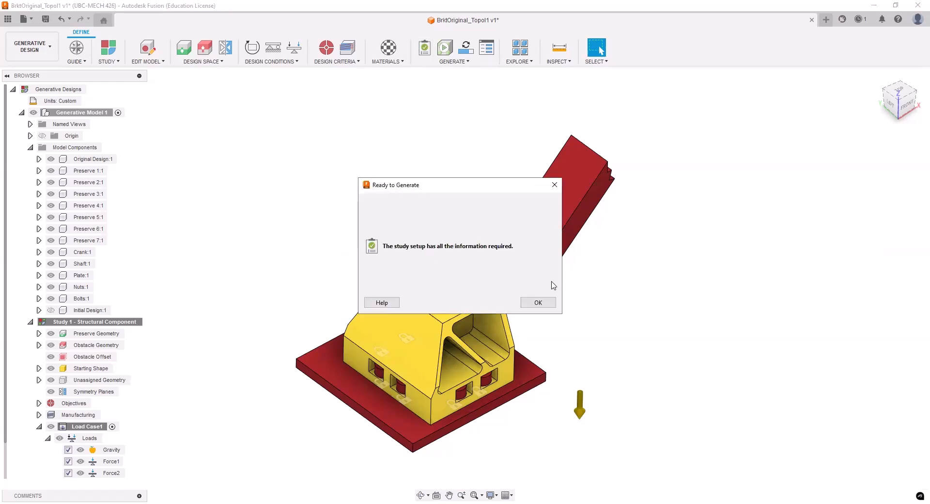
pyautogui.click(537, 302)
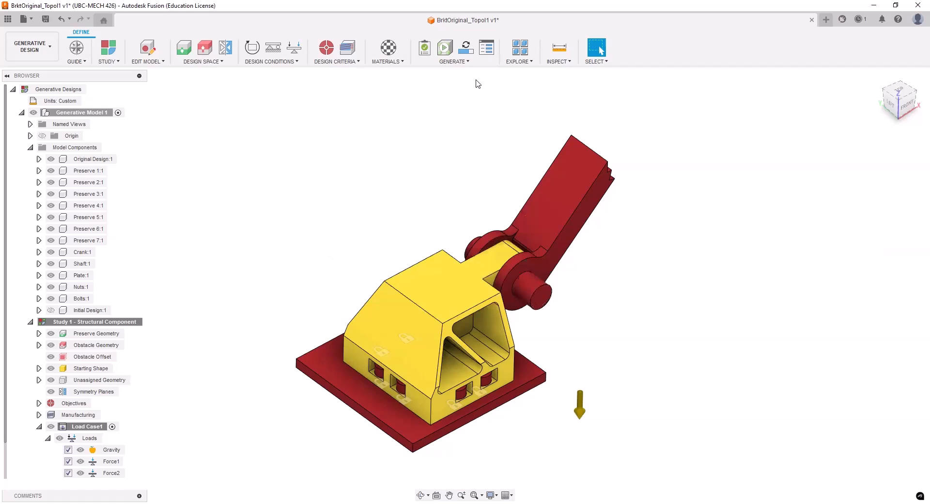
pyautogui.click(454, 61)
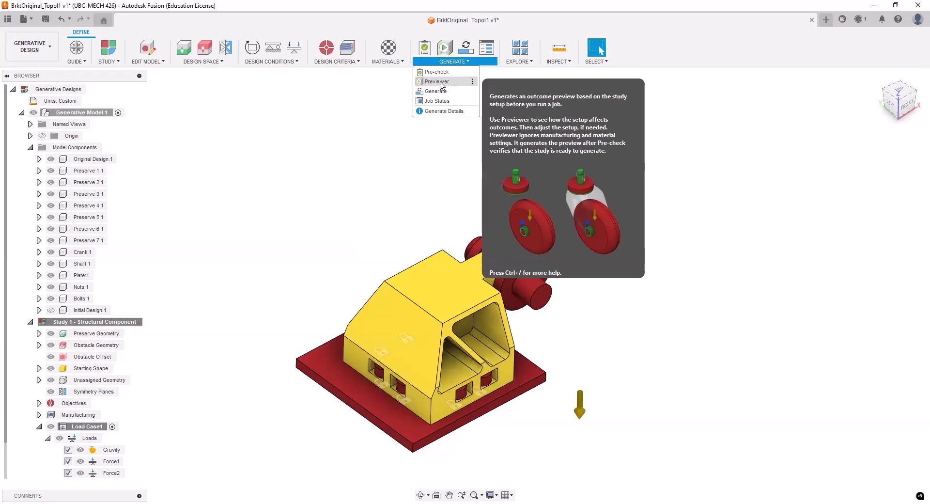
# Run the Previewer, hide Original Design and orbit the preview shape from several angles
pyautogui.click(438, 82)
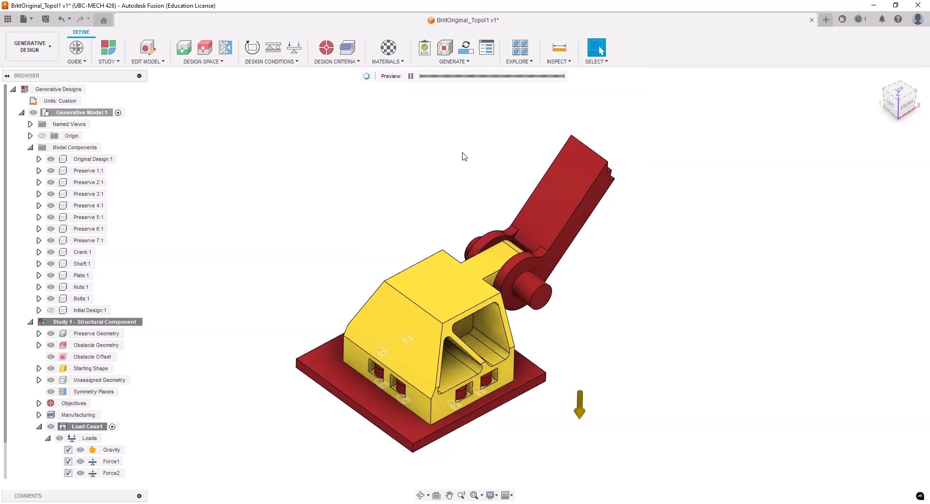
pyautogui.moveTo(746, 343)
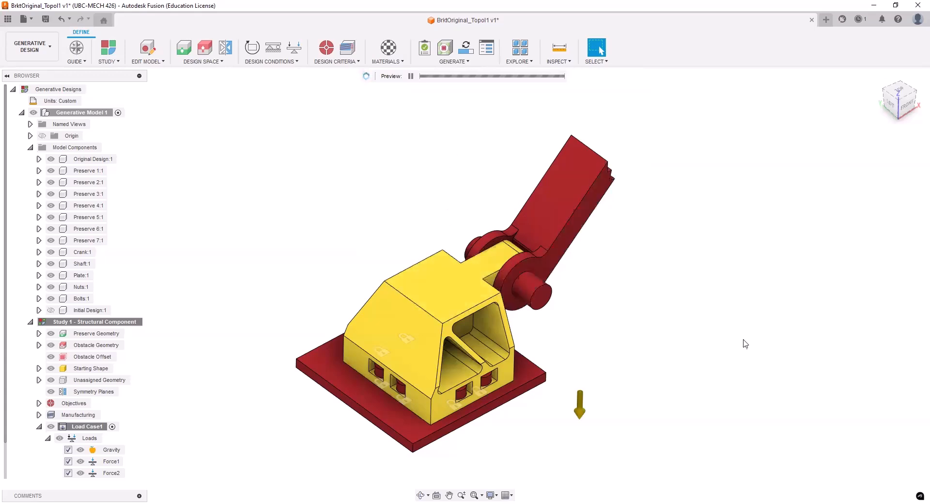
pyautogui.moveTo(736, 336)
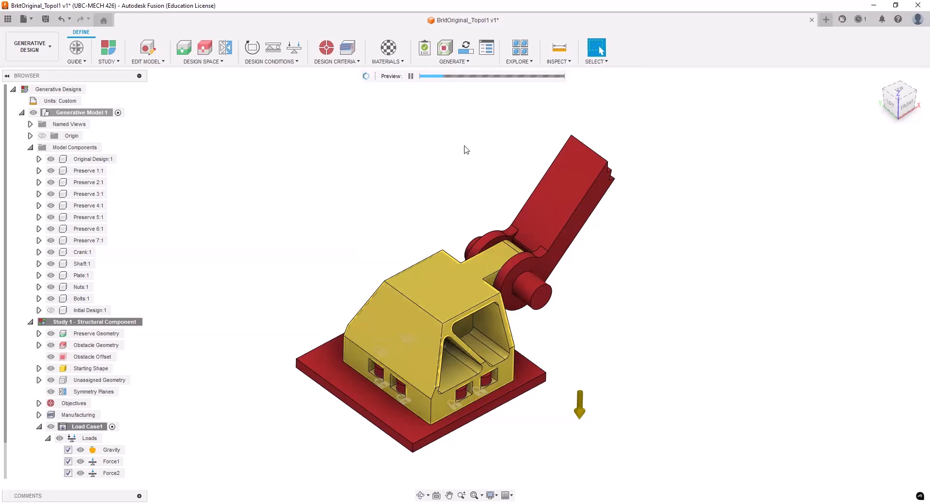
pyautogui.moveTo(450, 174)
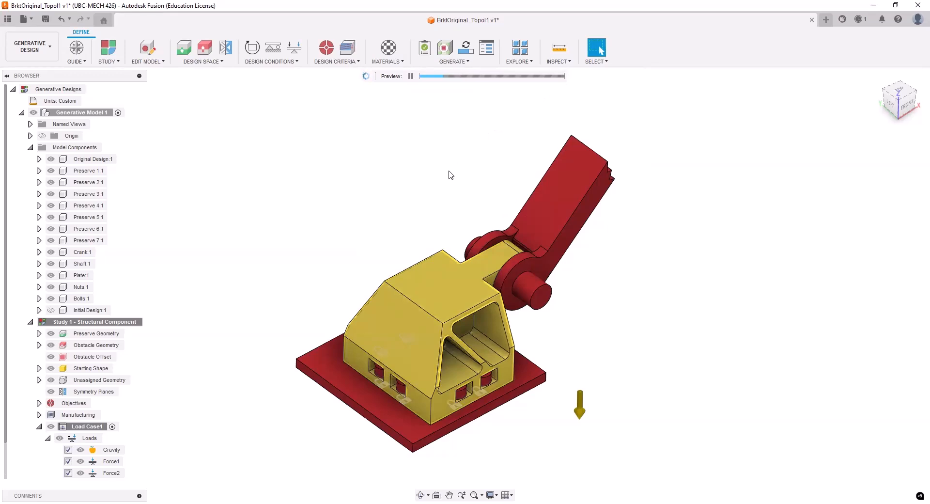
pyautogui.moveTo(742, 315)
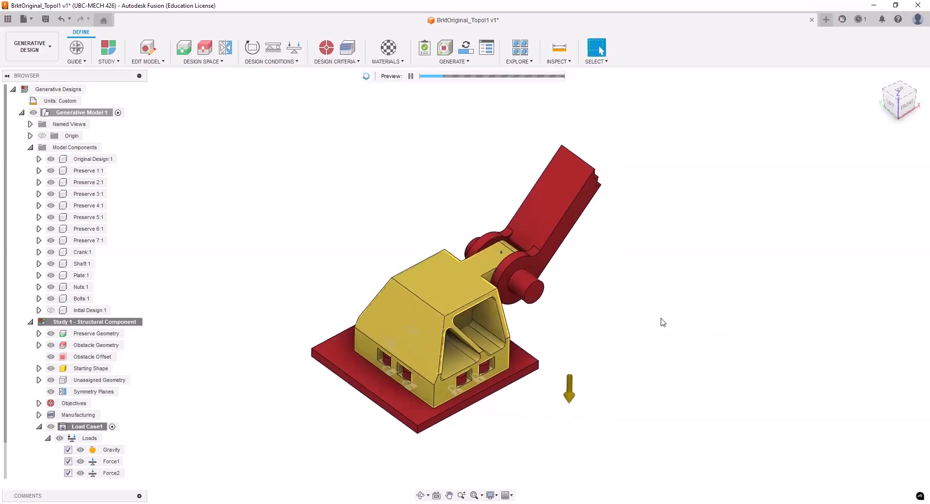
pyautogui.moveTo(652, 321)
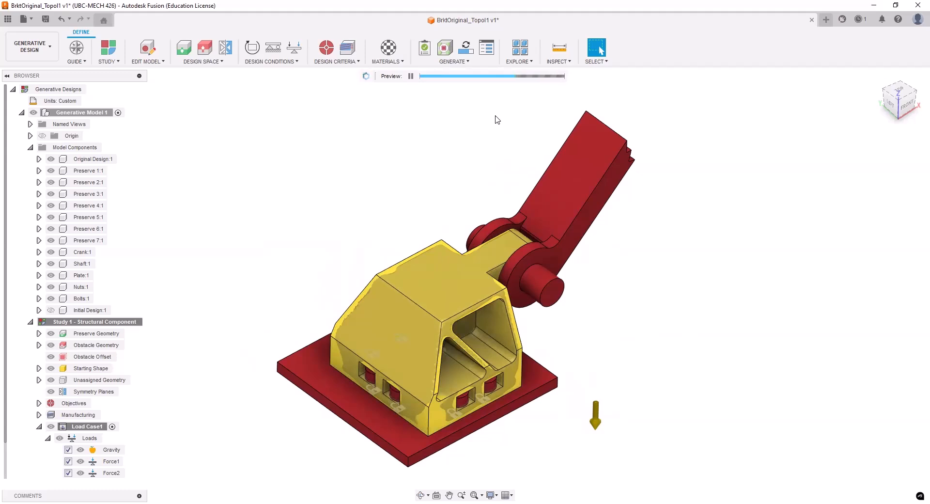
pyautogui.moveTo(509, 118)
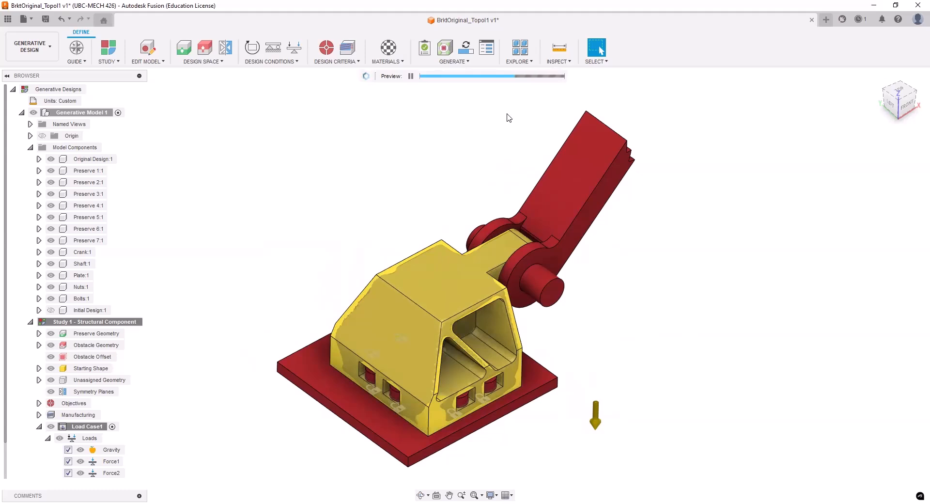
pyautogui.moveTo(505, 123)
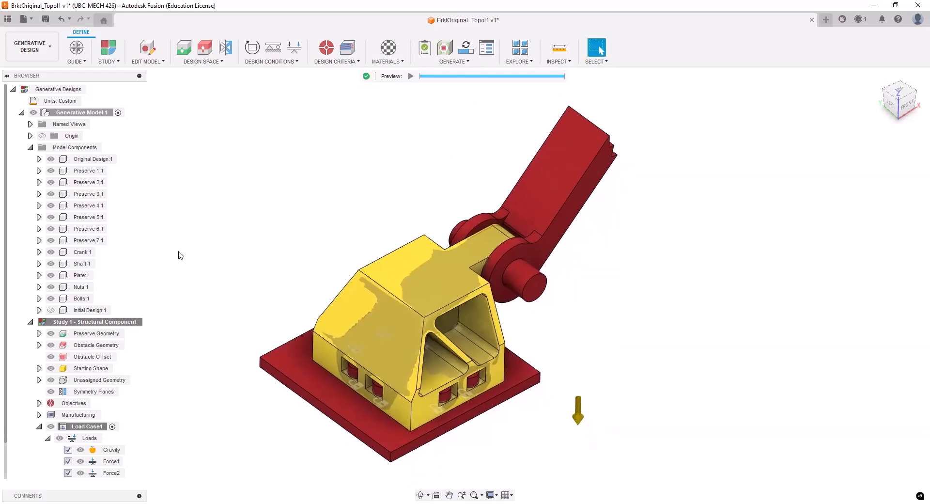
pyautogui.click(92, 158)
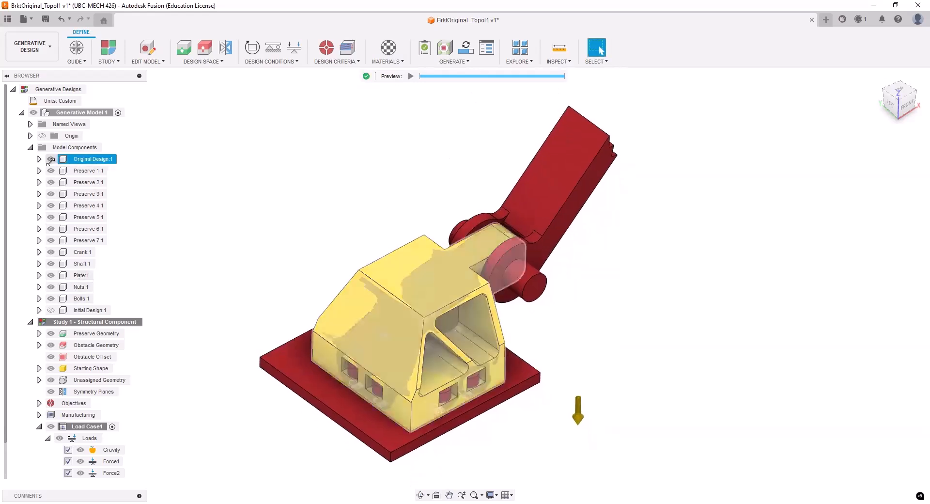
pyautogui.click(51, 159)
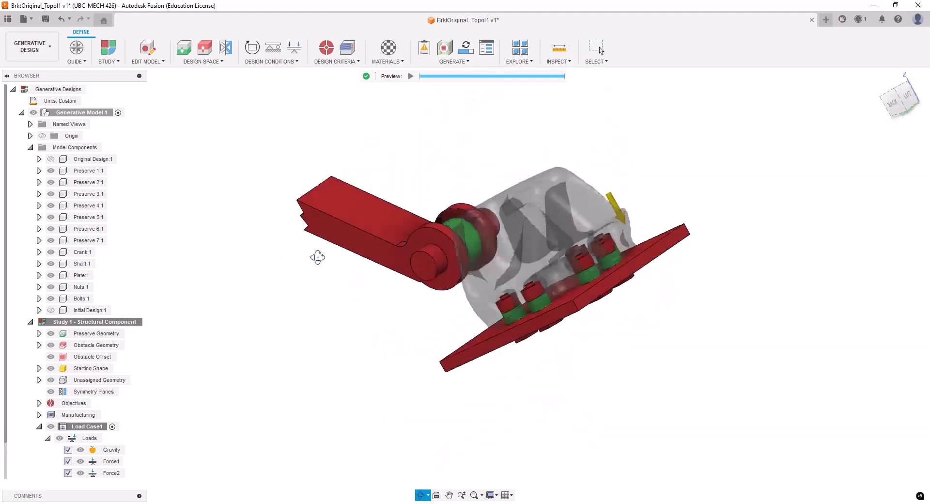
pyautogui.moveTo(318, 256); pyautogui.dragTo(365, 225)
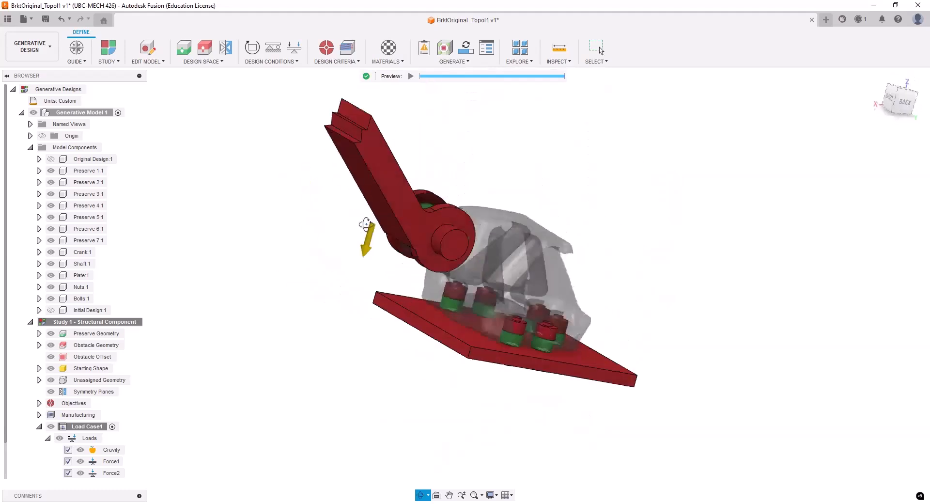
pyautogui.moveTo(368, 226); pyautogui.dragTo(249, 190)
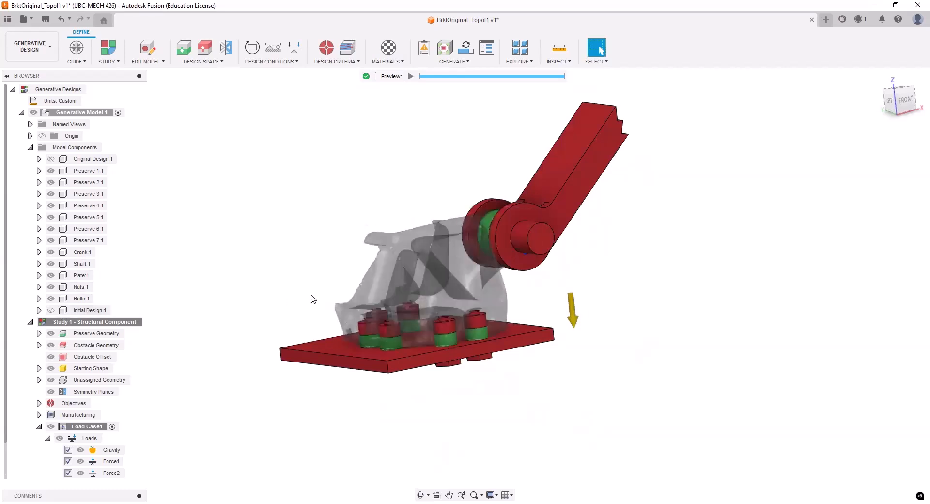
pyautogui.moveTo(265, 300)
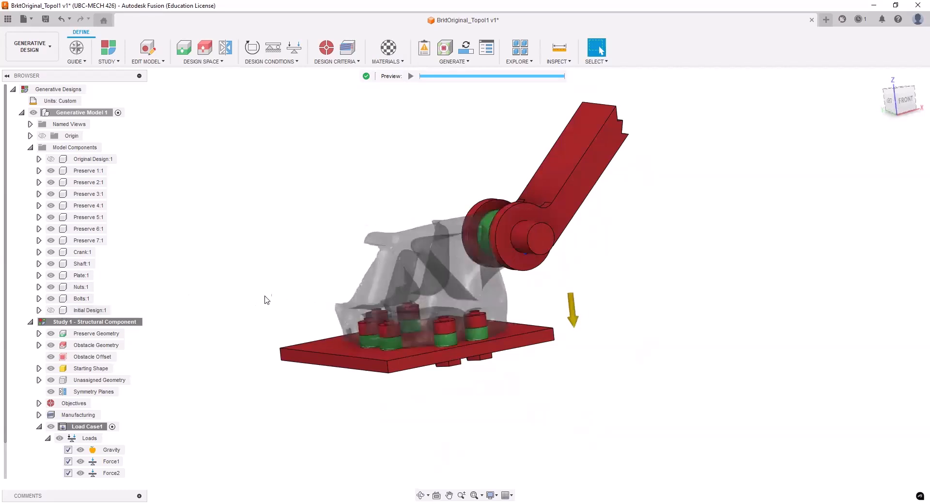
pyautogui.moveTo(415, 237); pyautogui.dragTo(285, 312)
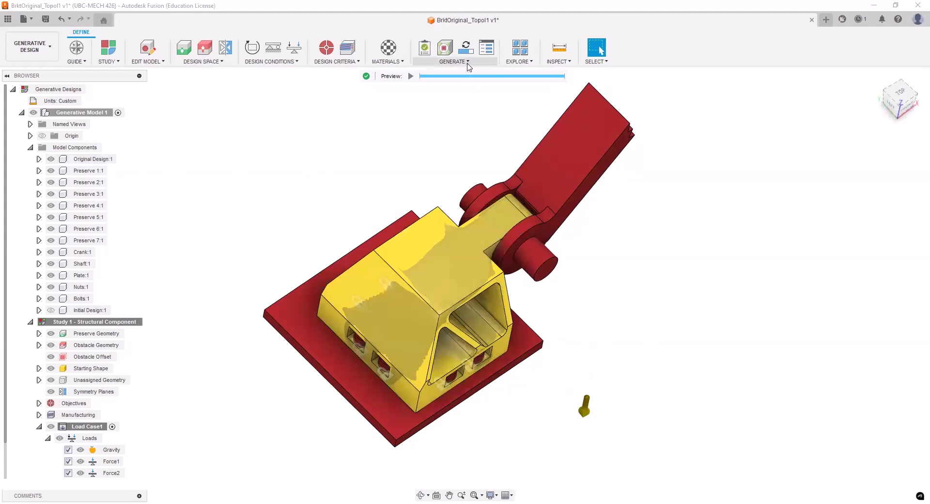
# Quit the Previewer and submit the study with Generate 1 Study
pyautogui.click(453, 61)
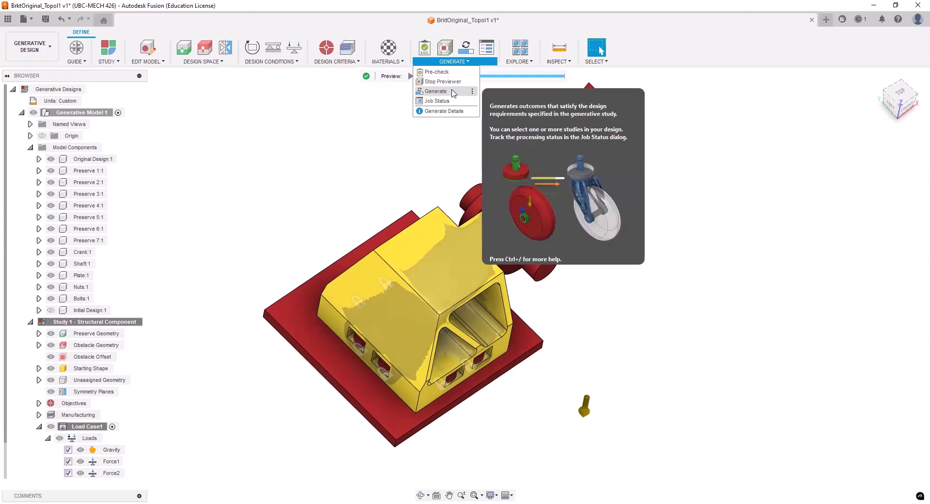
pyautogui.click(443, 81)
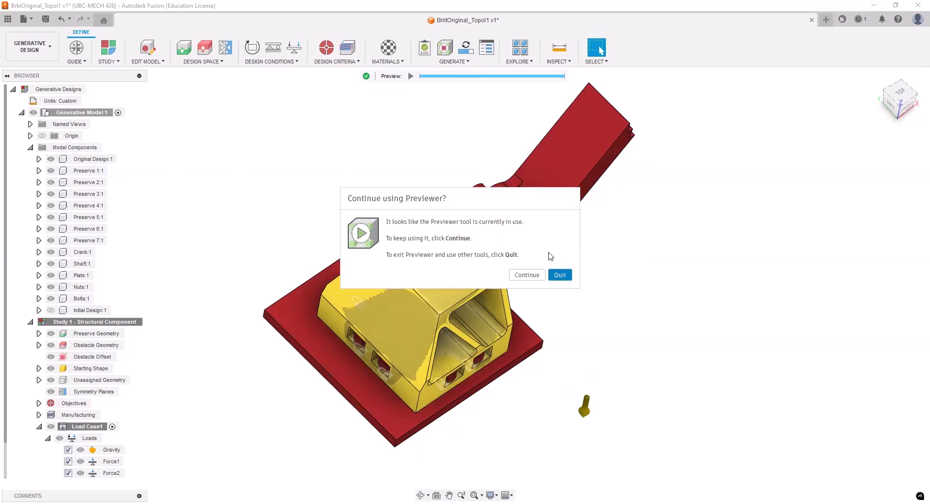
pyautogui.click(558, 274)
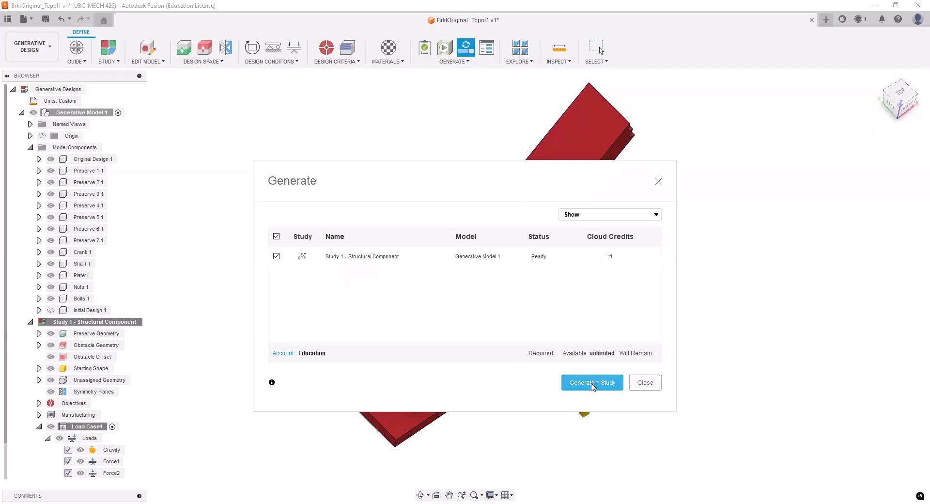
pyautogui.click(592, 382)
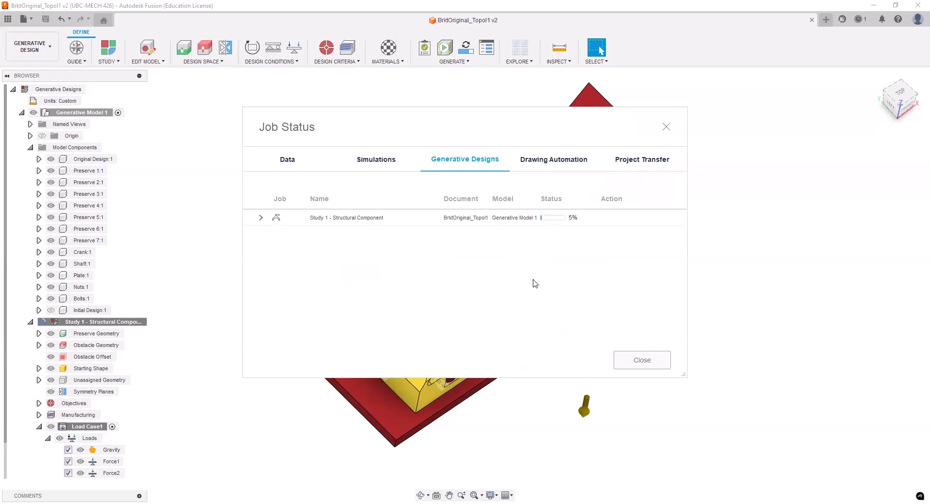
pyautogui.moveTo(562, 197)
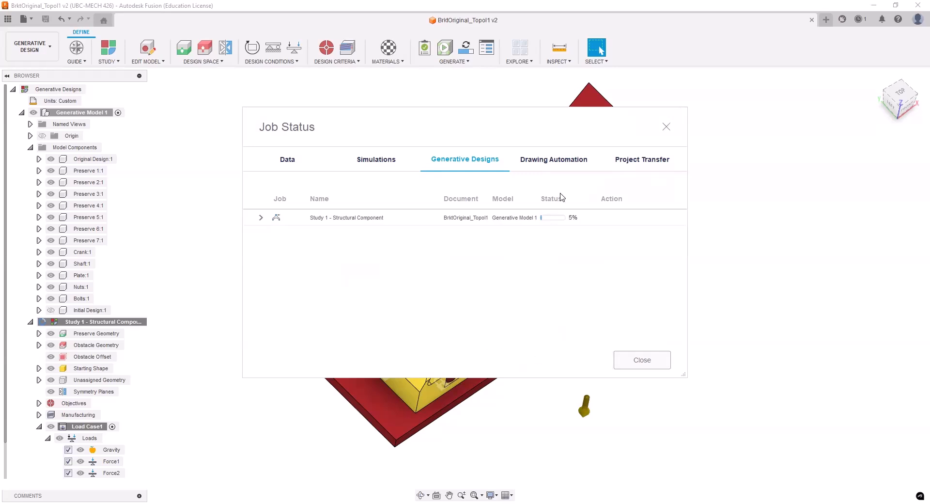
pyautogui.moveTo(448, 462)
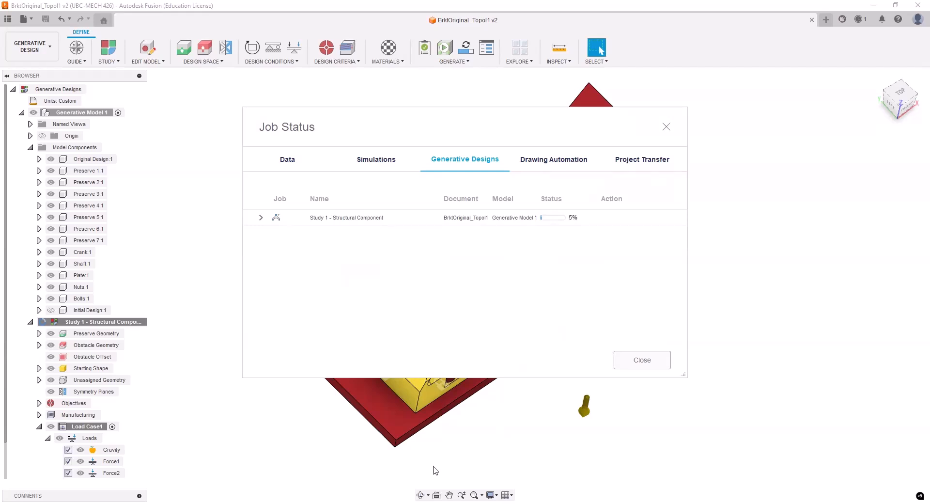
pyautogui.moveTo(489, 453)
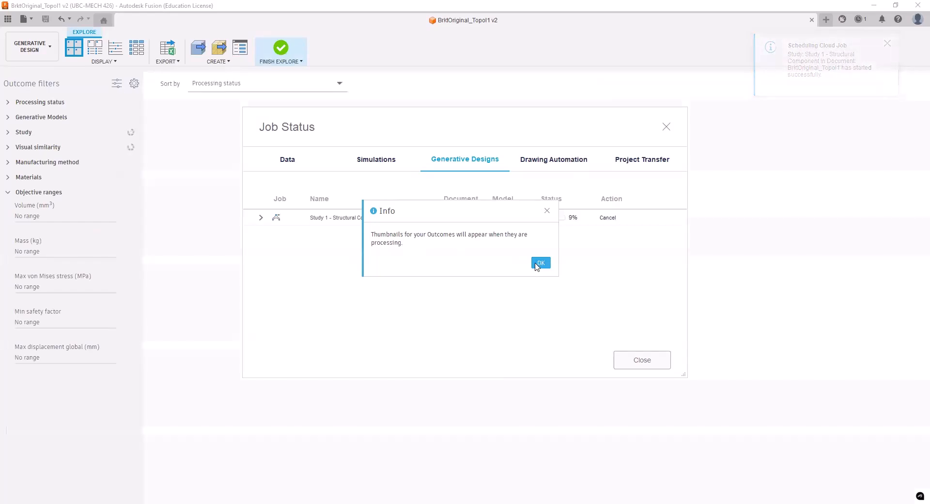
pyautogui.click(539, 262)
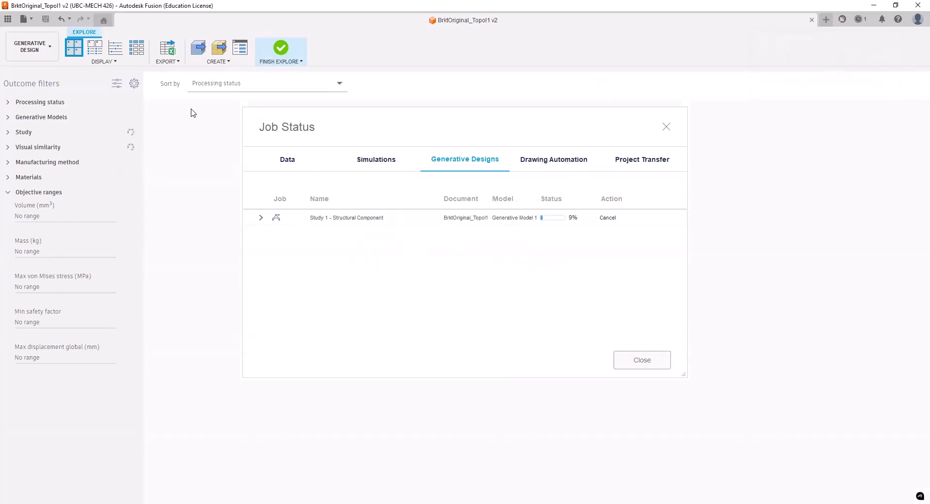
pyautogui.moveTo(358, 407)
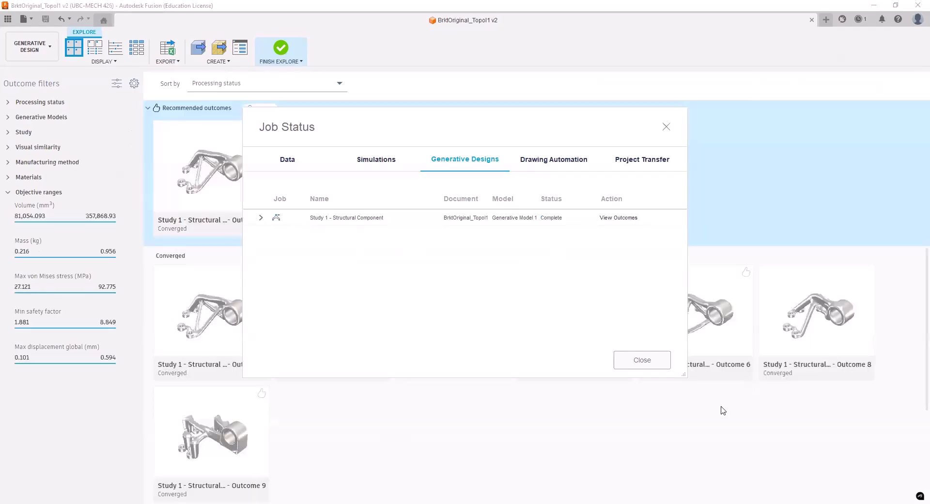
pyautogui.moveTo(488, 283)
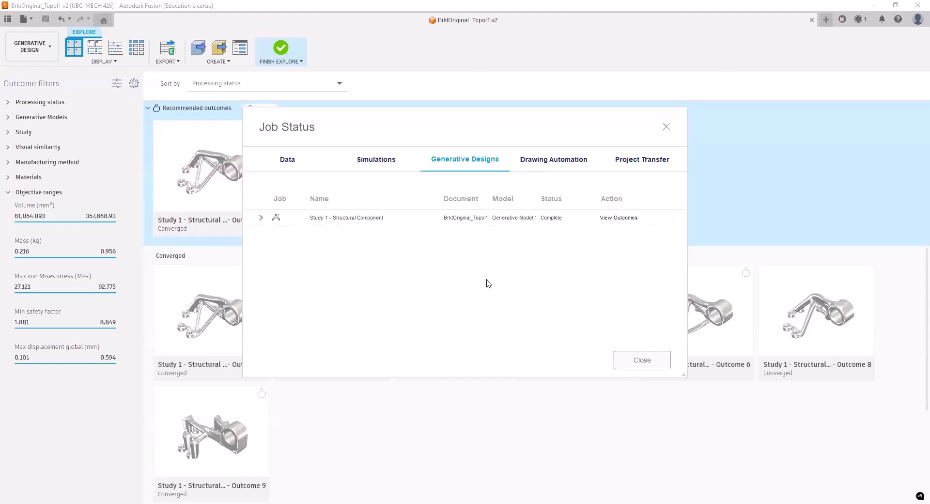
pyautogui.moveTo(642, 360)
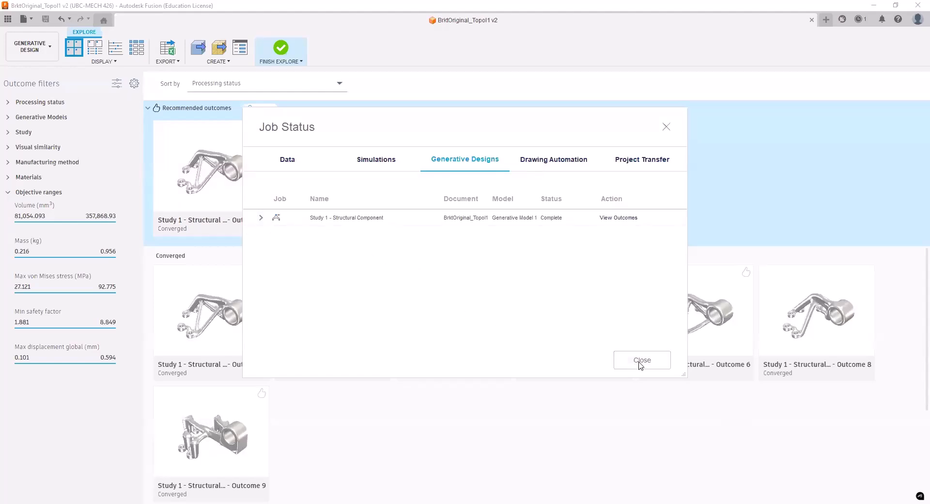
pyautogui.click(642, 361)
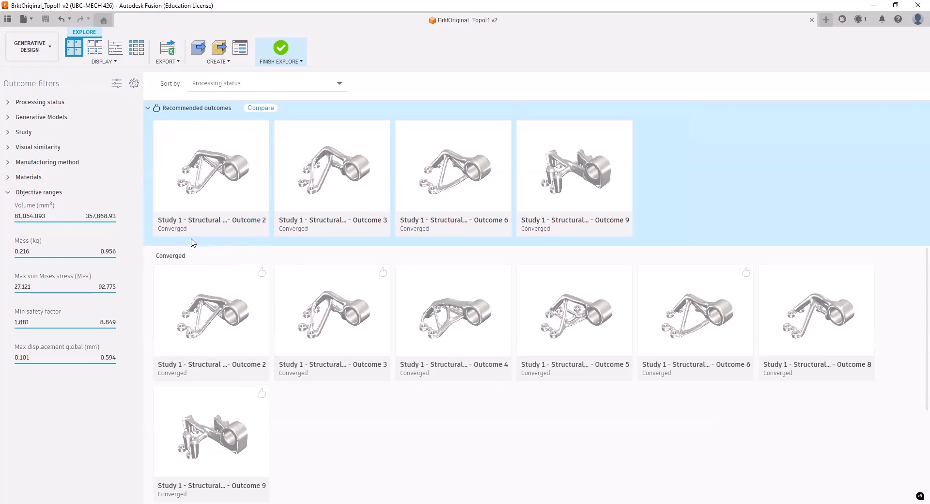
pyautogui.moveTo(307, 458)
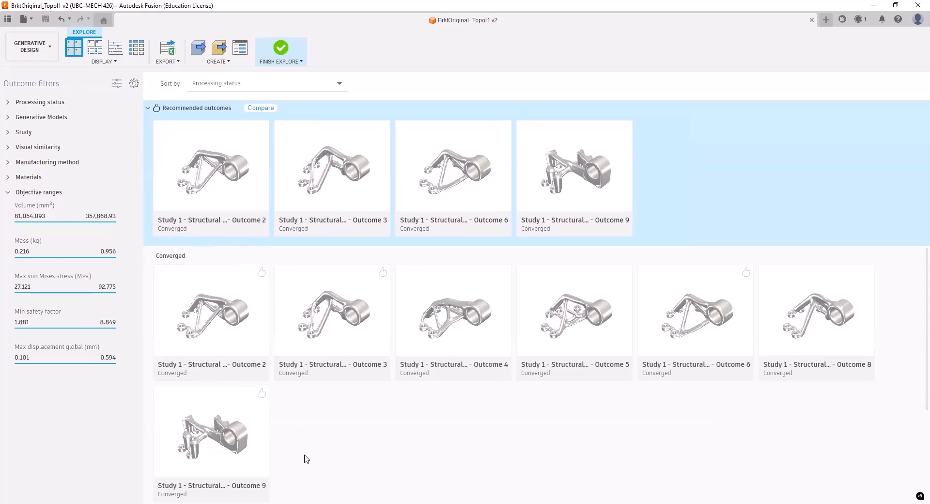
pyautogui.moveTo(307, 471)
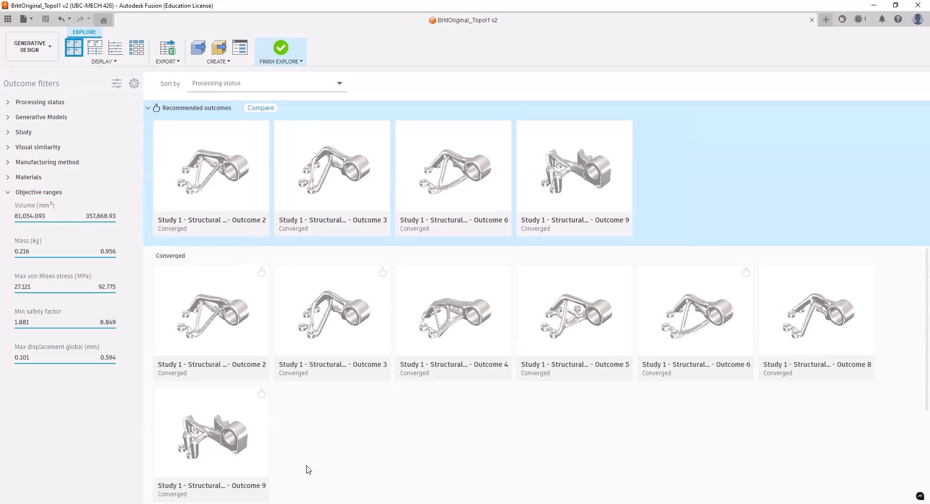
pyautogui.moveTo(229, 172)
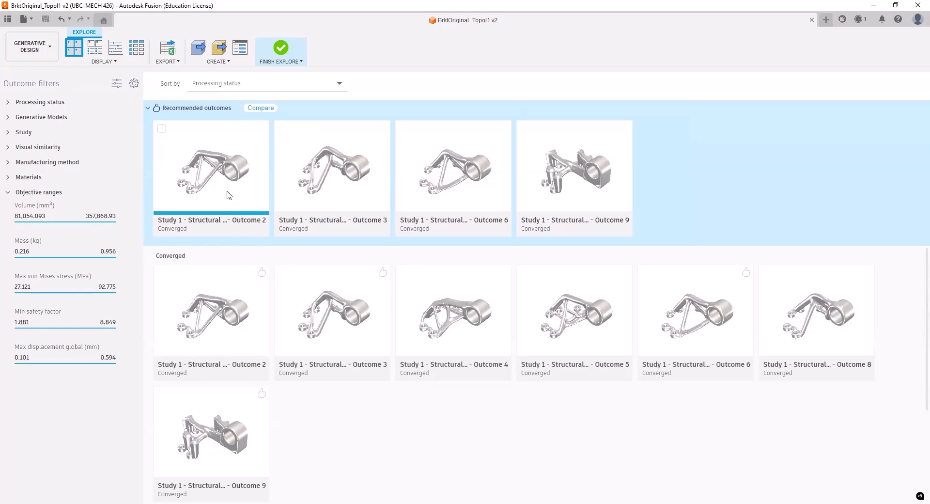
pyautogui.moveTo(229, 196)
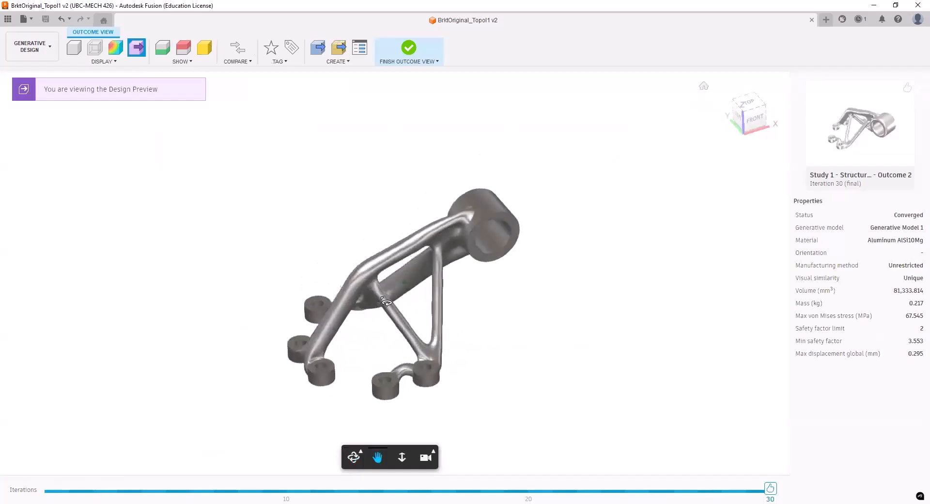
# Orbit Outcome 2, then Outcome 6 (additive, 0.218 kg, 3.486 safety factor) to inspect them
pyautogui.moveTo(386, 299); pyautogui.dragTo(427, 363)
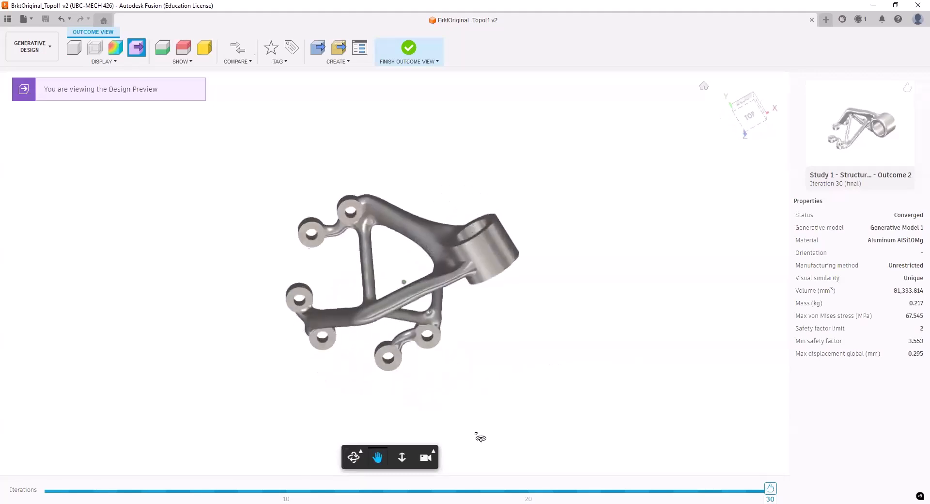
pyautogui.moveTo(481, 437); pyautogui.dragTo(524, 347)
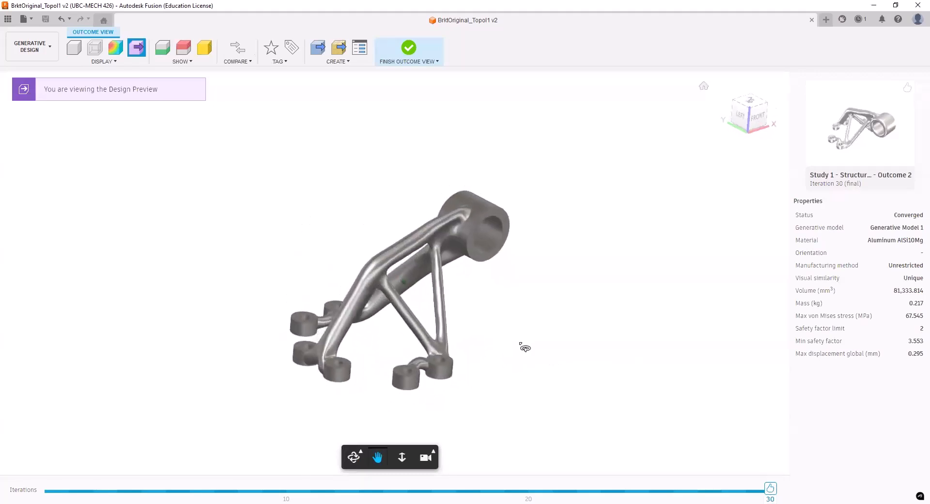
pyautogui.moveTo(524, 347); pyautogui.dragTo(481, 338)
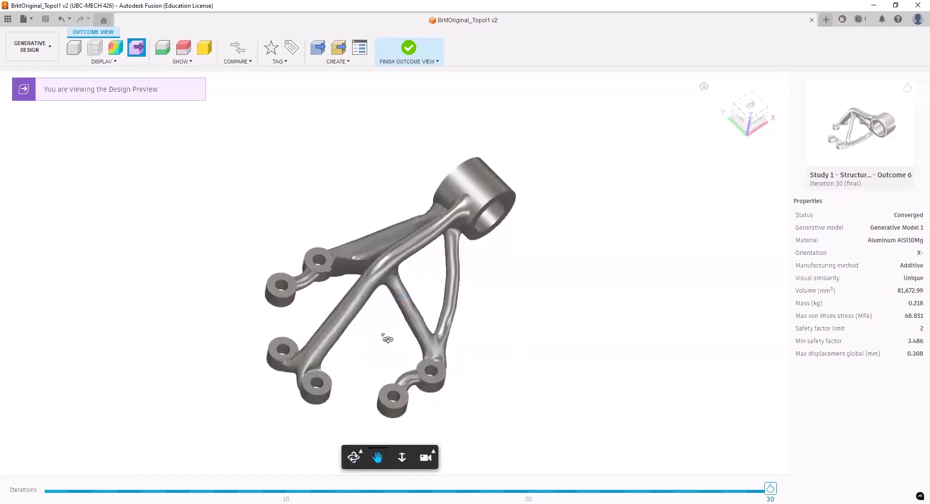
pyautogui.moveTo(388, 338); pyautogui.dragTo(506, 296)
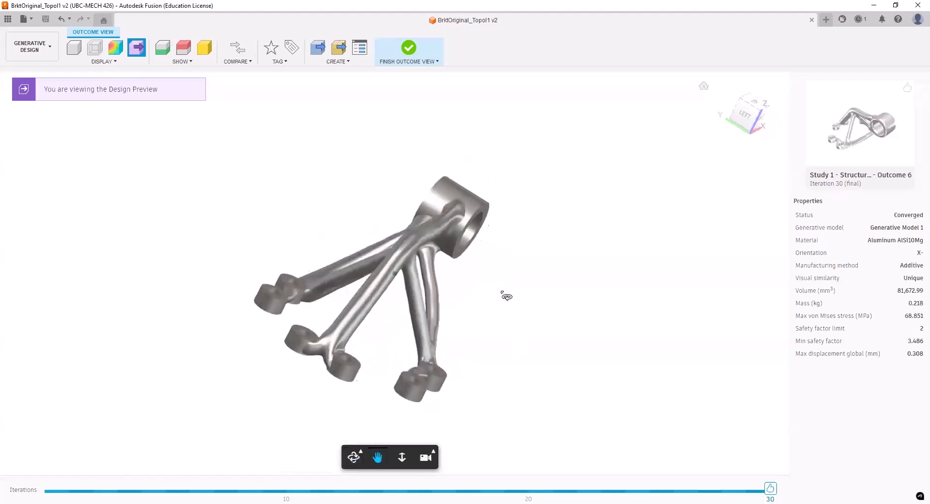
pyautogui.moveTo(503, 296); pyautogui.dragTo(394, 299)
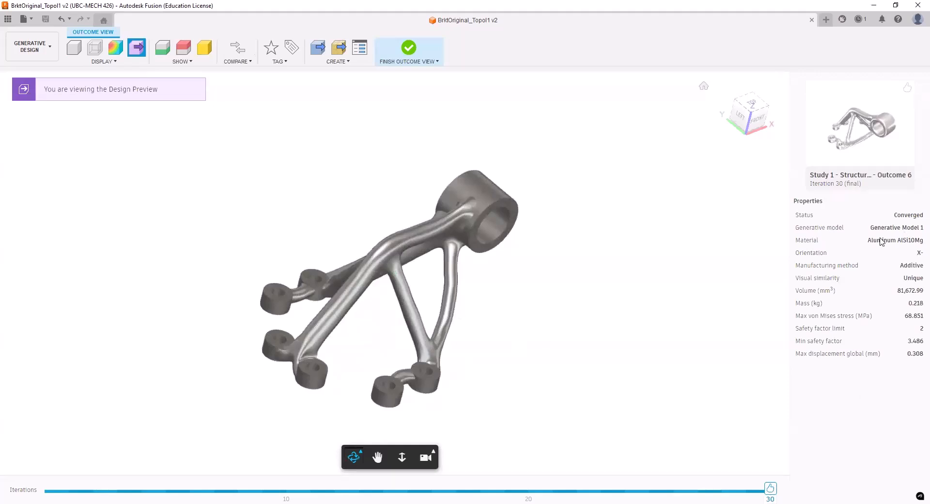
pyautogui.moveTo(808, 340)
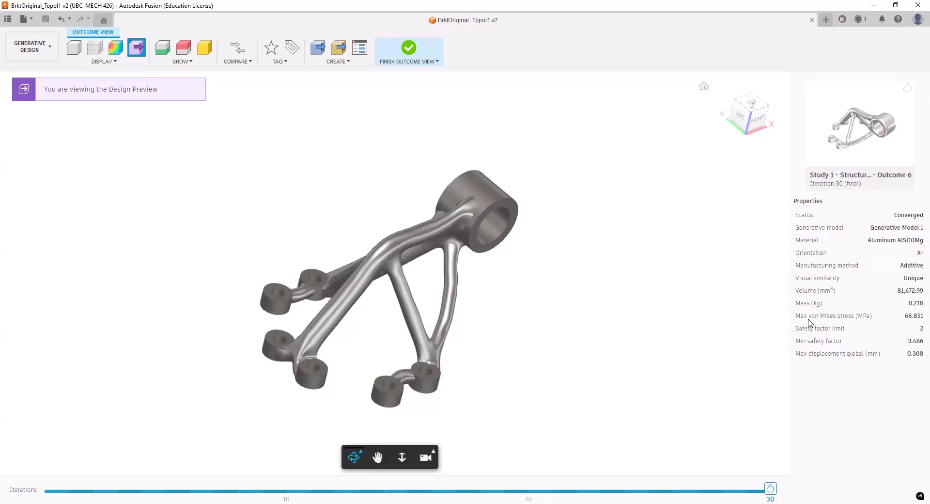
pyautogui.moveTo(818, 313)
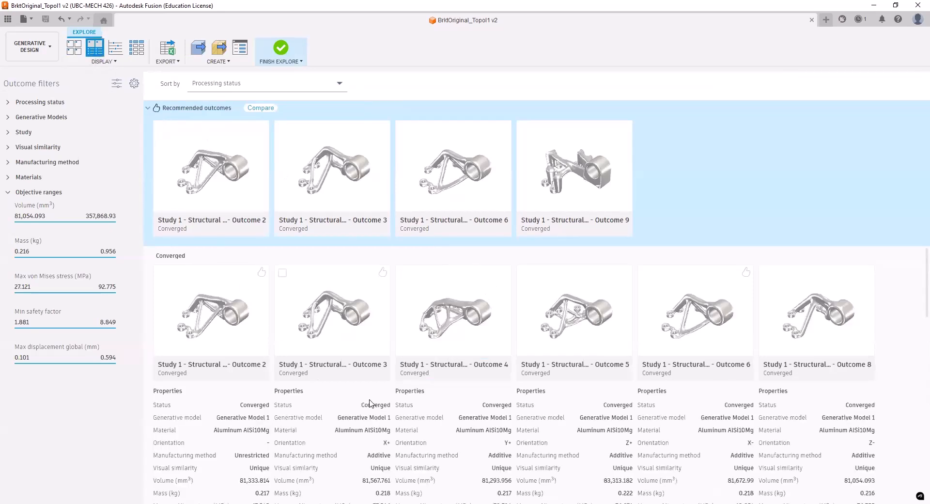
# Compare outcomes as a Max von Mises stress vs mass plot and a table, then return to thumbnails
pyautogui.scroll(-3)
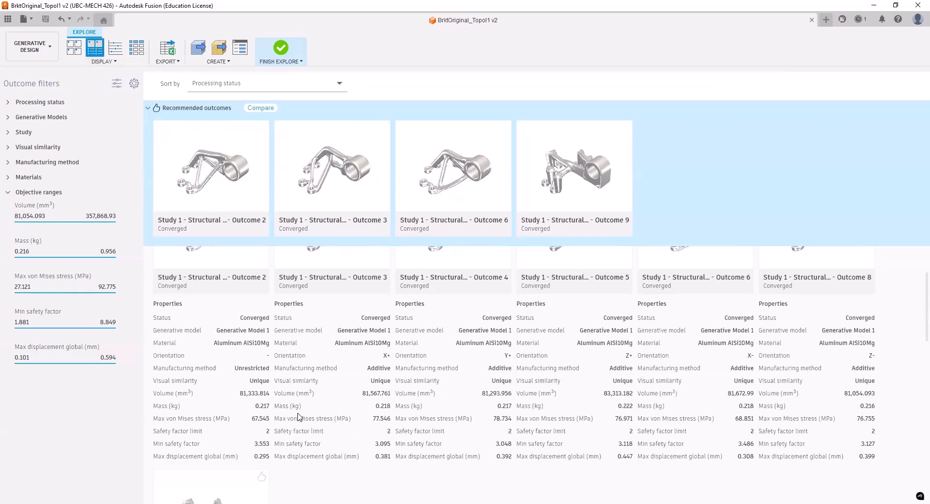
pyautogui.moveTo(618, 414)
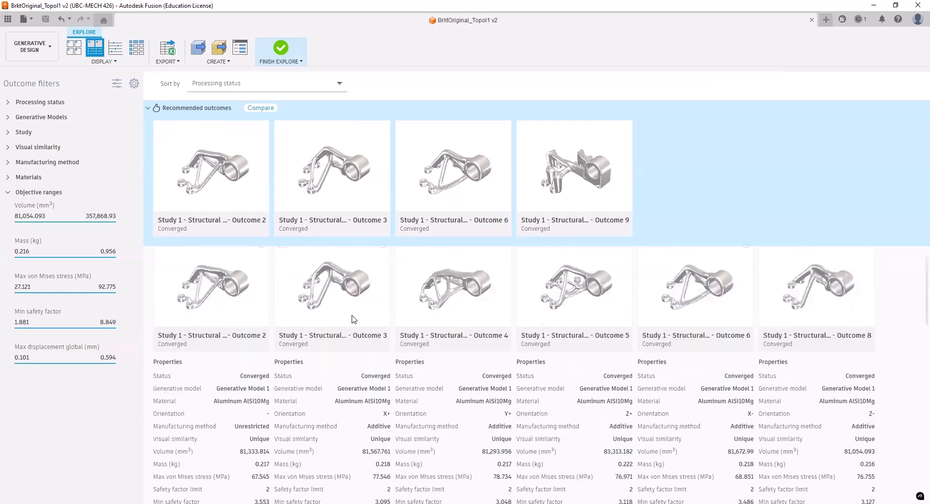
pyautogui.click(115, 47)
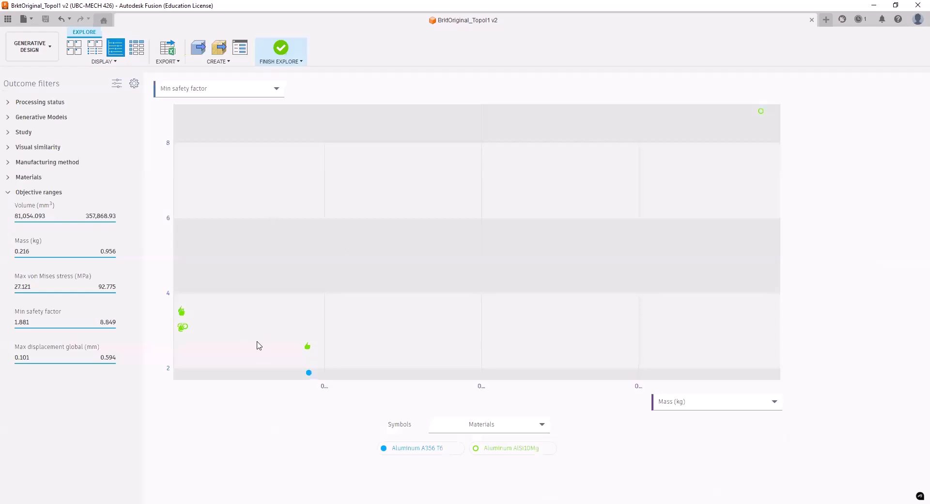
pyautogui.click(220, 89)
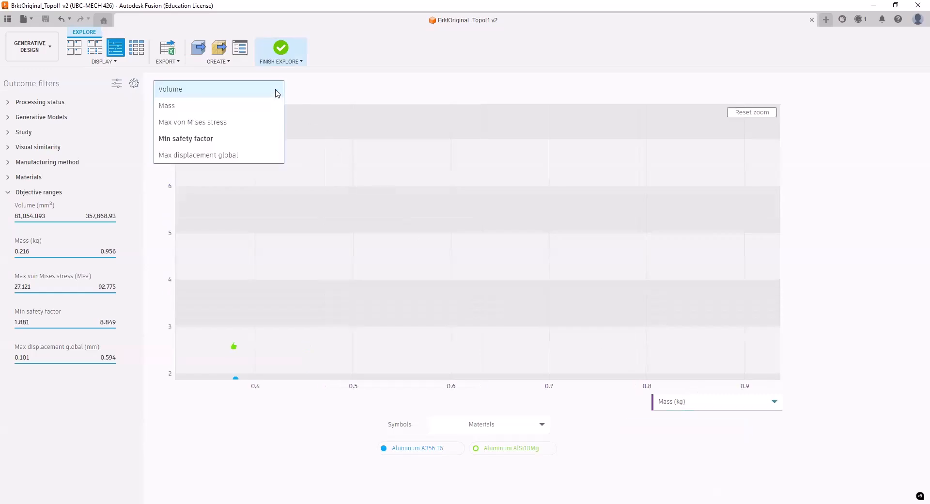
pyautogui.moveTo(192, 122)
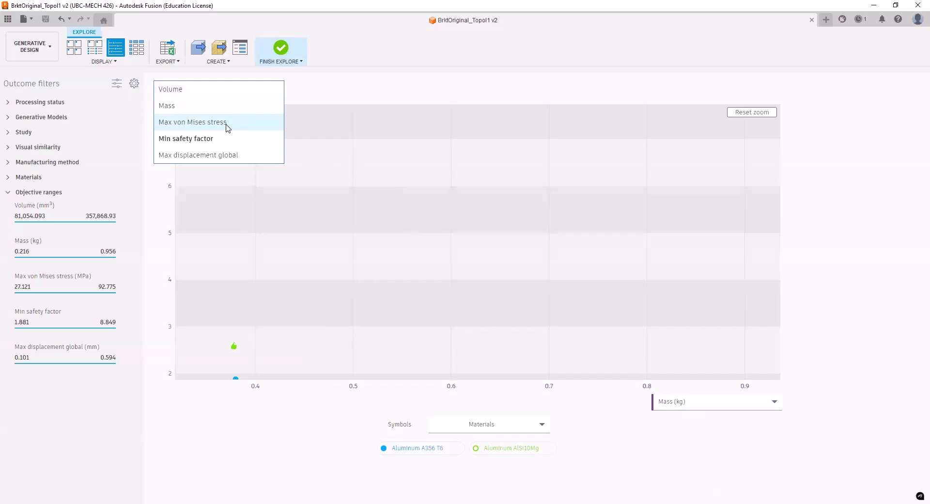
pyautogui.click(192, 122)
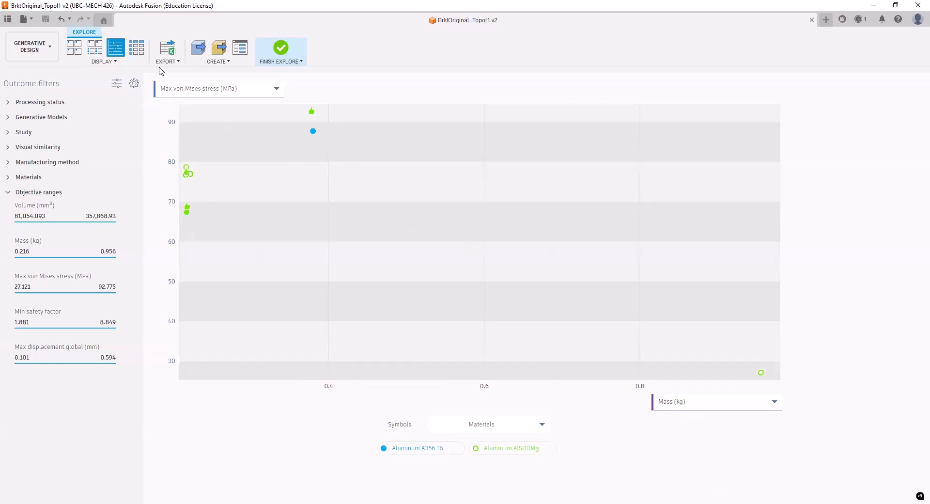
pyautogui.click(137, 47)
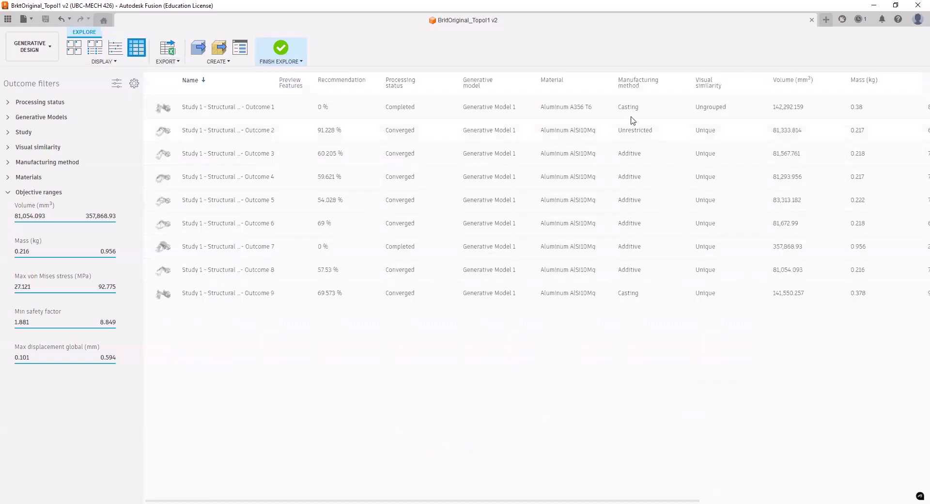
pyautogui.click(73, 46)
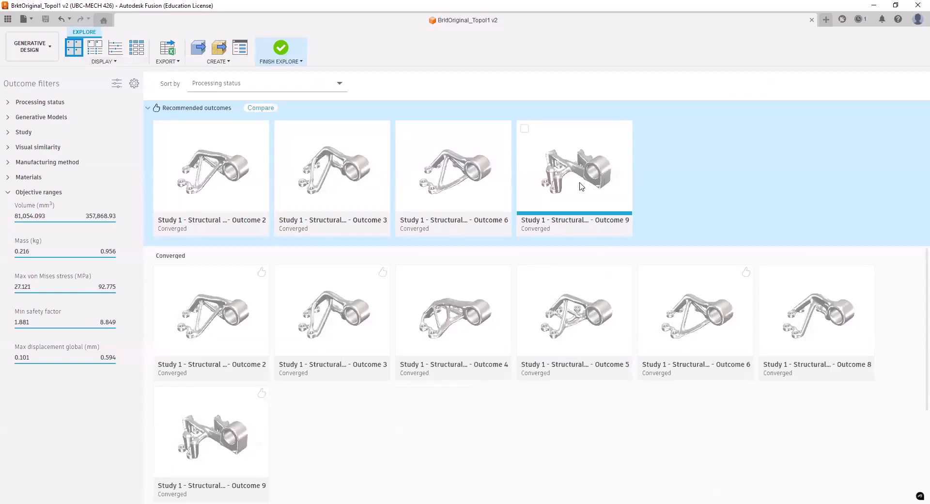
pyautogui.doubleClick(573, 172)
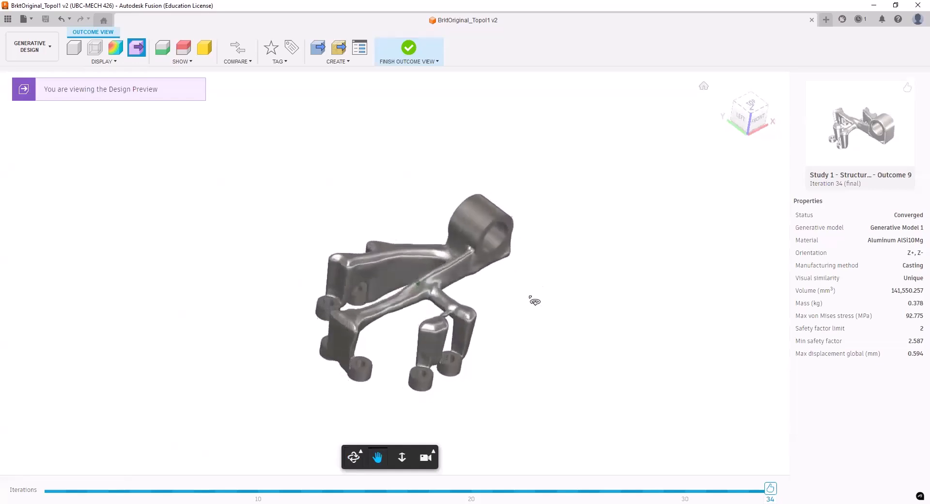
pyautogui.moveTo(534, 299); pyautogui.dragTo(503, 259)
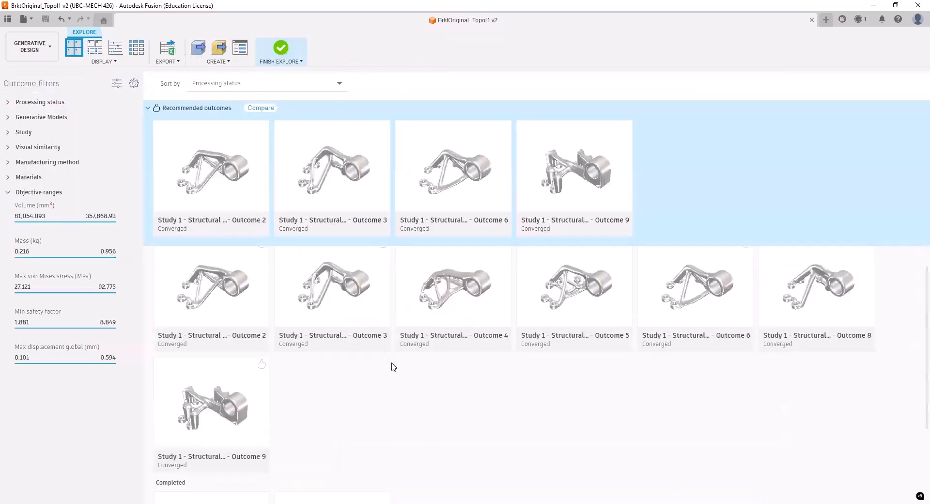
pyautogui.doubleClick(333, 170)
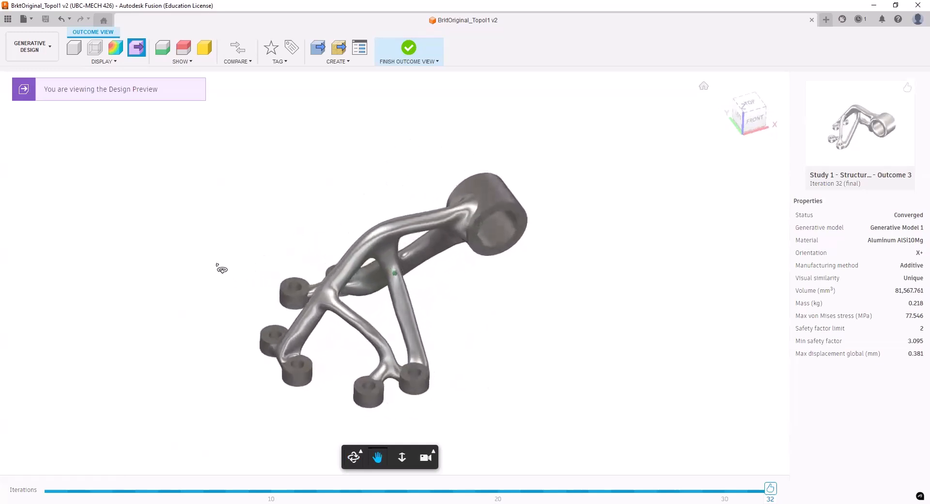
pyautogui.moveTo(220, 268); pyautogui.dragTo(305, 312)
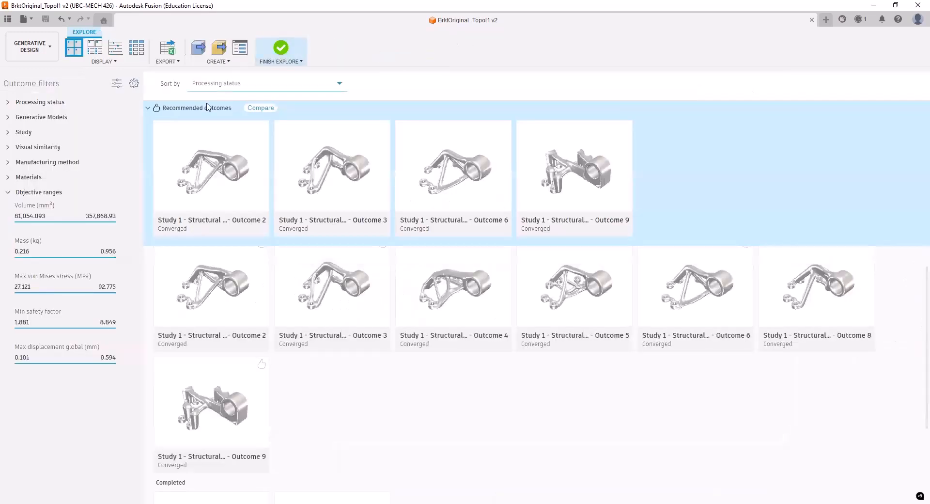
pyautogui.moveTo(212, 173)
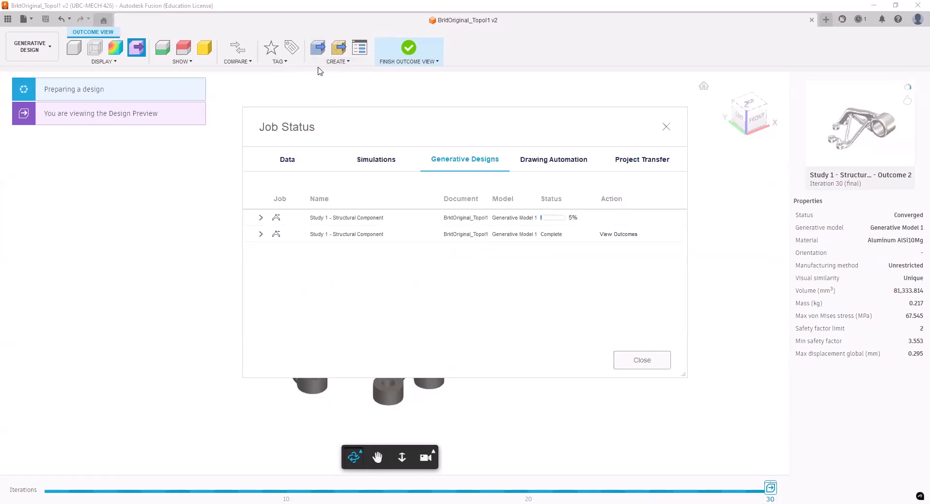
pyautogui.moveTo(546, 324)
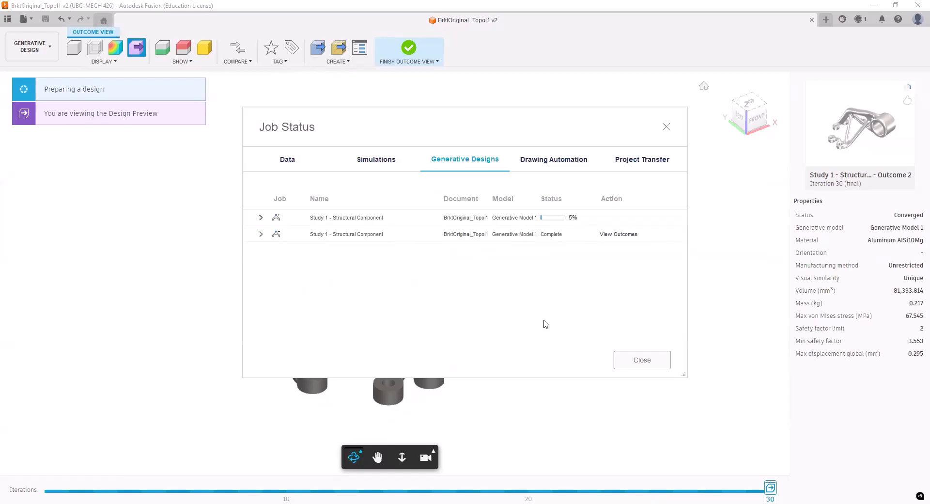
pyautogui.moveTo(517, 323)
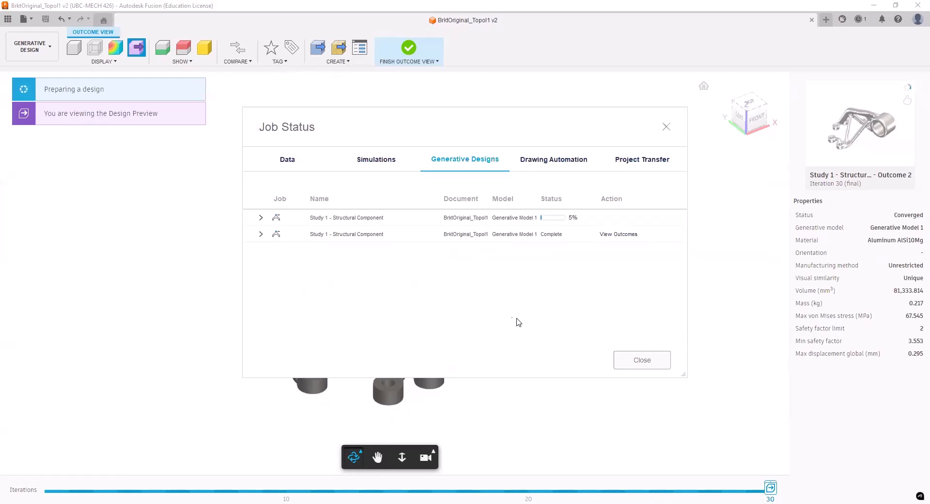
pyautogui.moveTo(463, 290)
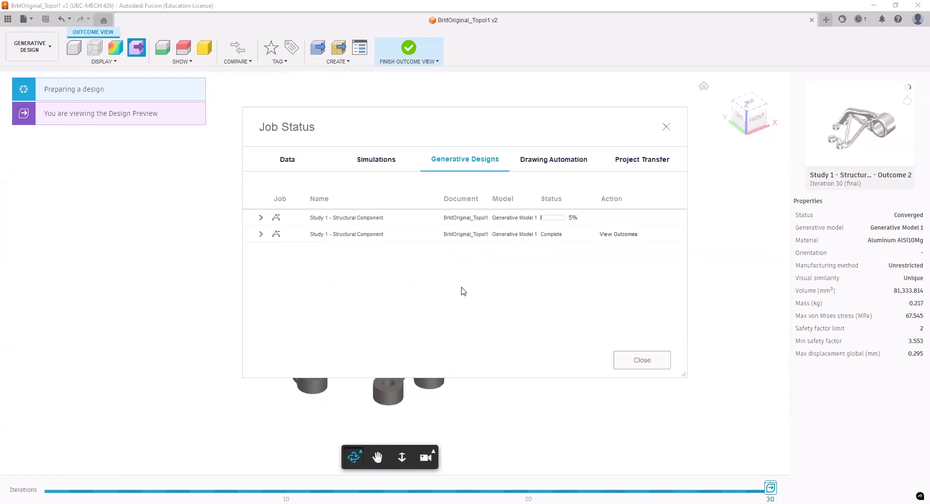
pyautogui.moveTo(339, 48)
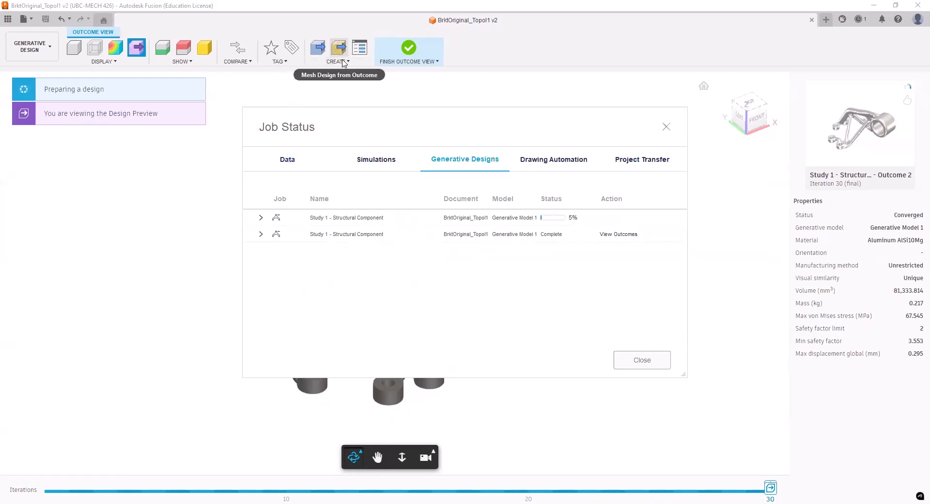
pyautogui.moveTo(349, 93)
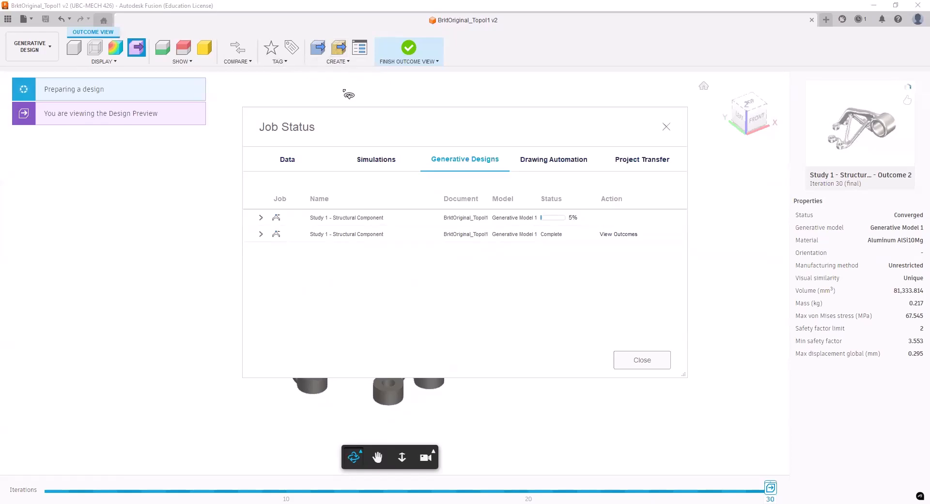
pyautogui.moveTo(339, 49)
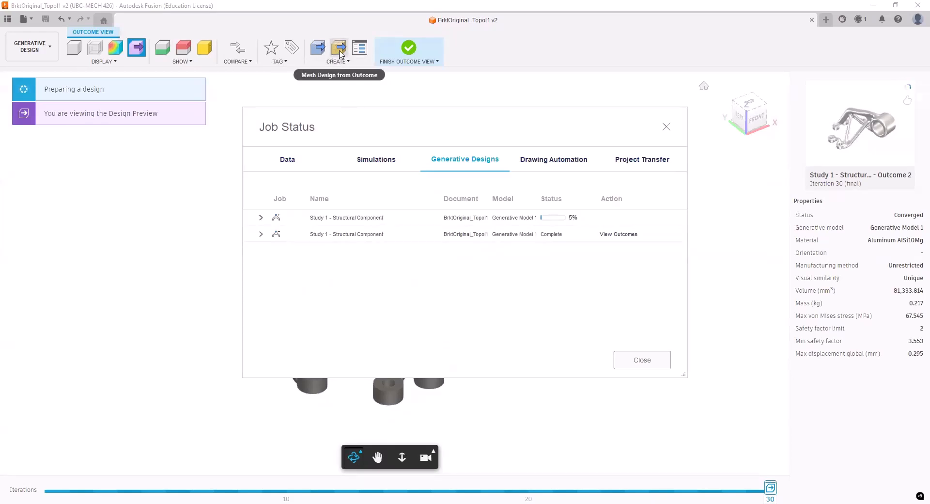
pyautogui.moveTo(339, 49)
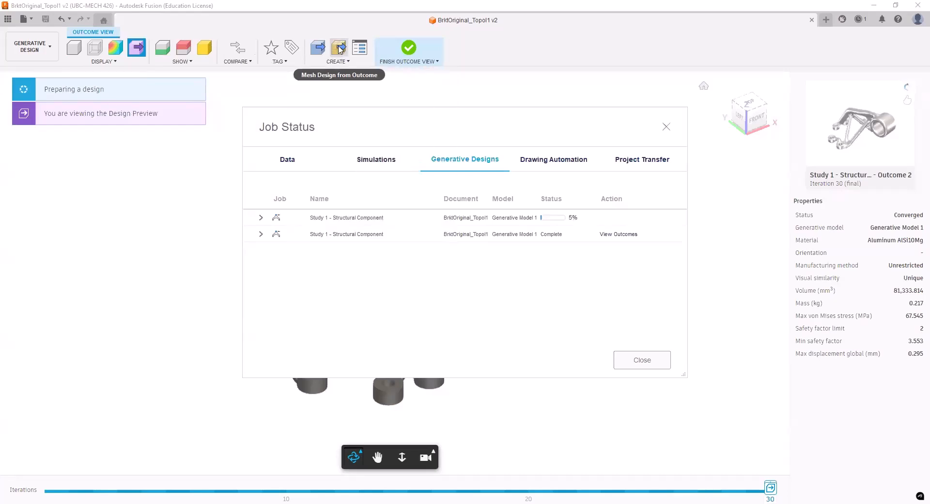
pyautogui.moveTo(338, 50)
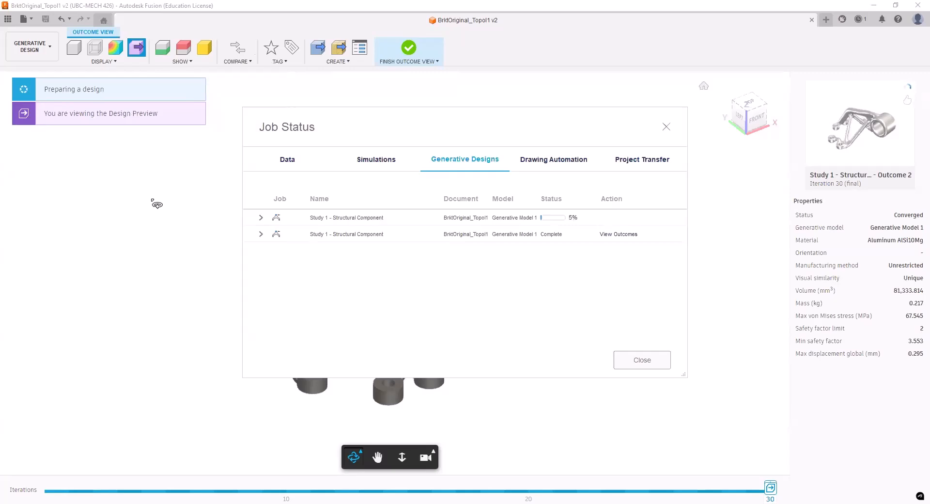
pyautogui.moveTo(264, 322)
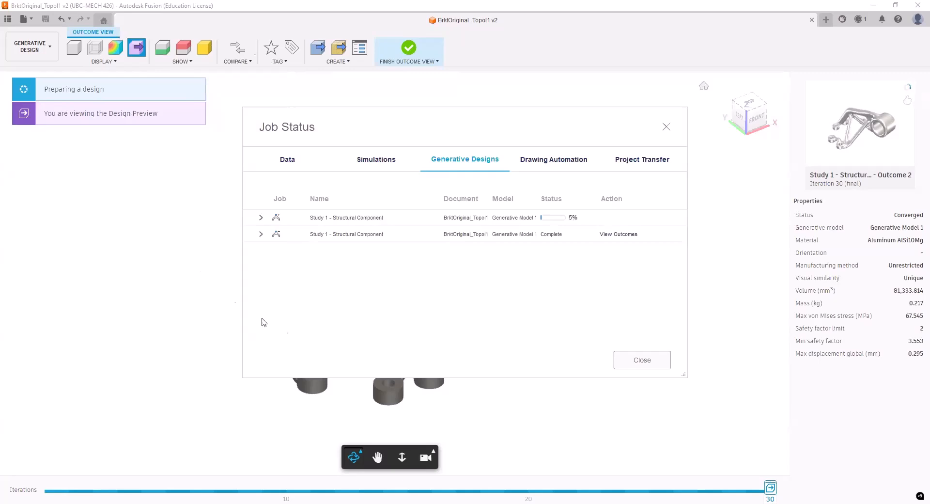
pyautogui.moveTo(600, 272)
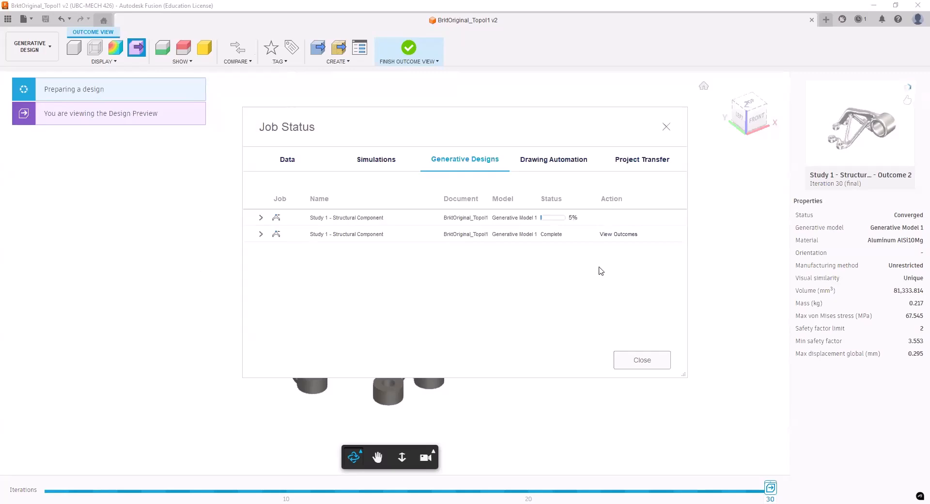
pyautogui.moveTo(575, 270)
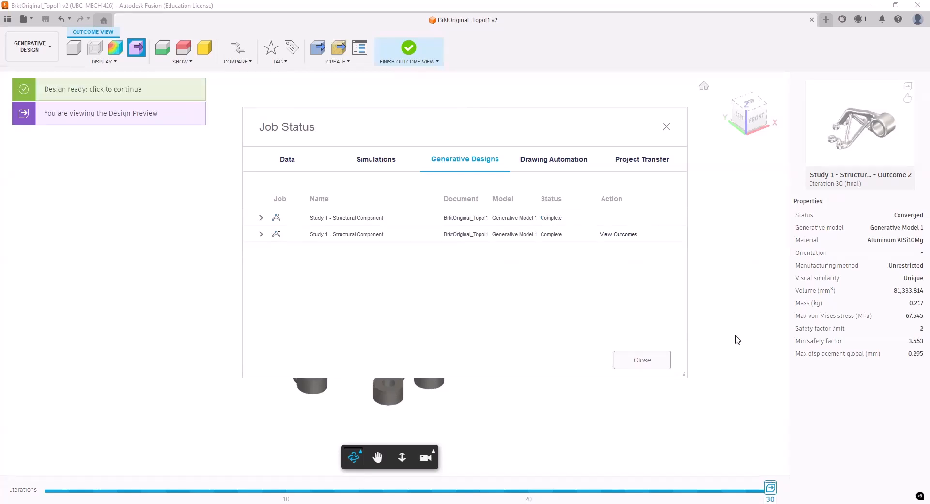
pyautogui.moveTo(544, 220)
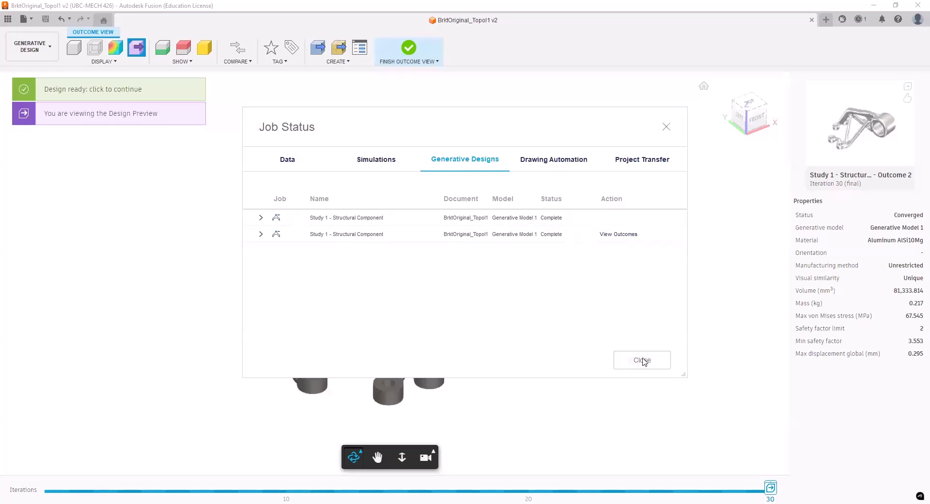
pyautogui.moveTo(530, 316)
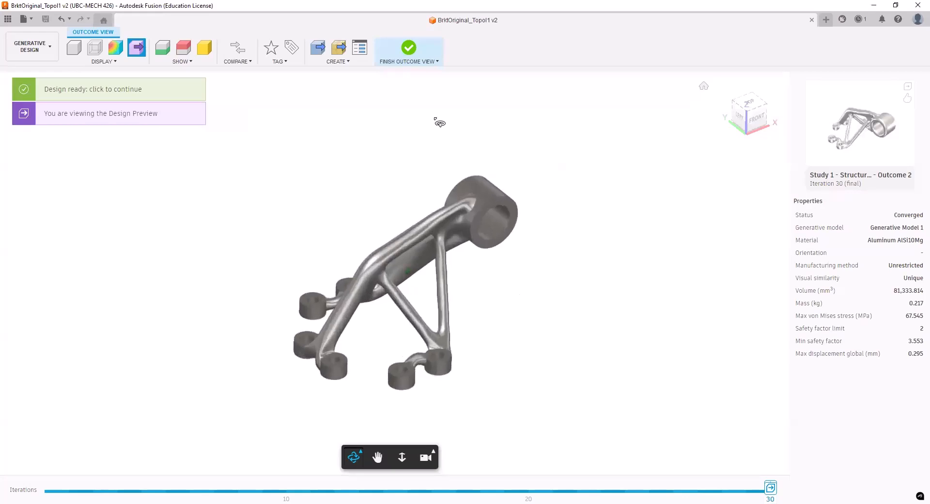
pyautogui.moveTo(446, 86)
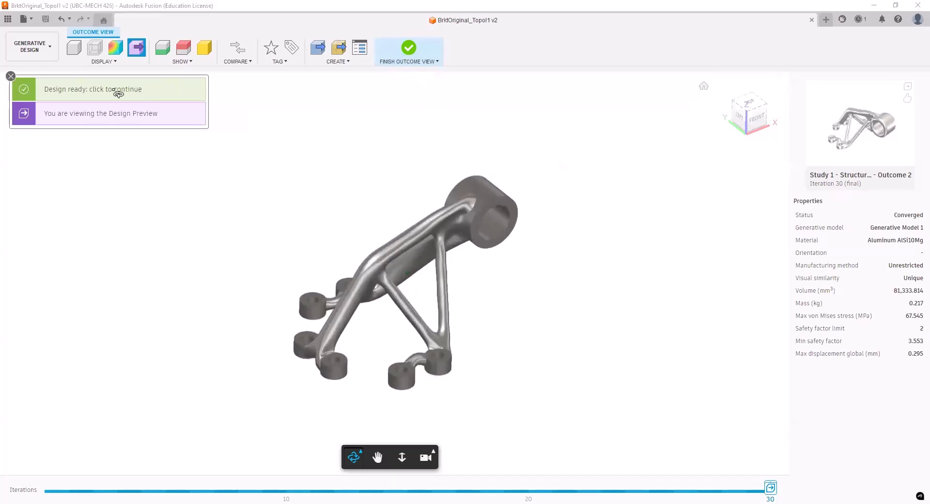
# Open the finished converted bracket in its own tab, inspect it, and save it as 'Design 1'
pyautogui.click(93, 88)
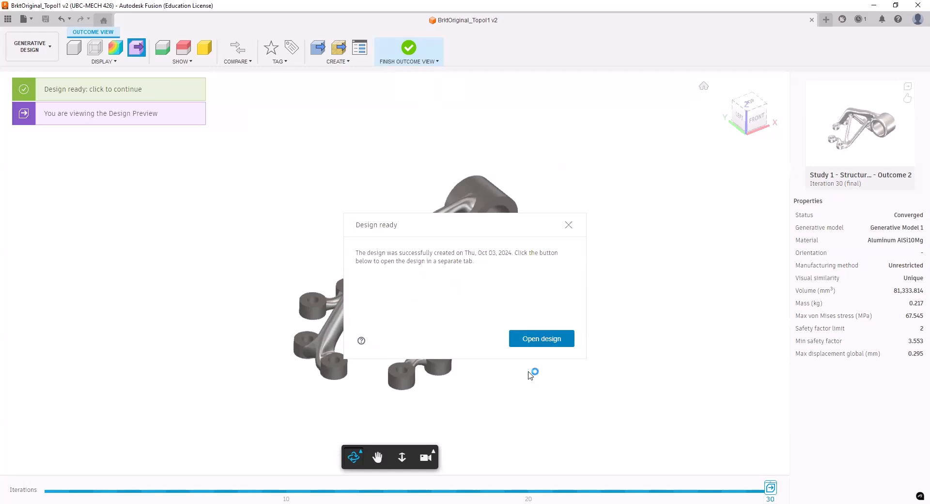
pyautogui.click(541, 339)
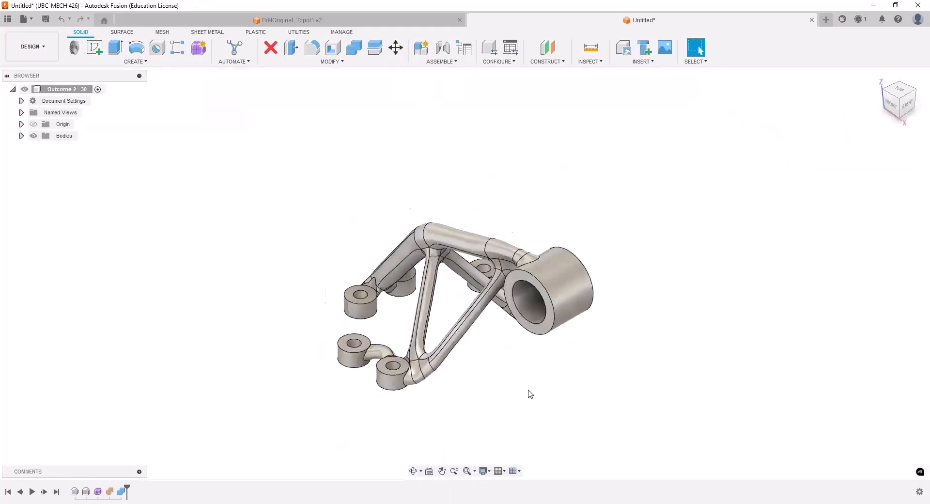
pyautogui.moveTo(530, 394); pyautogui.dragTo(518, 365)
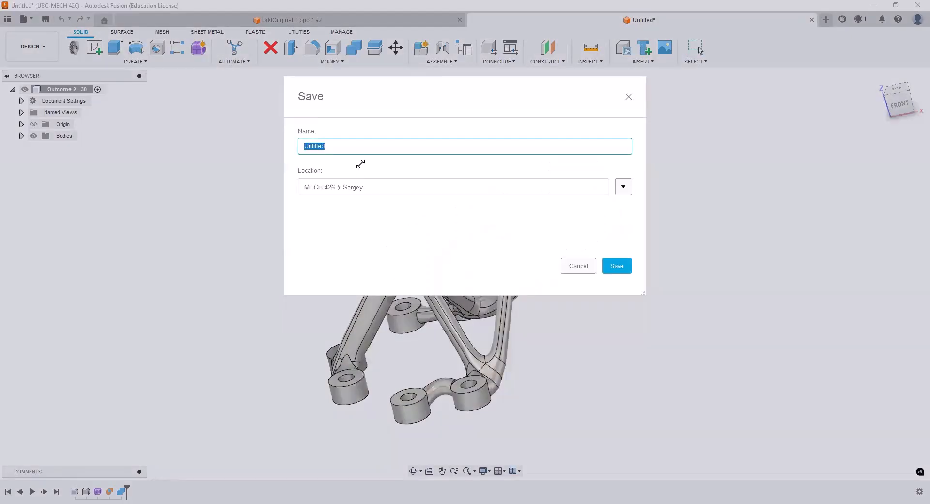
pyautogui.write('Design 1')
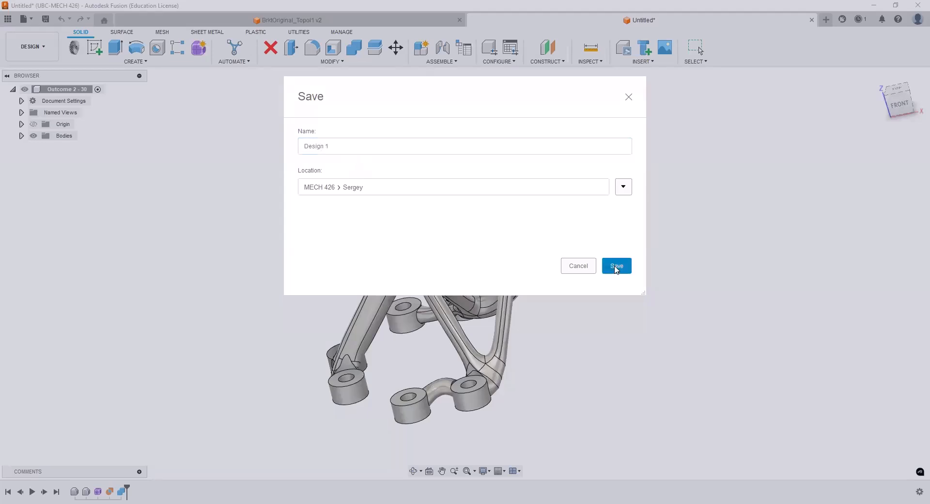
pyautogui.click(616, 266)
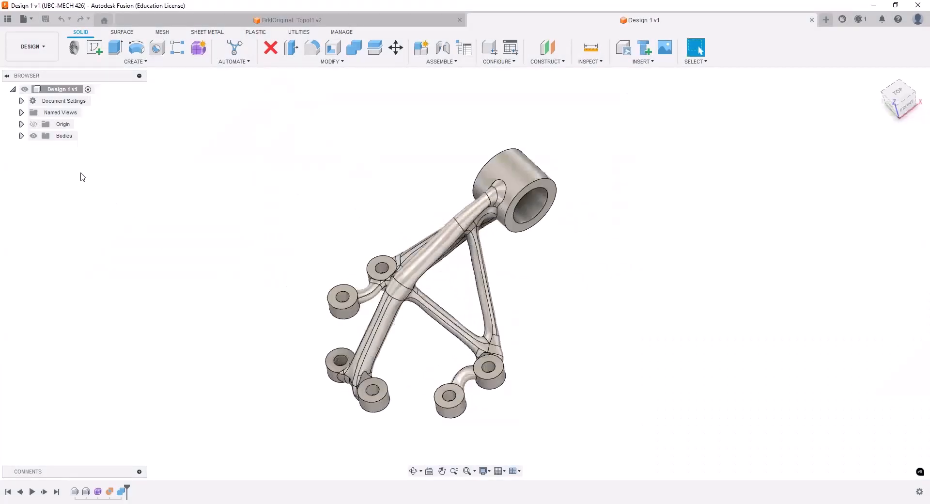
# Copy Body29 from the new design, return to BrktOriginal_Topo1 and finish exploring outcomes
pyautogui.click(21, 135)
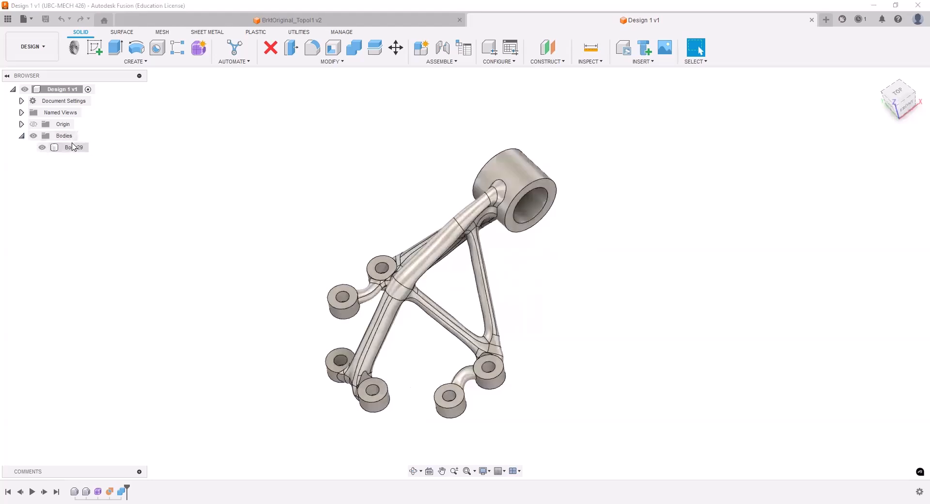
pyautogui.rightClick(72, 147)
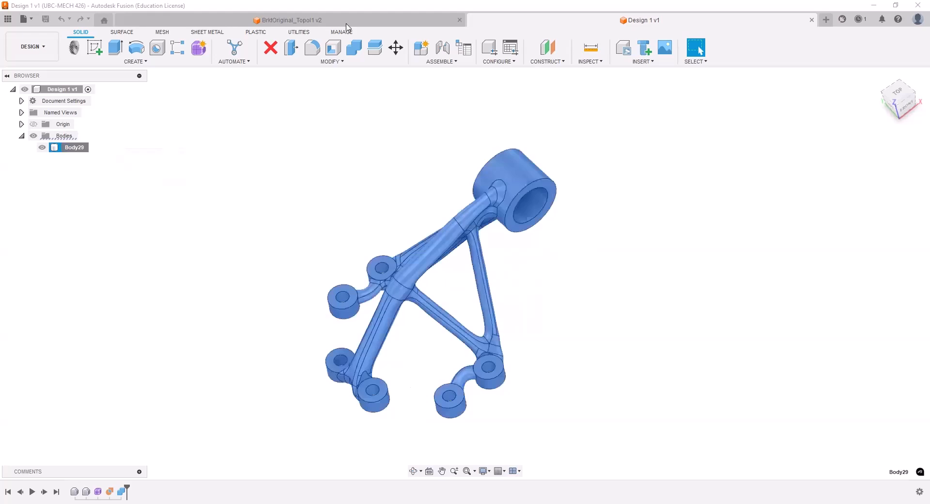
pyautogui.click(290, 19)
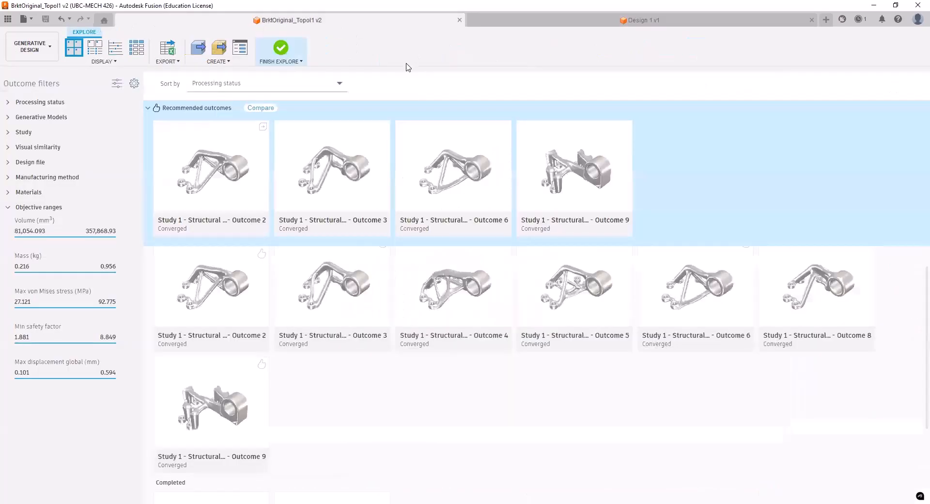
pyautogui.moveTo(279, 62)
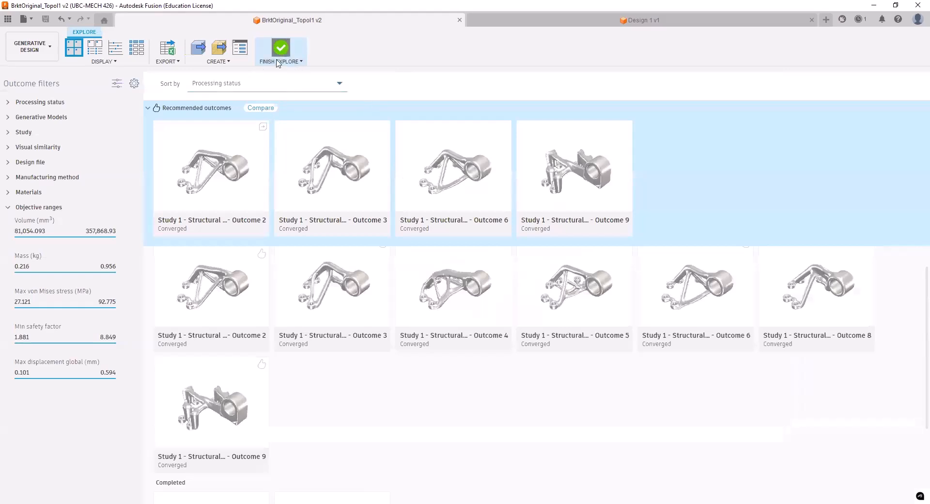
pyautogui.click(264, 50)
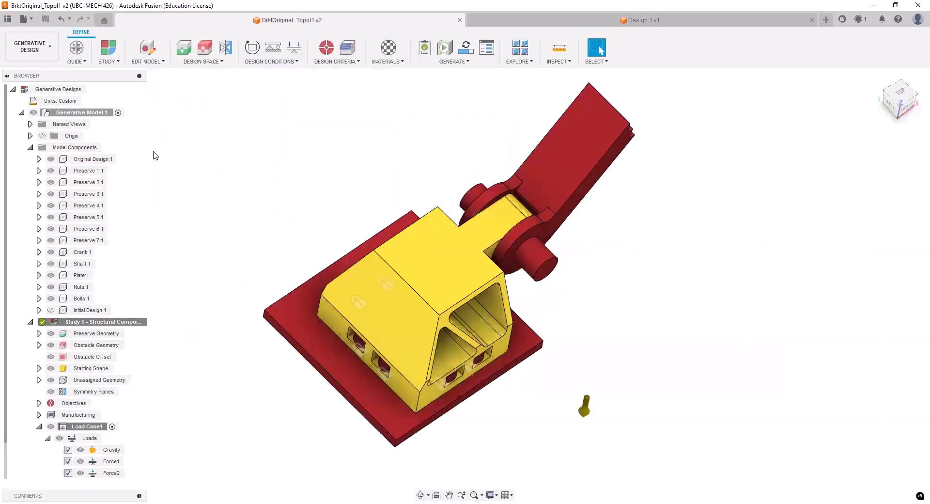
# Switch to the Design workspace and paste the copied body into the root component
pyautogui.click(31, 47)
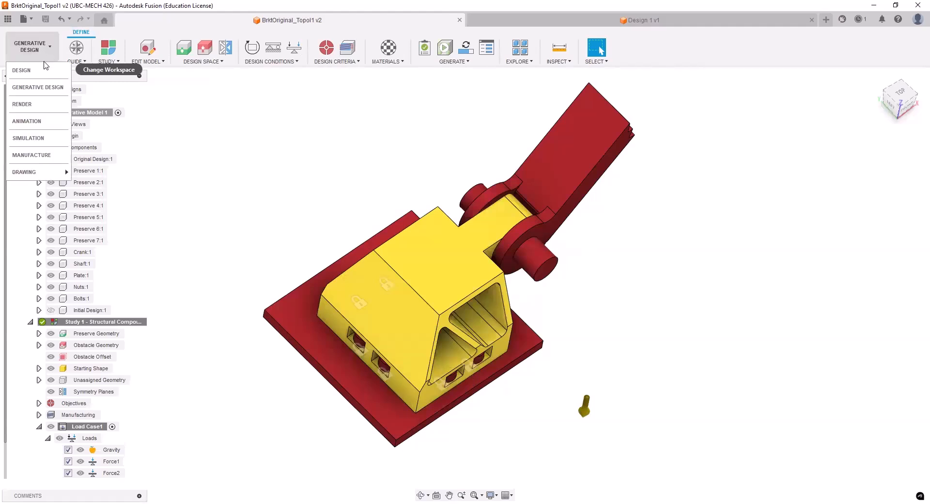
pyautogui.moveTo(22, 70)
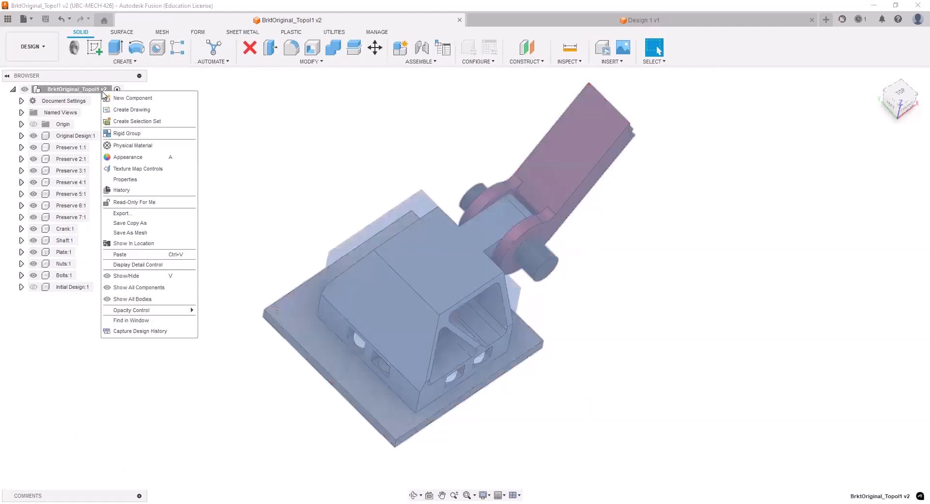
pyautogui.moveTo(142, 259)
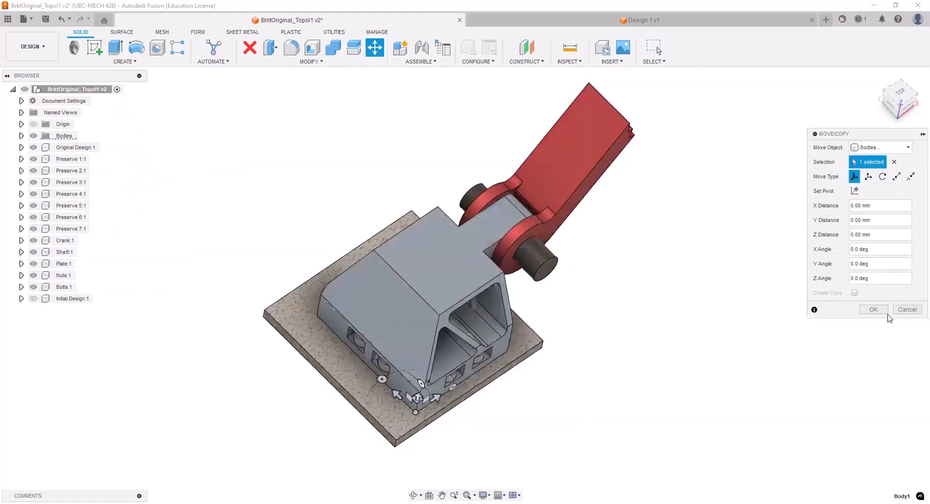
pyautogui.click(873, 308)
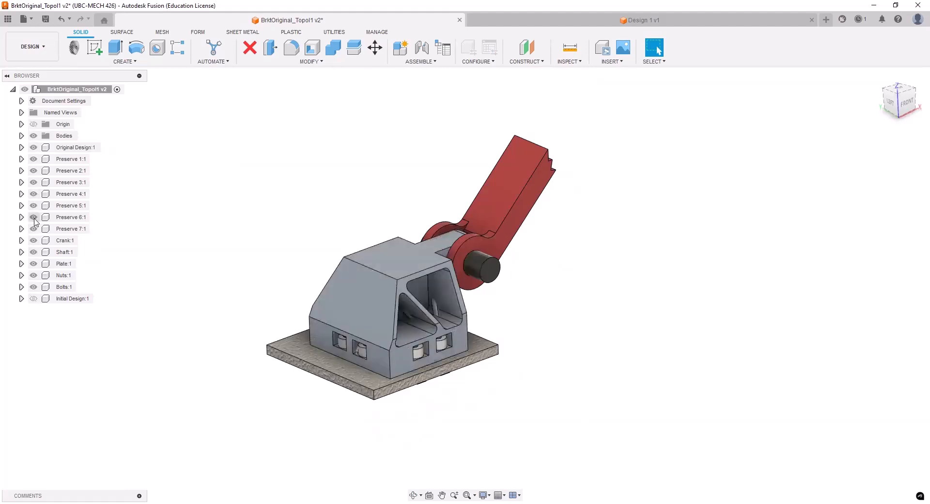
# Hide Original Design:1 and the preserve region components to reveal the generative bracket's fit
pyautogui.click(75, 147)
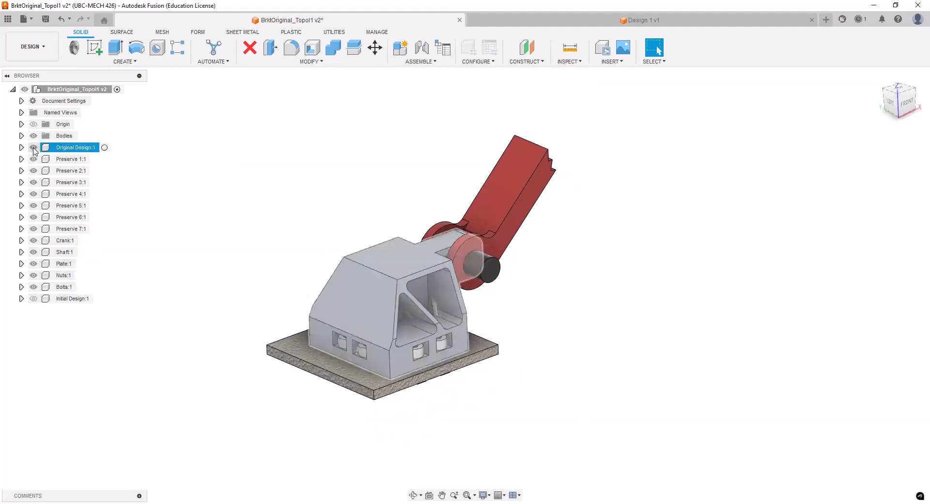
pyautogui.click(33, 148)
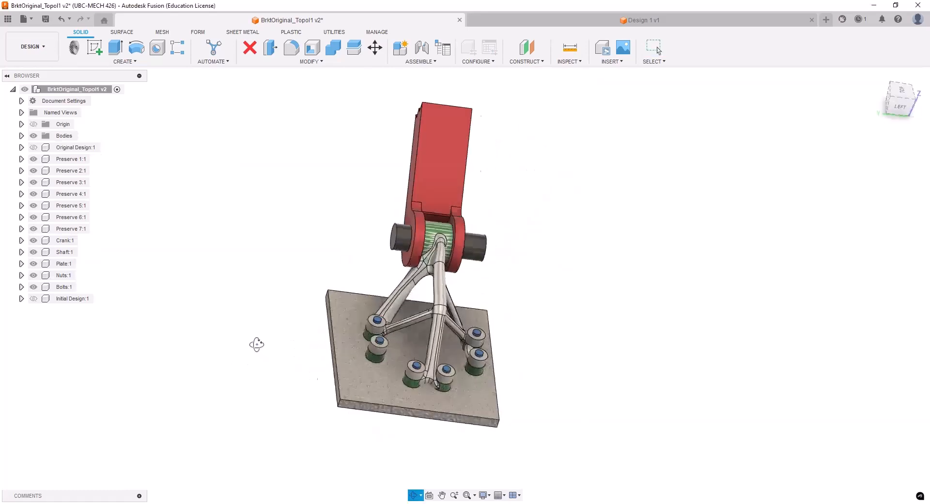
pyautogui.moveTo(256, 344); pyautogui.dragTo(311, 324)
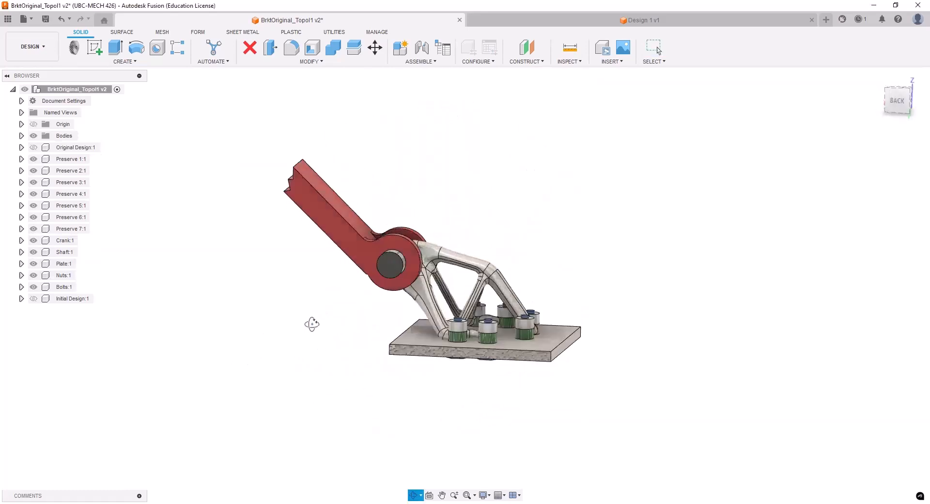
pyautogui.moveTo(311, 323); pyautogui.dragTo(220, 308)
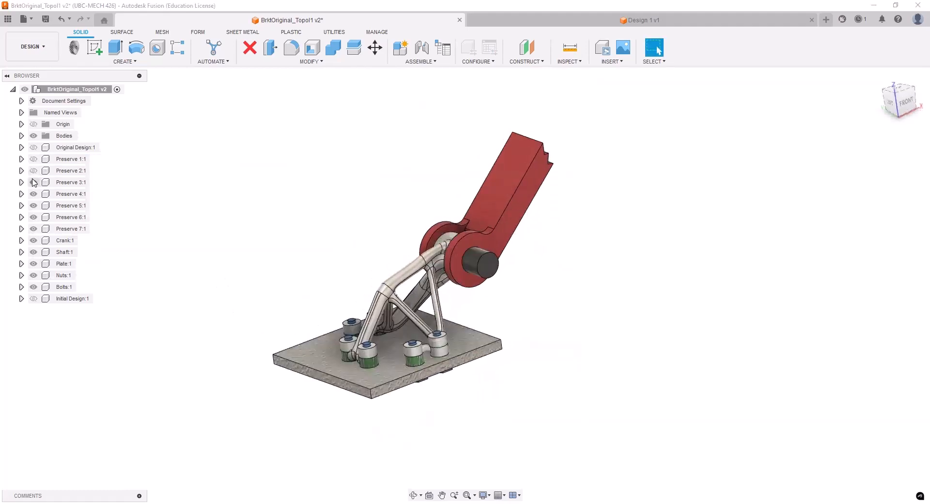
pyautogui.click(70, 205)
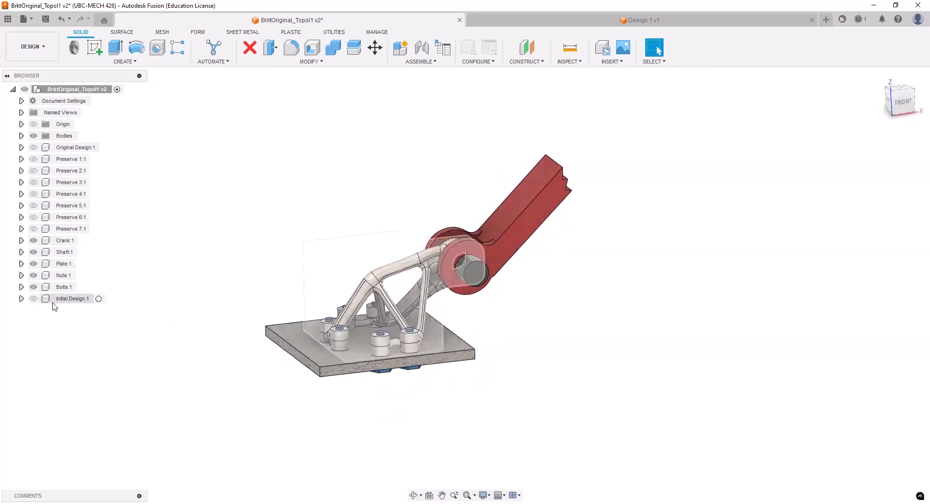
pyautogui.click(63, 275)
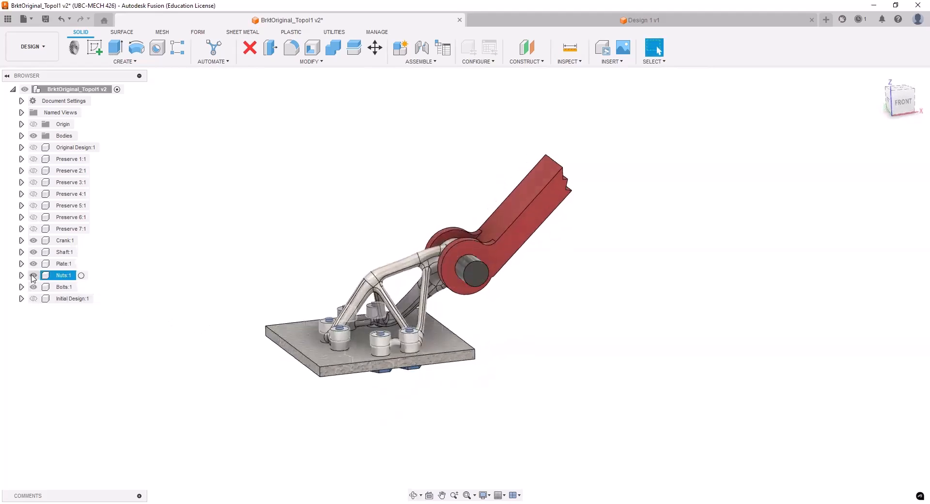